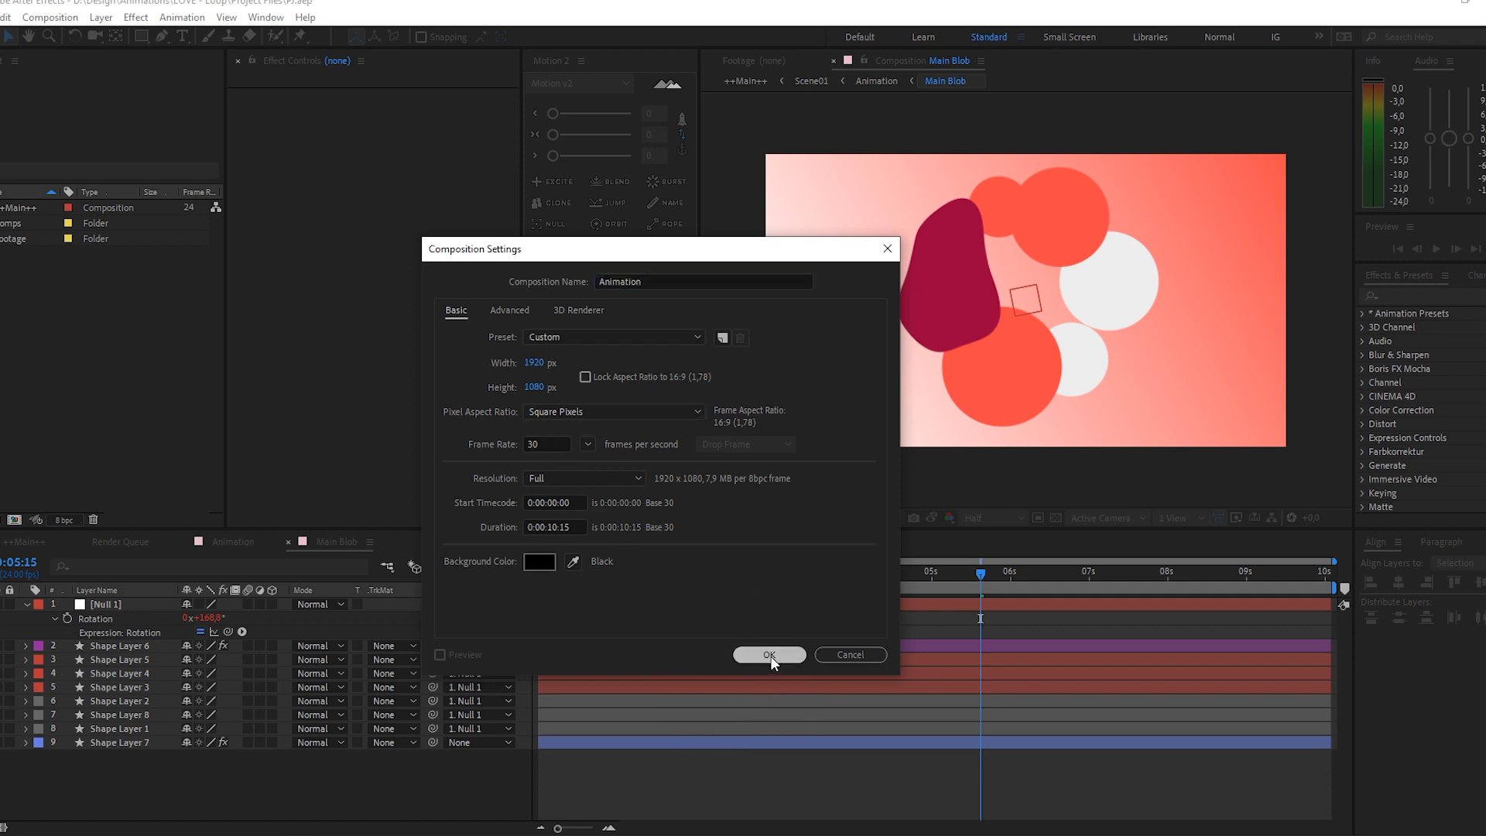
# Confirm the Animation comp and create a second 1920×1080 comp named Main Blob
pyautogui.click(769, 655)
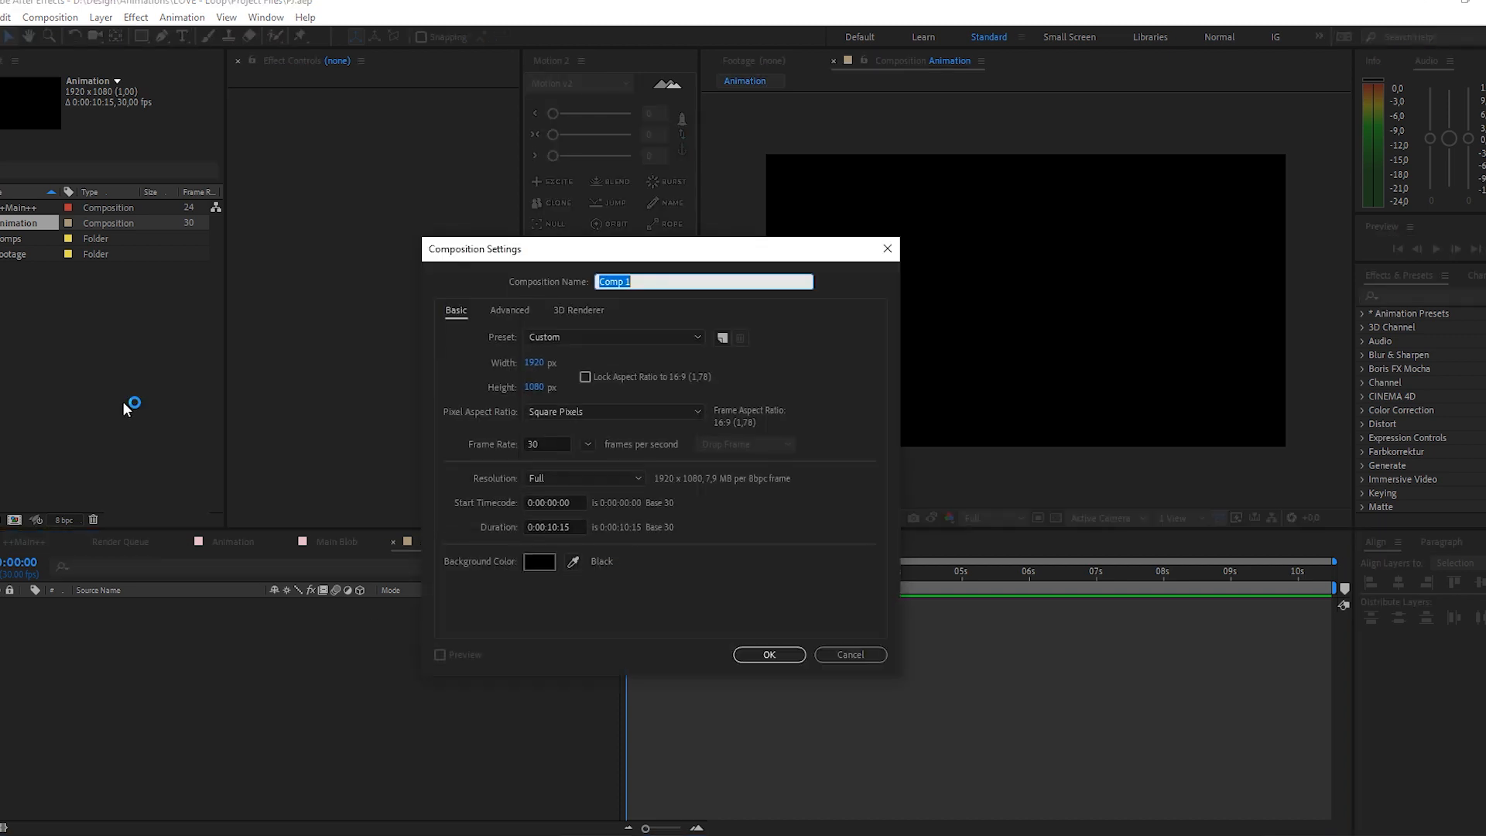
pyautogui.write('M')
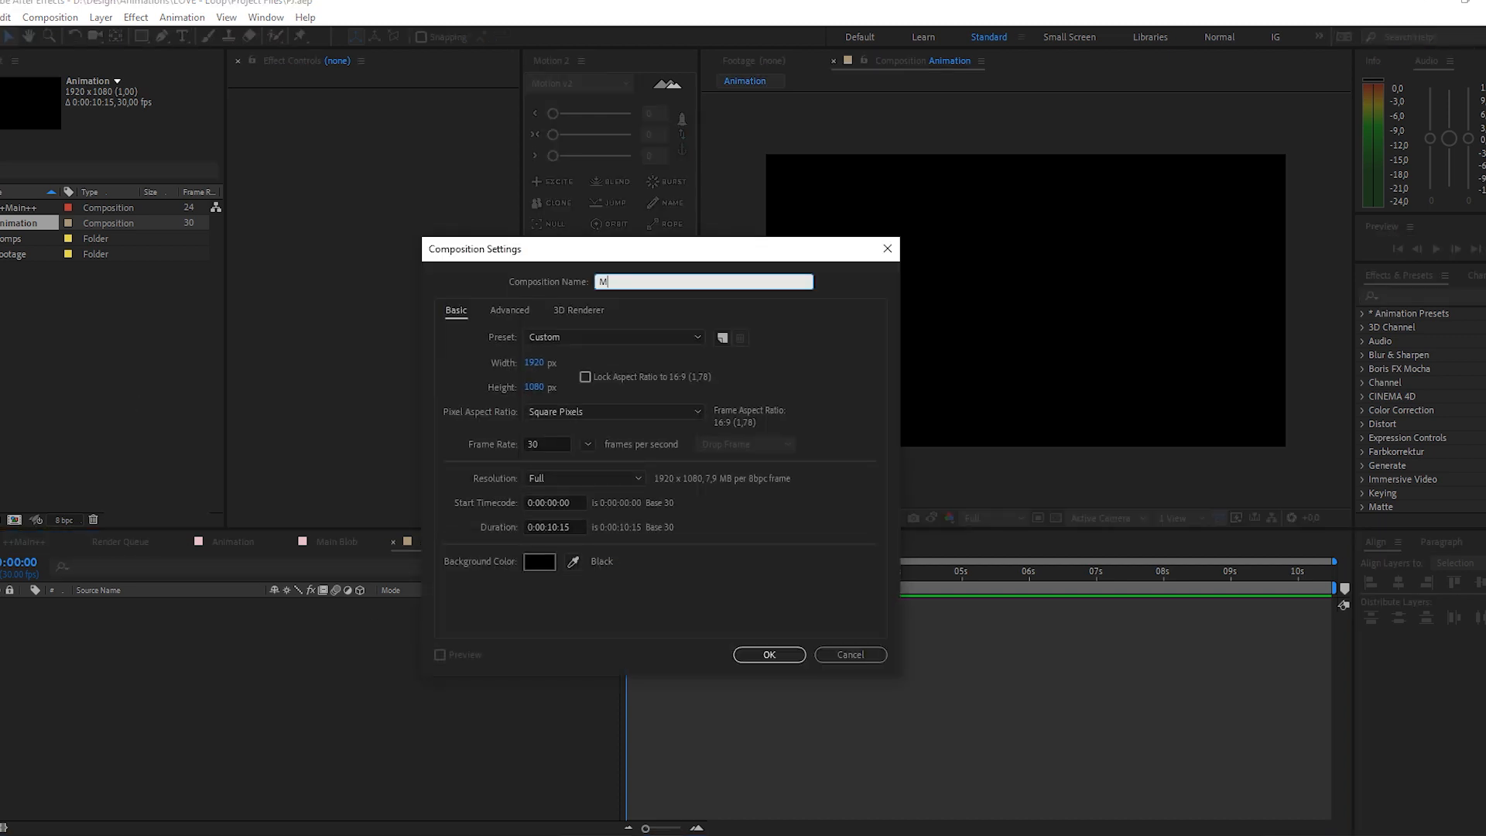
pyautogui.write('ain Blob')
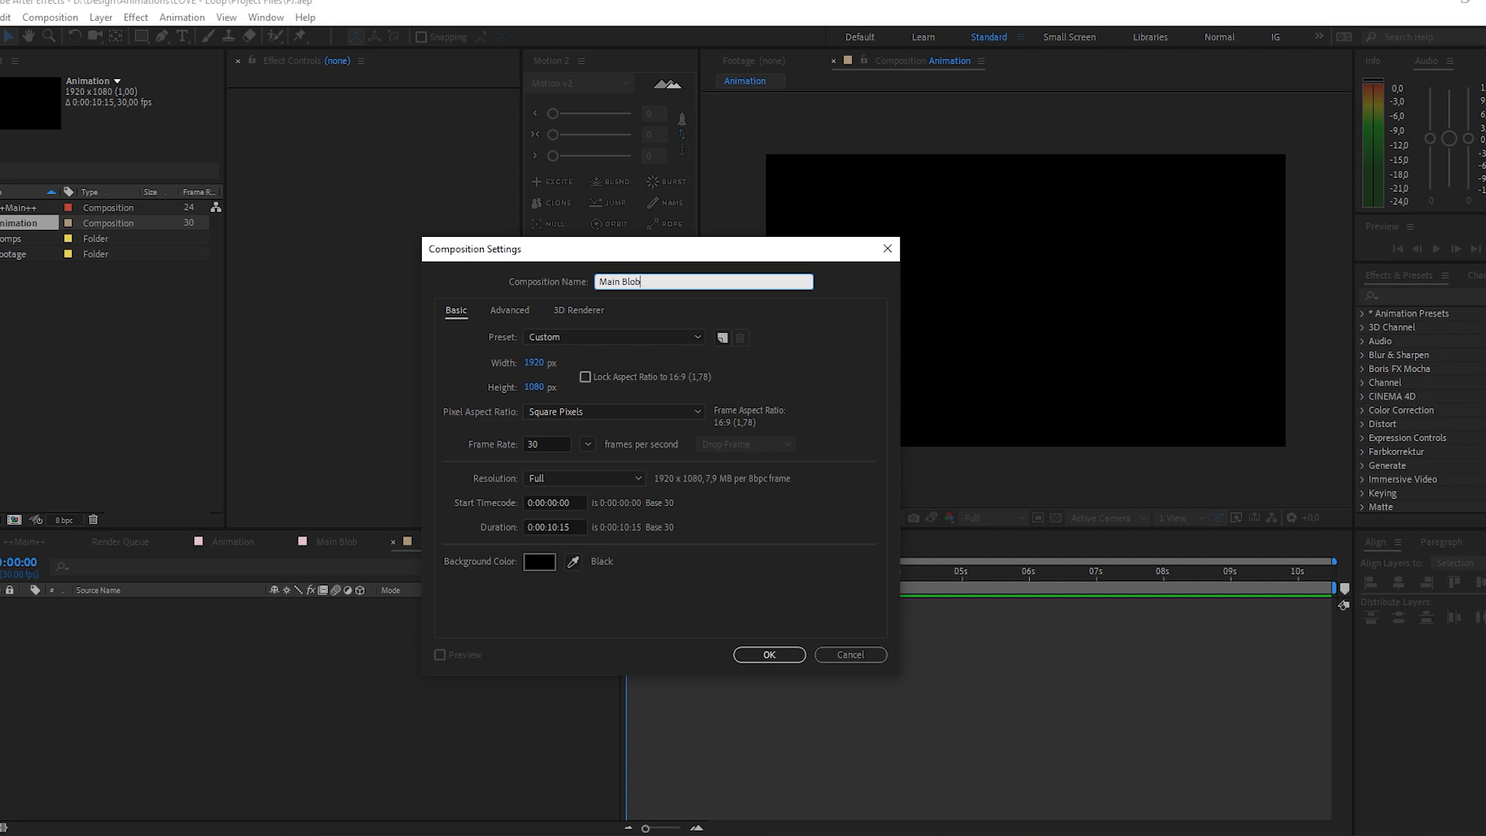
pyautogui.click(768, 653)
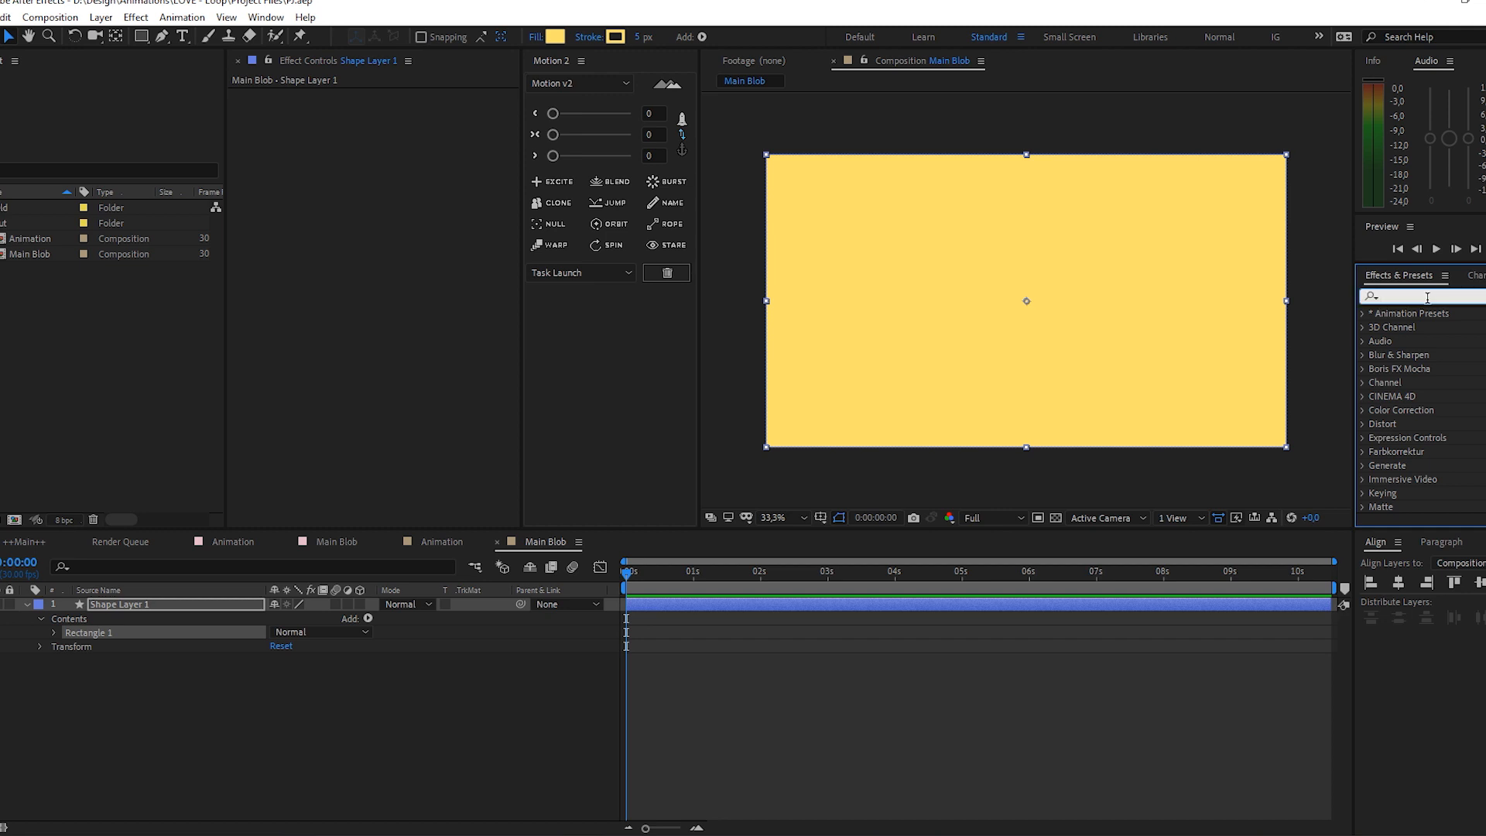
# Apply Gradient Ramp to the rectangle, rename it BG and set the Start Color to coral red
pyautogui.write('gradi')
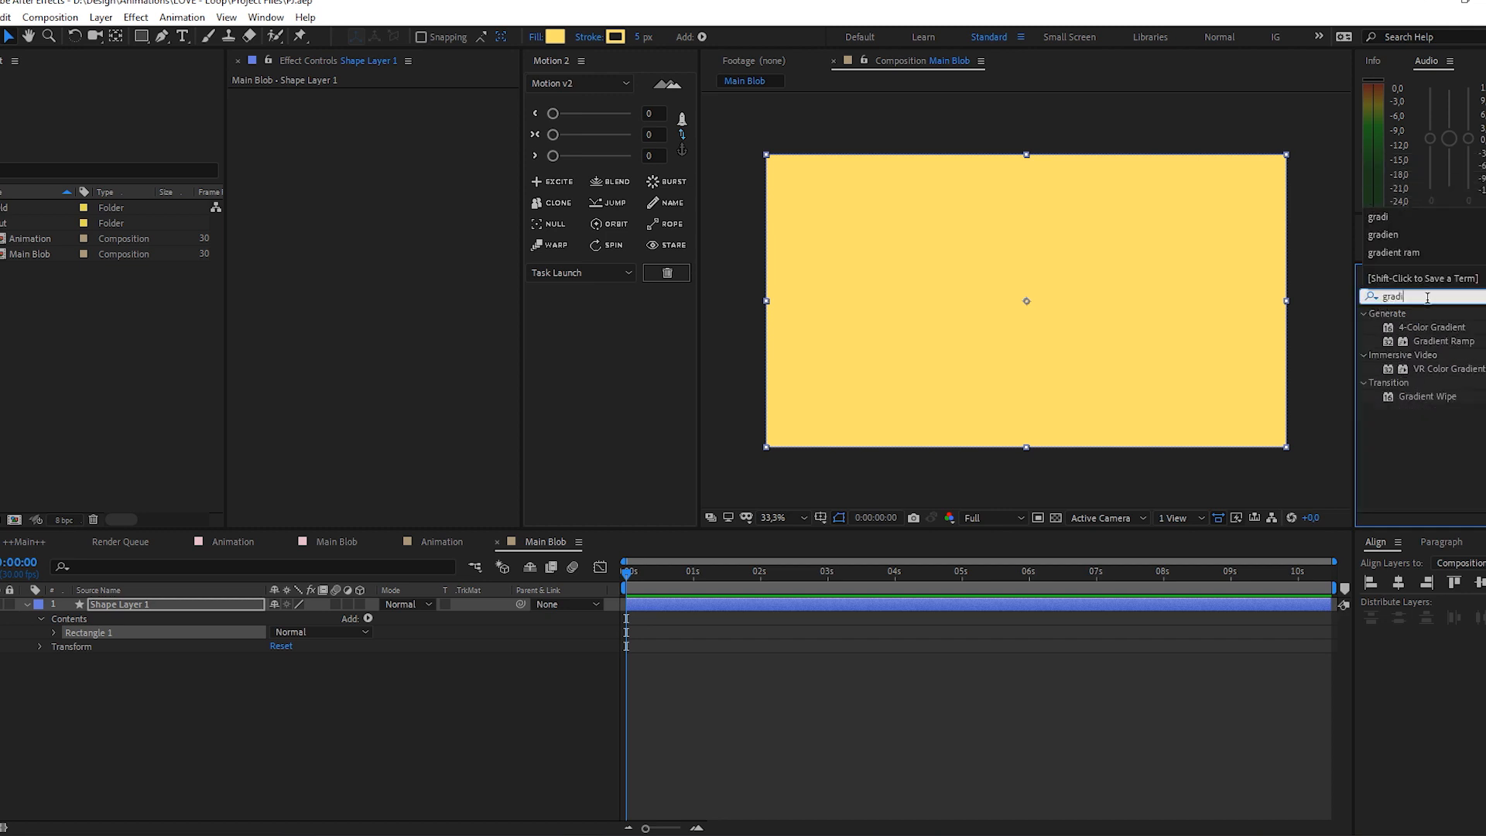
pyautogui.doubleClick(1444, 341)
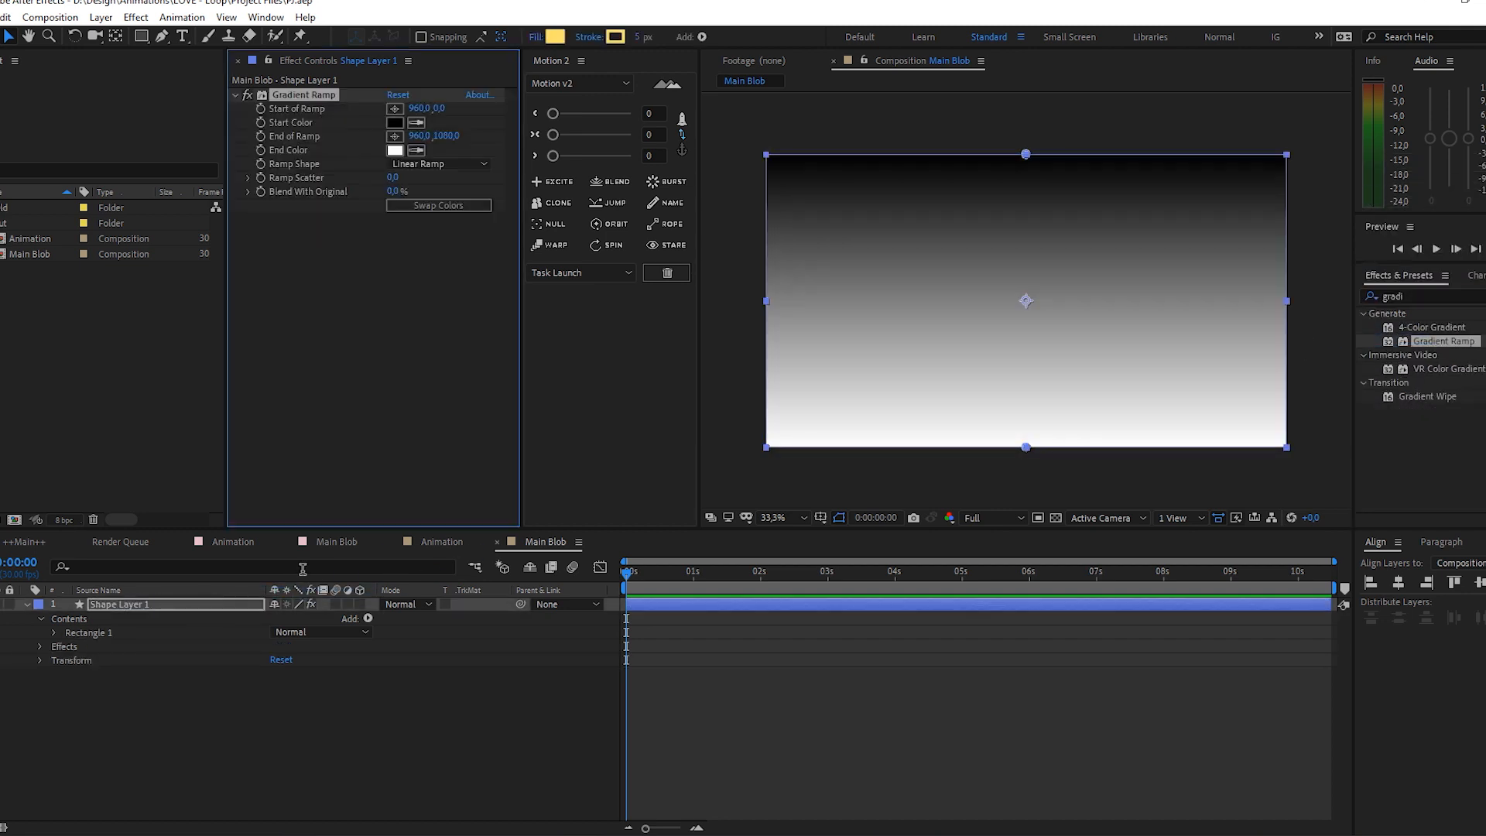
pyautogui.write('BG')
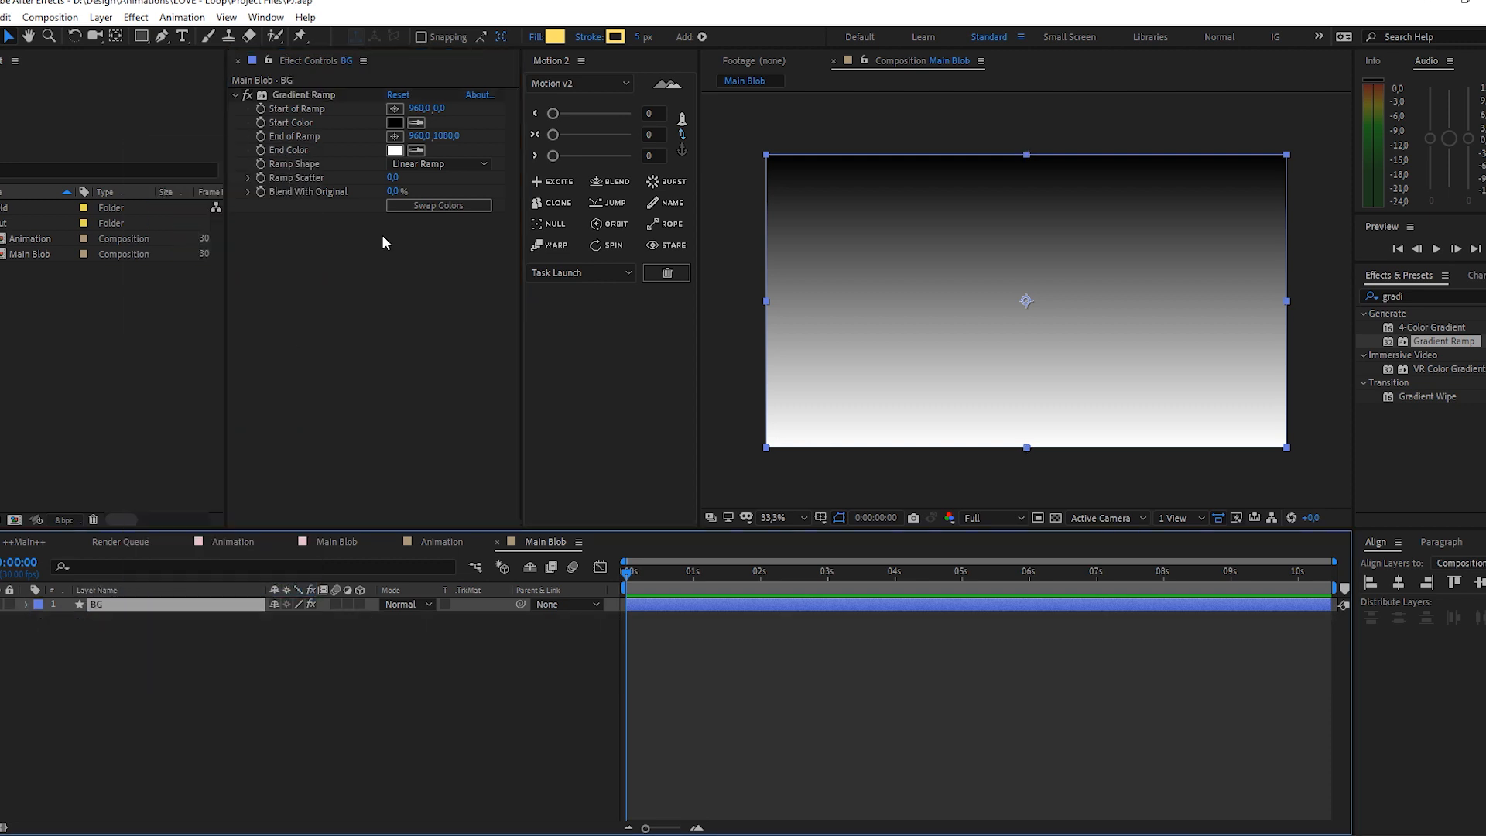
pyautogui.click(395, 121)
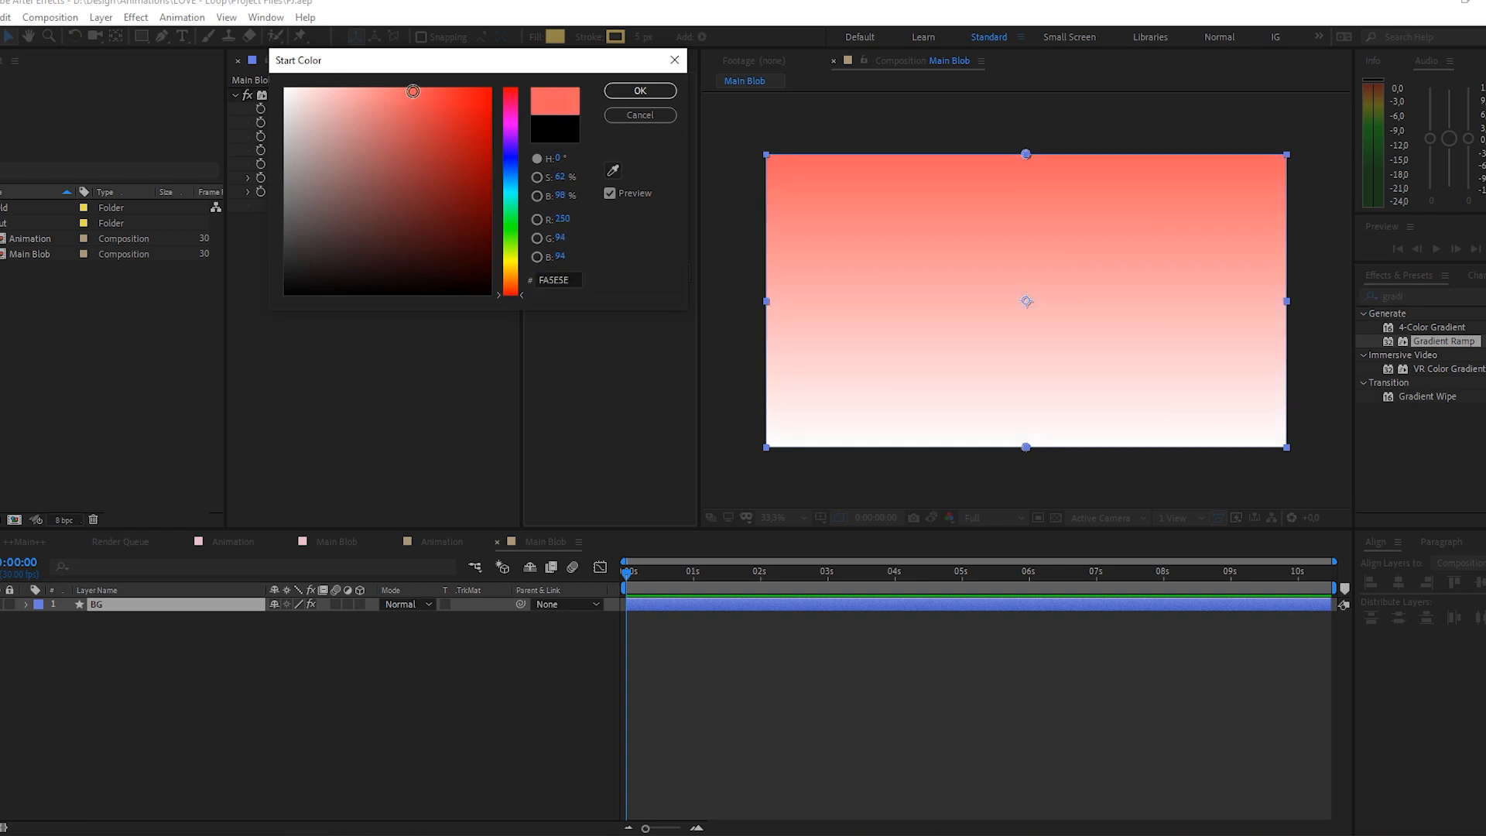
pyautogui.click(639, 92)
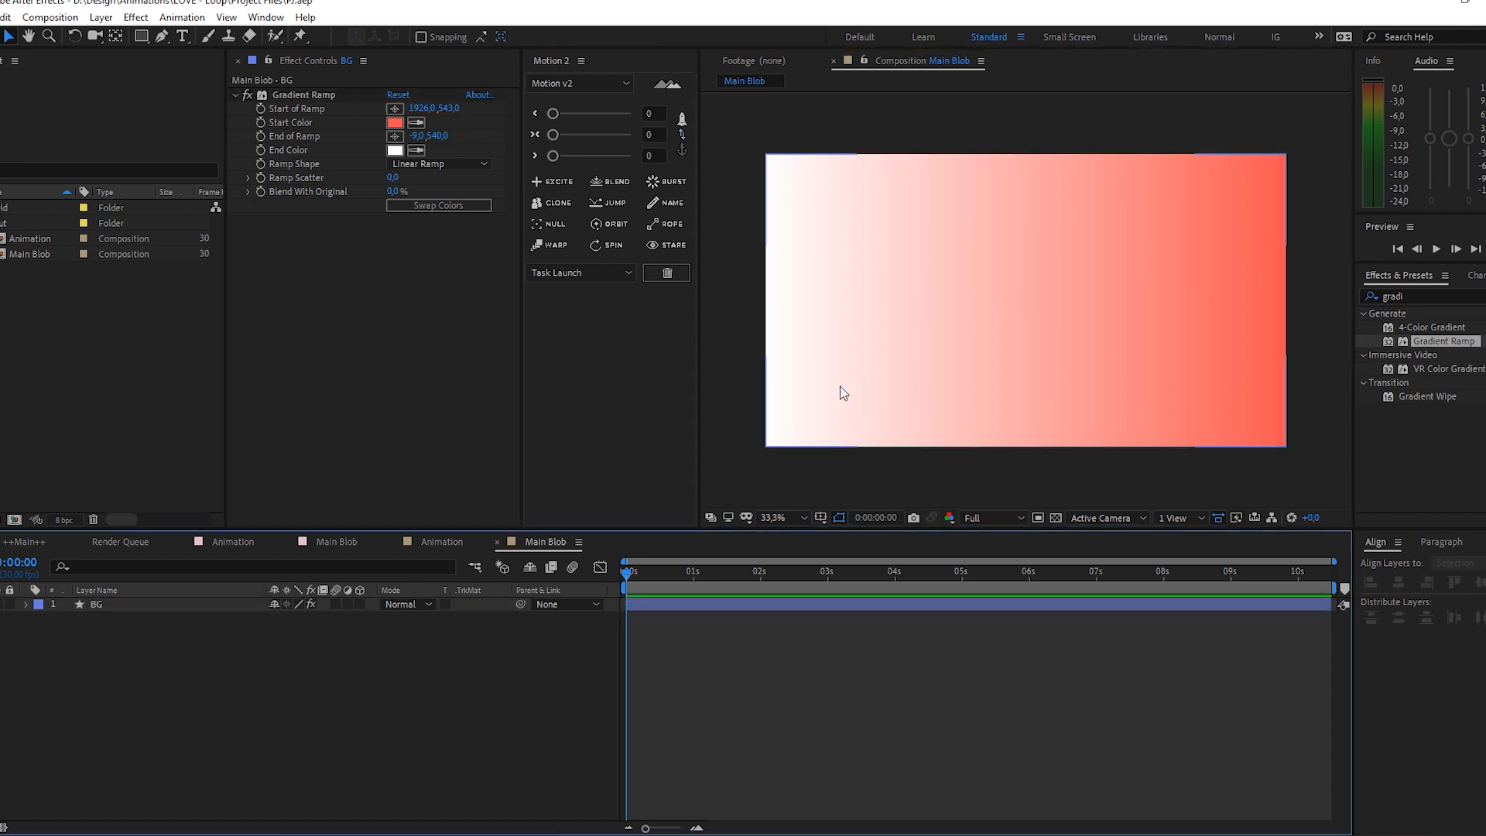
# Draw a circle with the Ellipse tool, duplicate it, offset the copy and fill it red
pyautogui.click(141, 36)
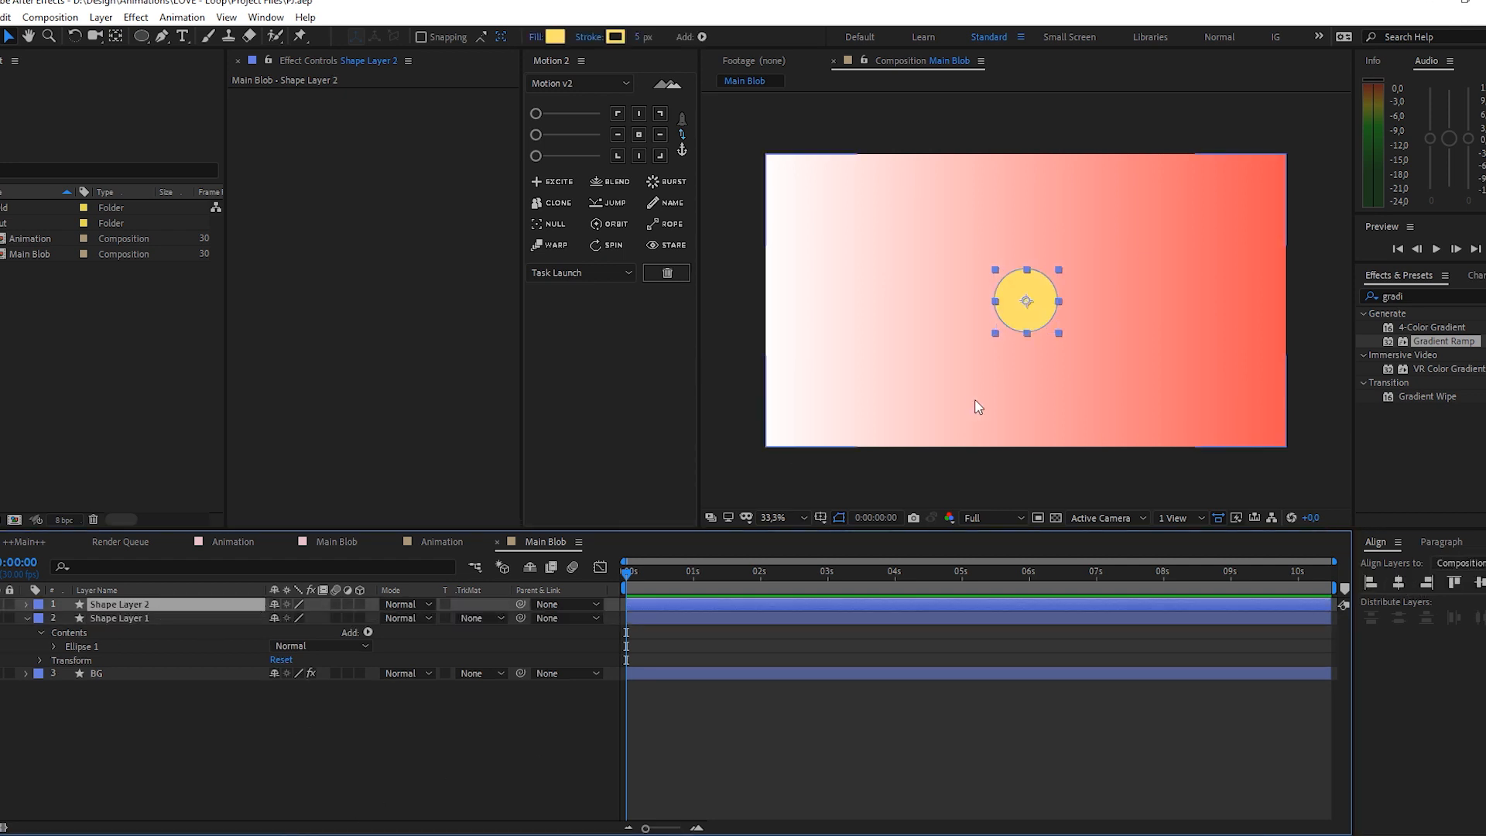
pyautogui.moveTo(1025, 300); pyautogui.dragTo(1054, 331)
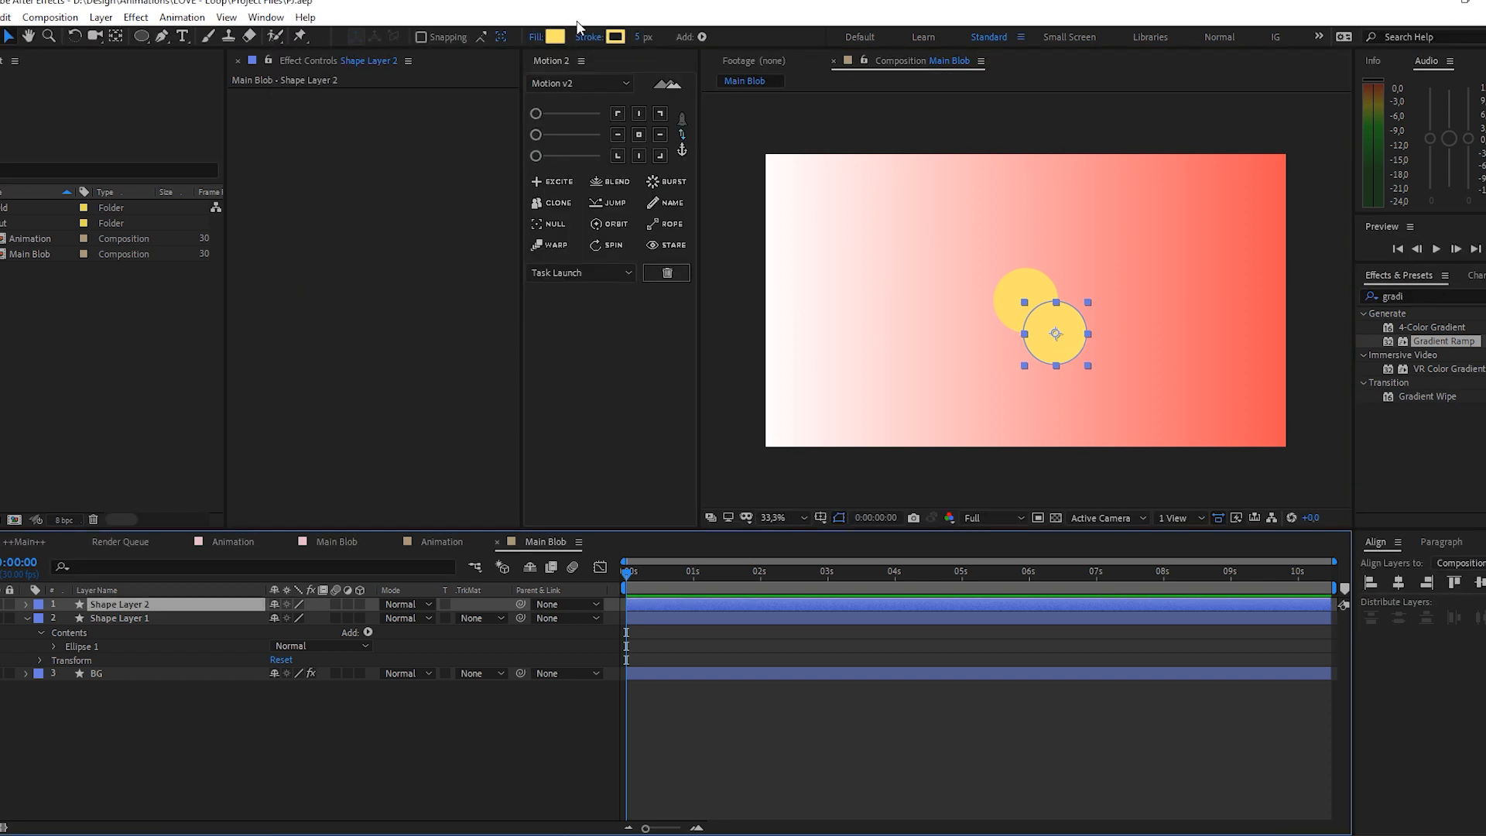
pyautogui.click(557, 37)
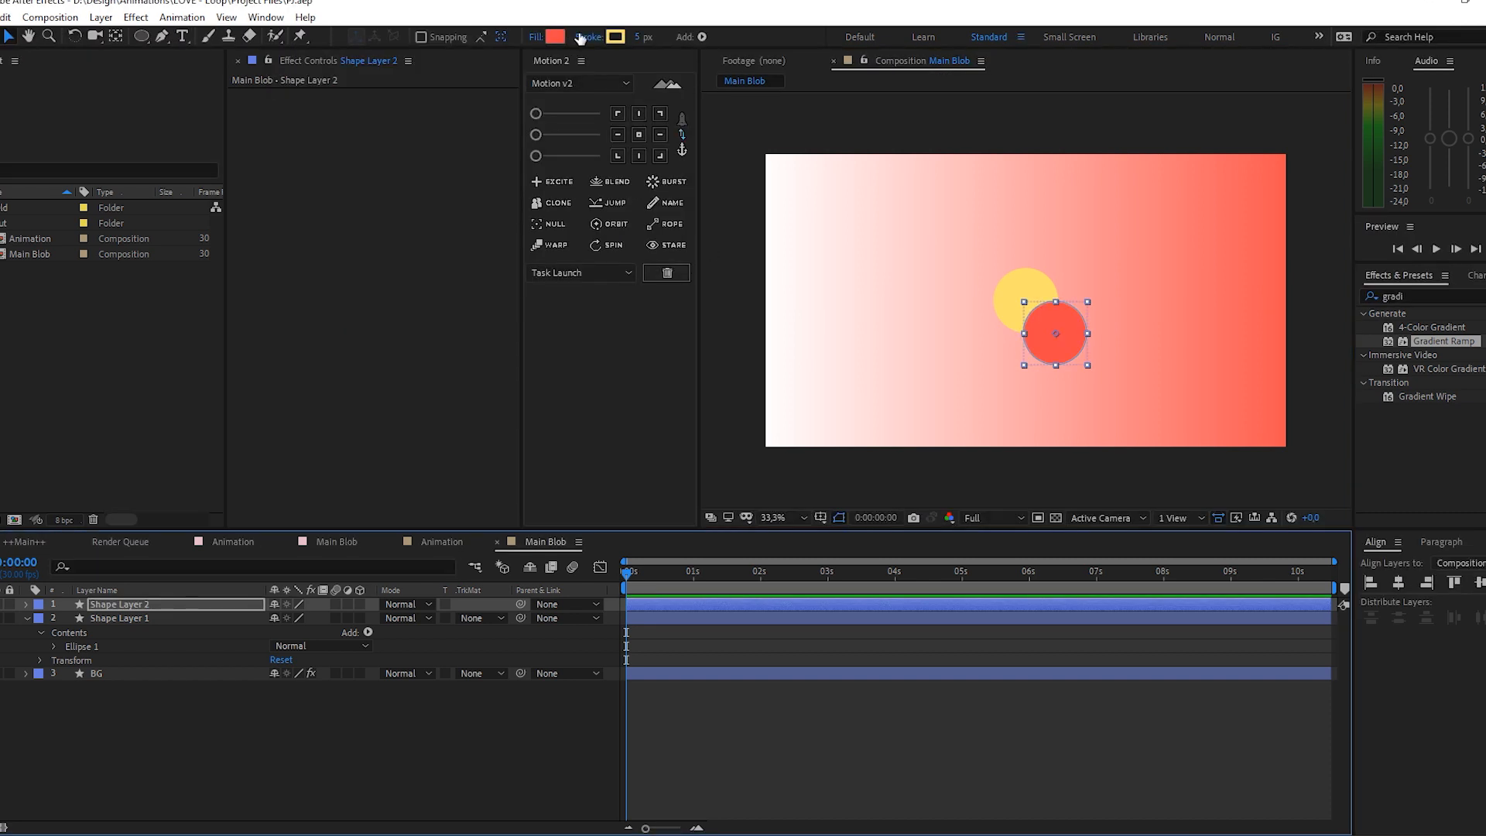
pyautogui.click(617, 36)
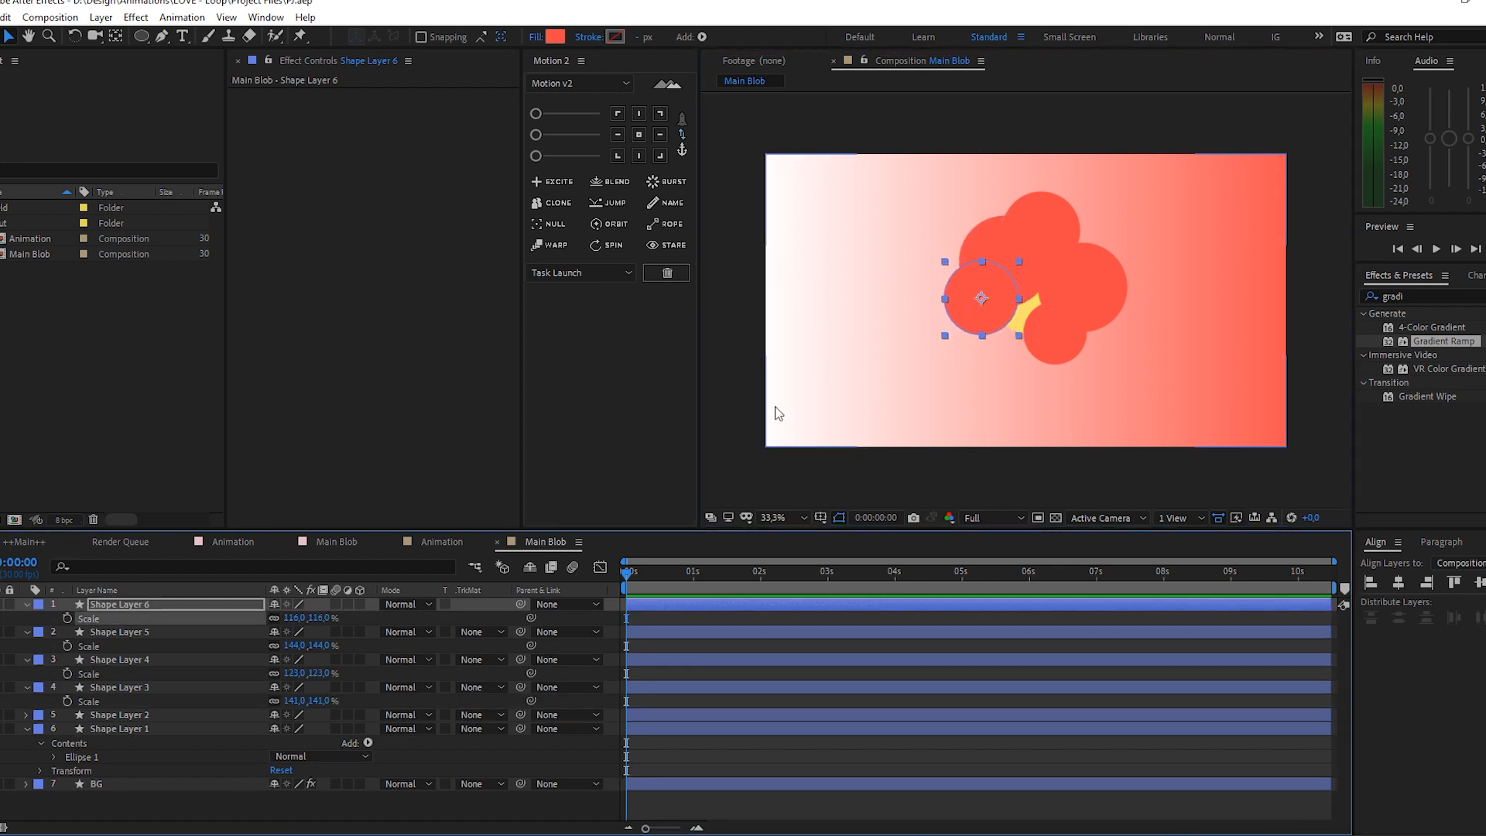
# Reposition further circle copies into a cloud-like cluster over the centre
pyautogui.click(119, 632)
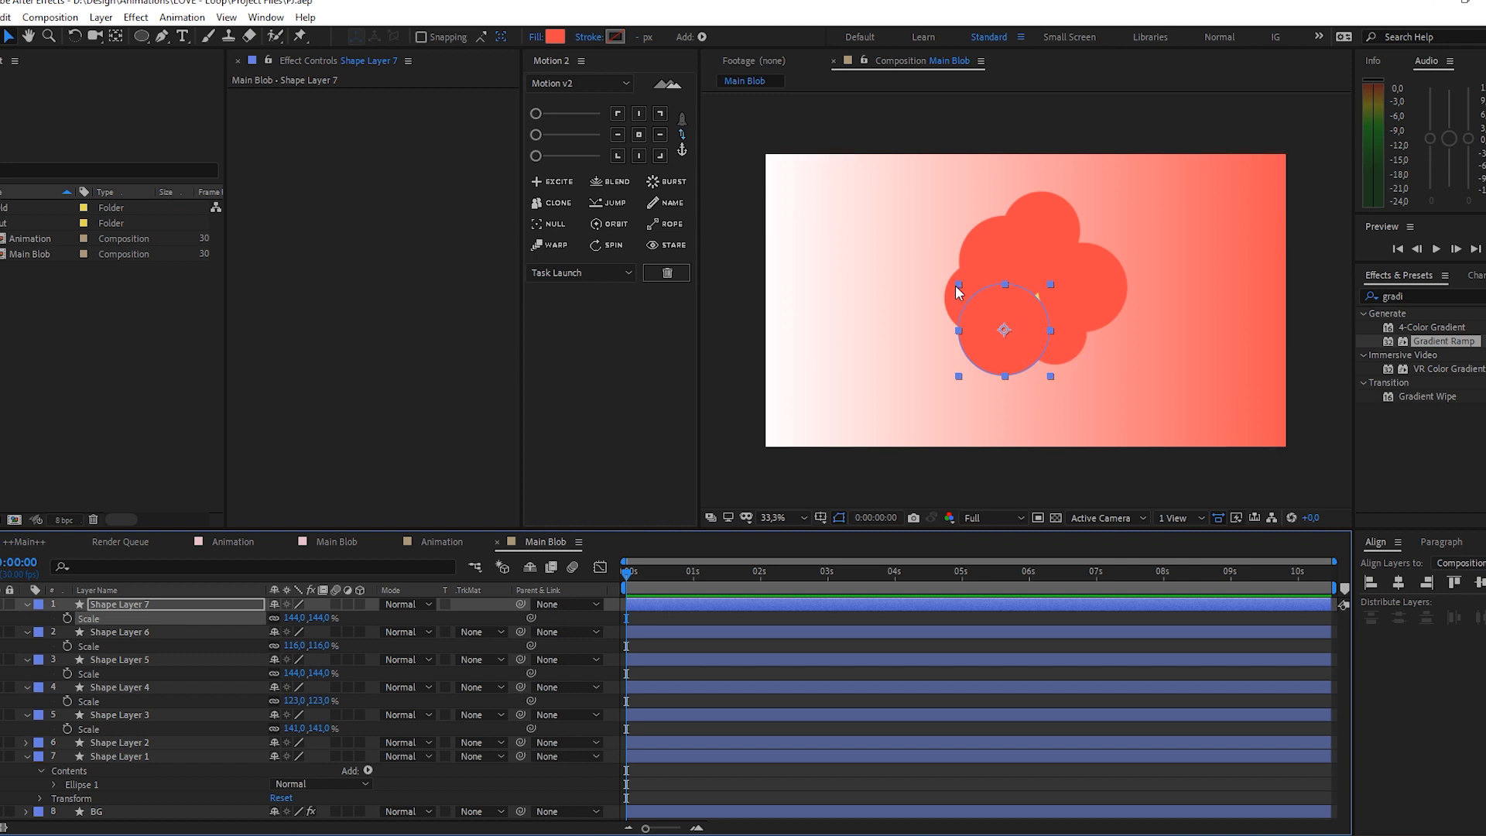
pyautogui.click(119, 632)
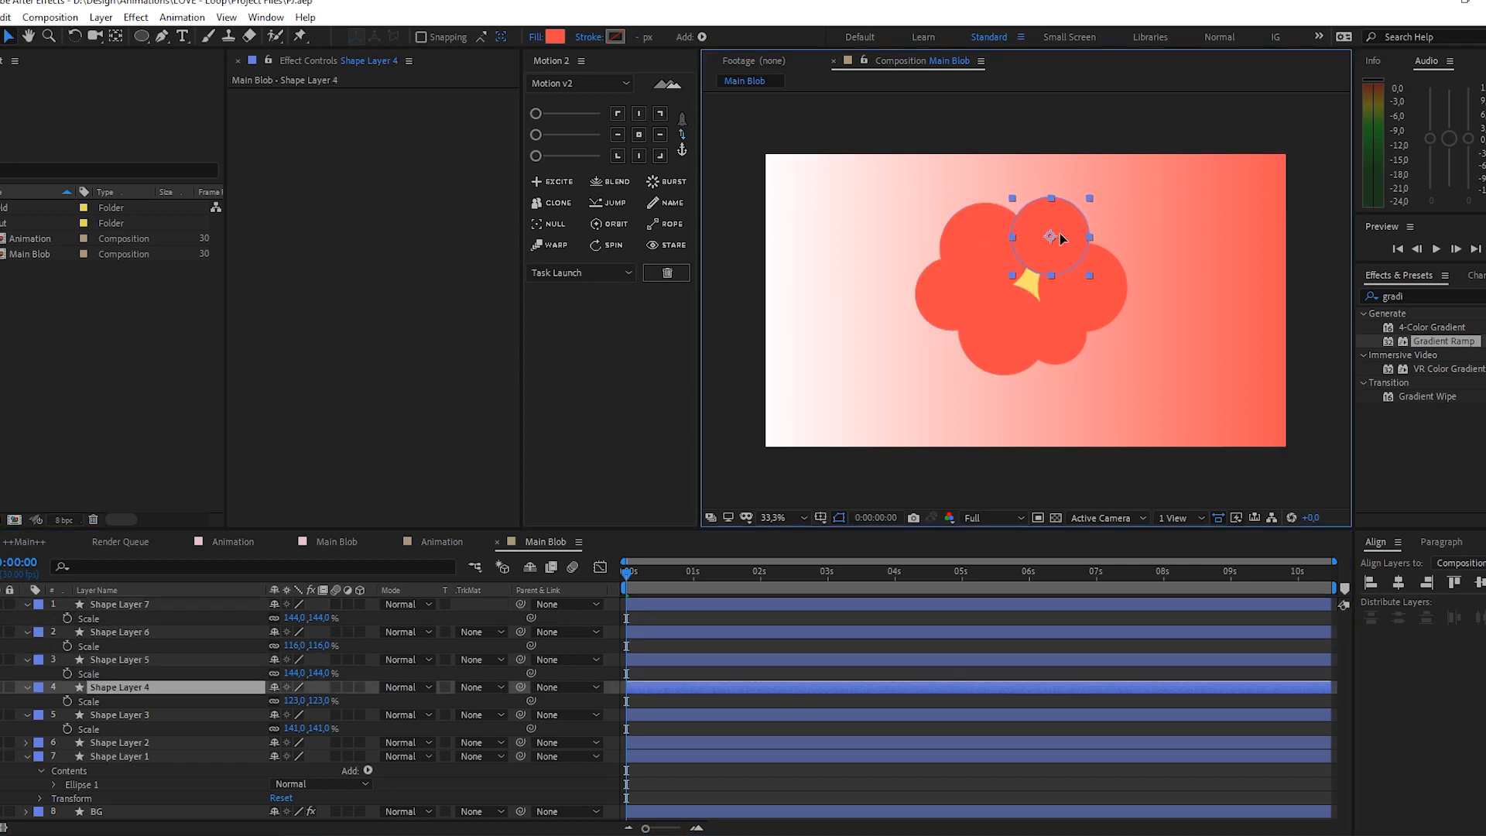
pyautogui.click(120, 716)
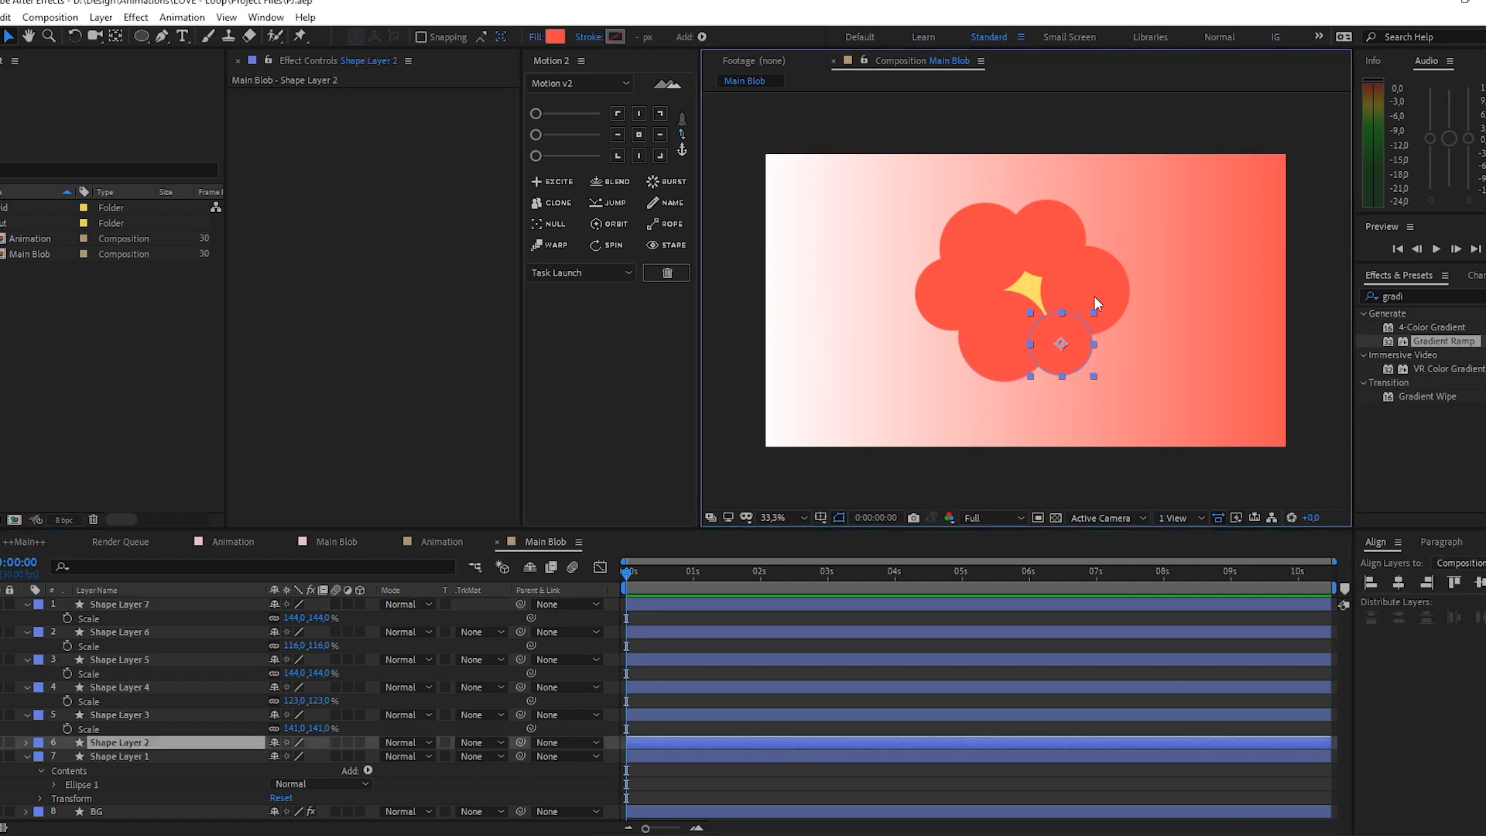
# Recolour circles white and one dark crimson, then delete the yellow Shape Layer 1
pyautogui.click(555, 35)
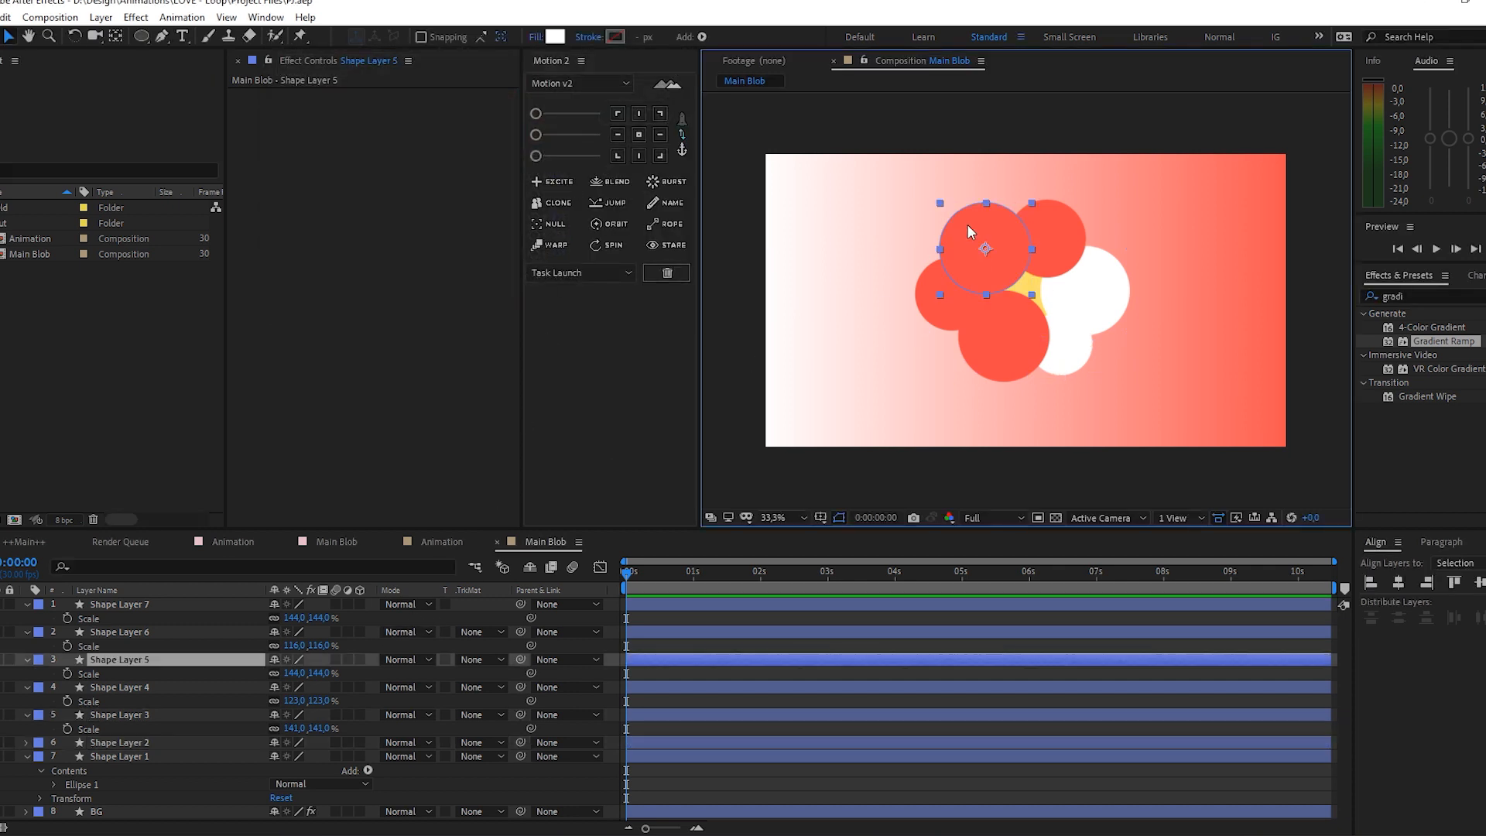
pyautogui.click(543, 36)
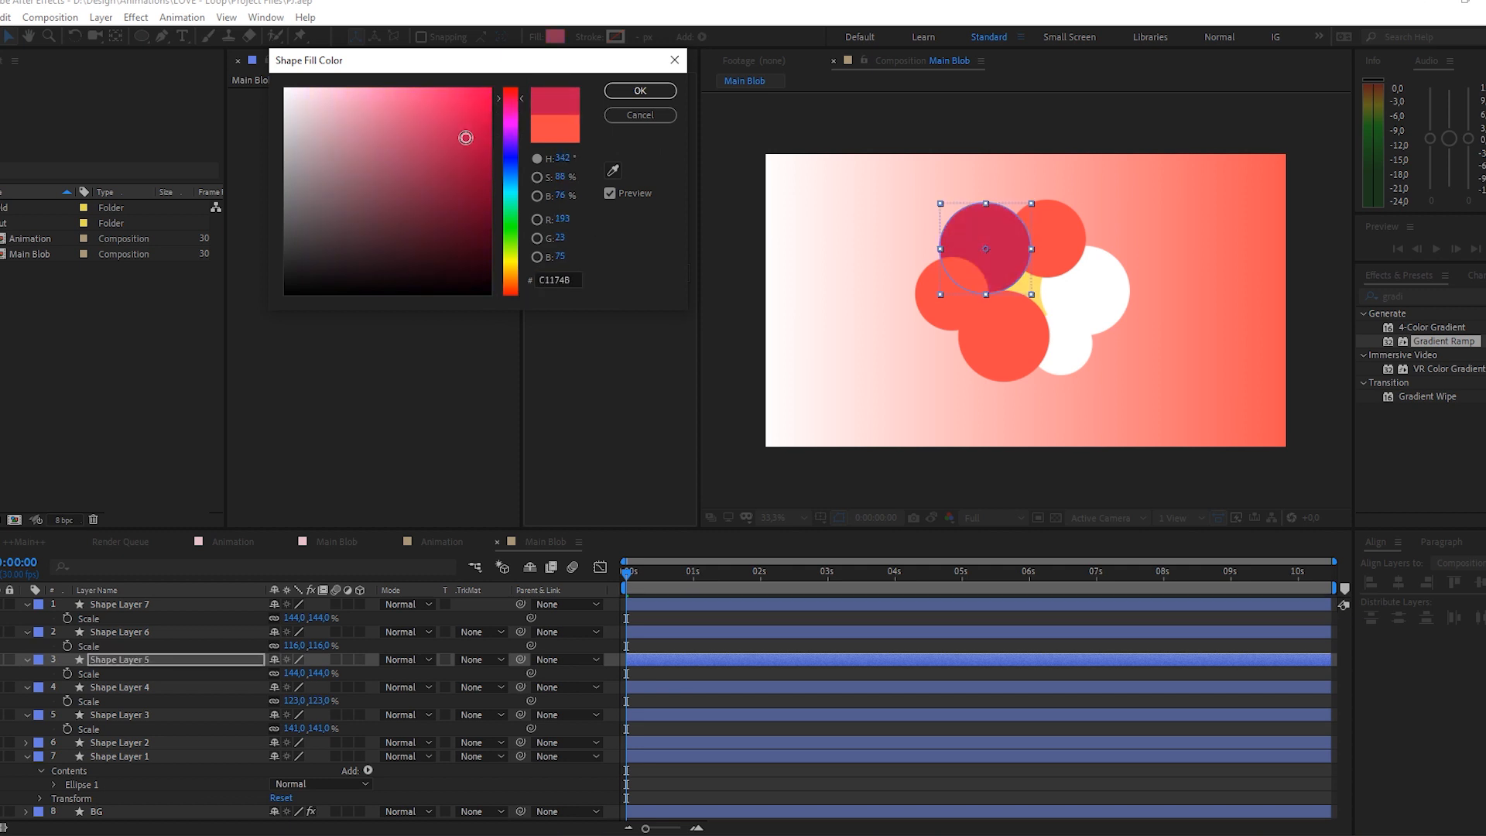
pyautogui.click(640, 92)
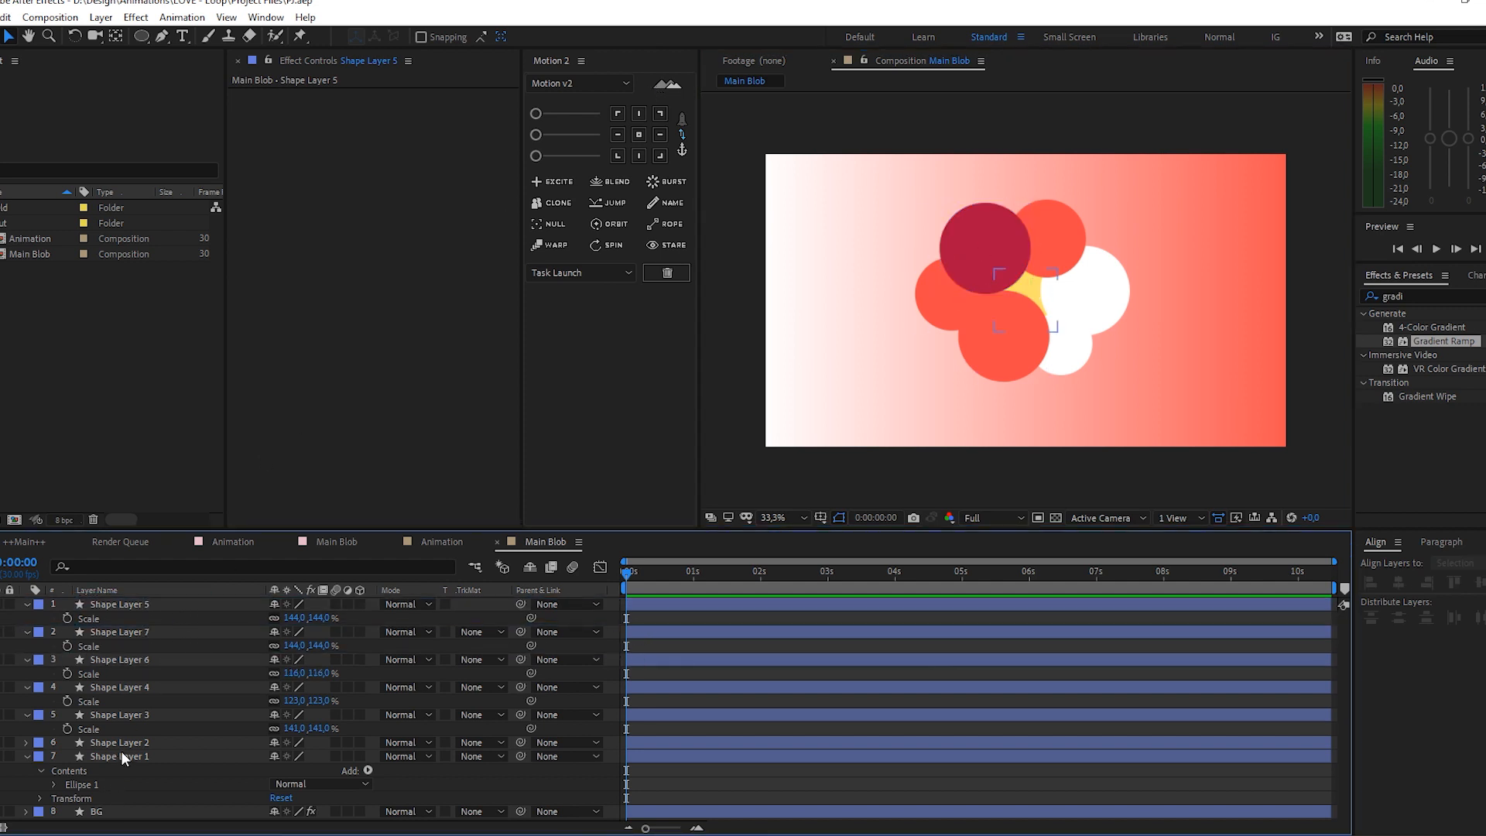
pyautogui.click(96, 755)
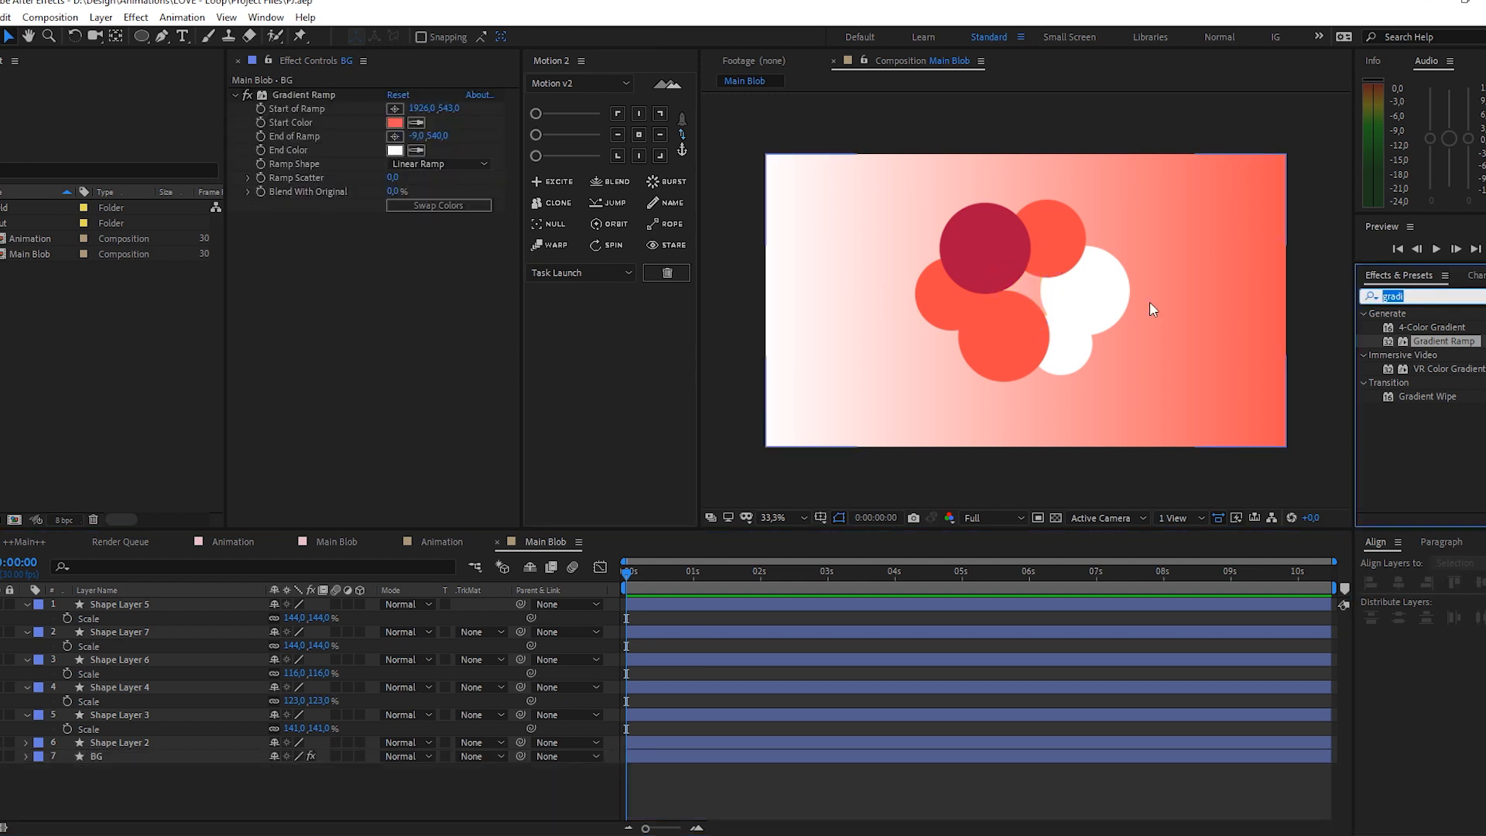
# Apply Turbulent Displace to the dark crimson circle layer
pyautogui.write('turbu')
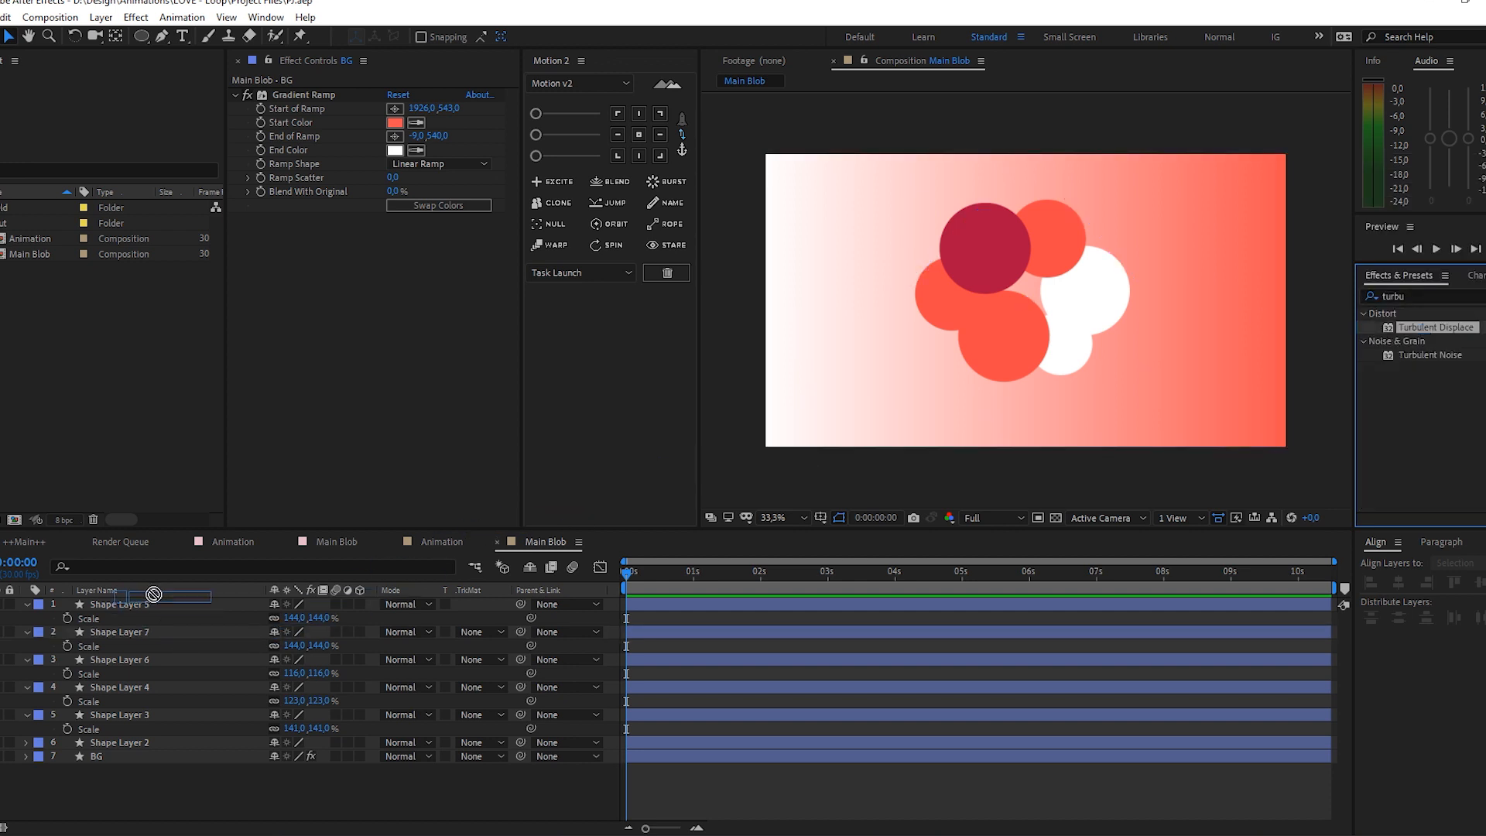
pyautogui.doubleClick(111, 604)
pyautogui.write('Master Rotation')
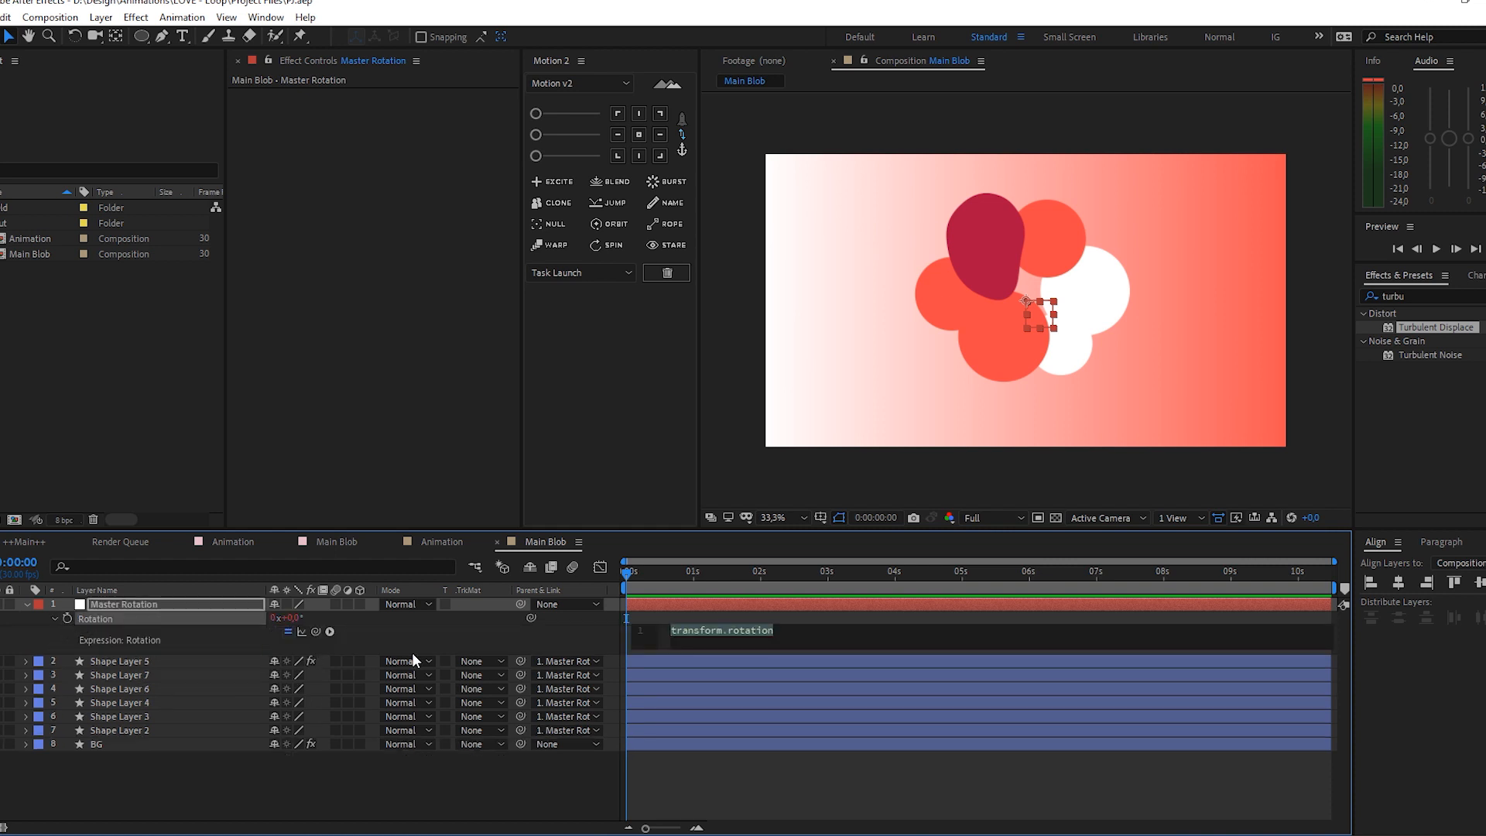
# Give Master Rotation's Rotation a time*30 expression and scrub the timeline to check the spin
pyautogui.write('time')
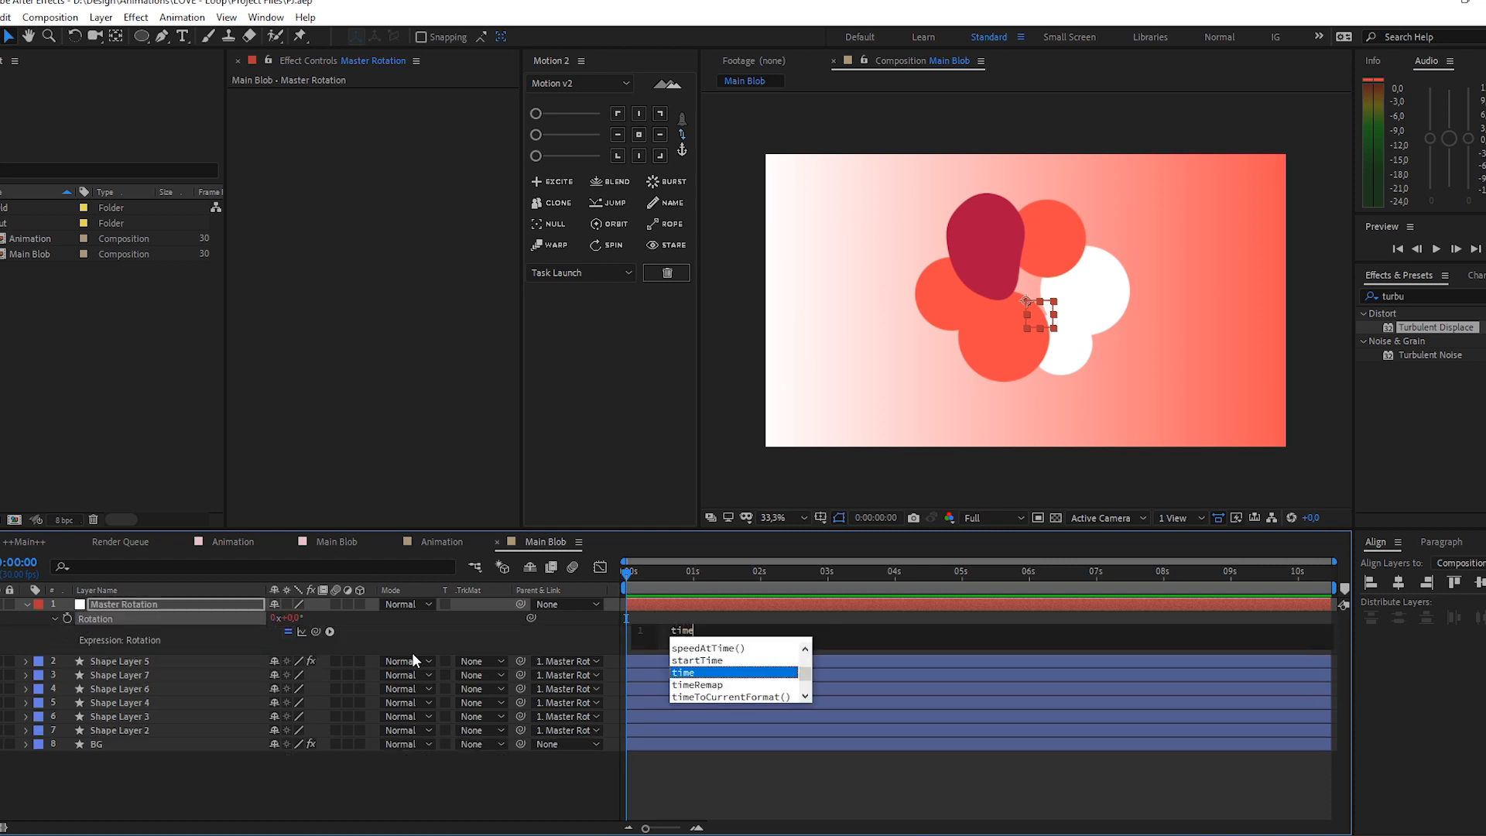
pyautogui.write('*30')
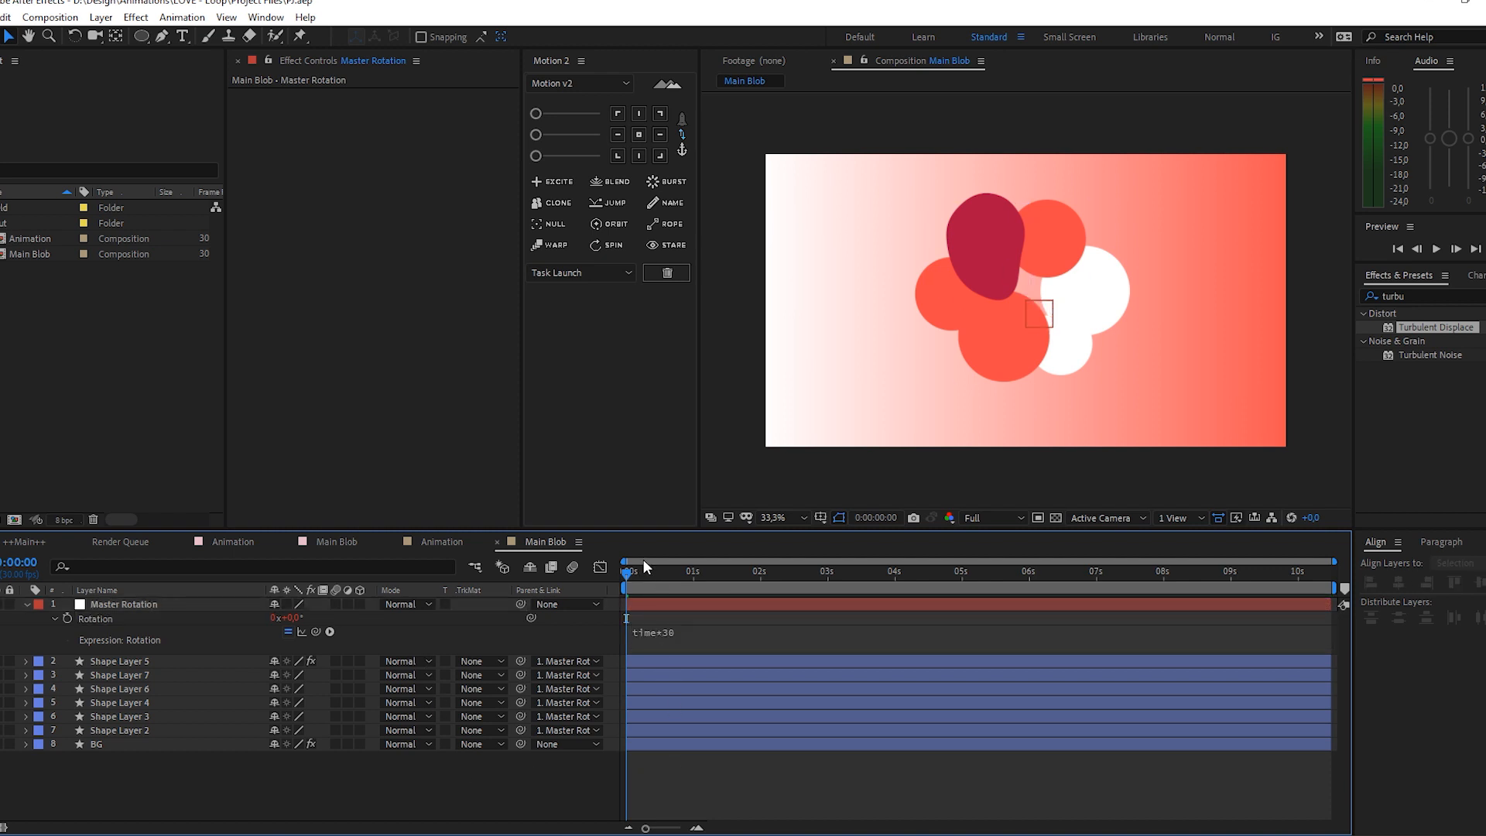
pyautogui.click(920, 571)
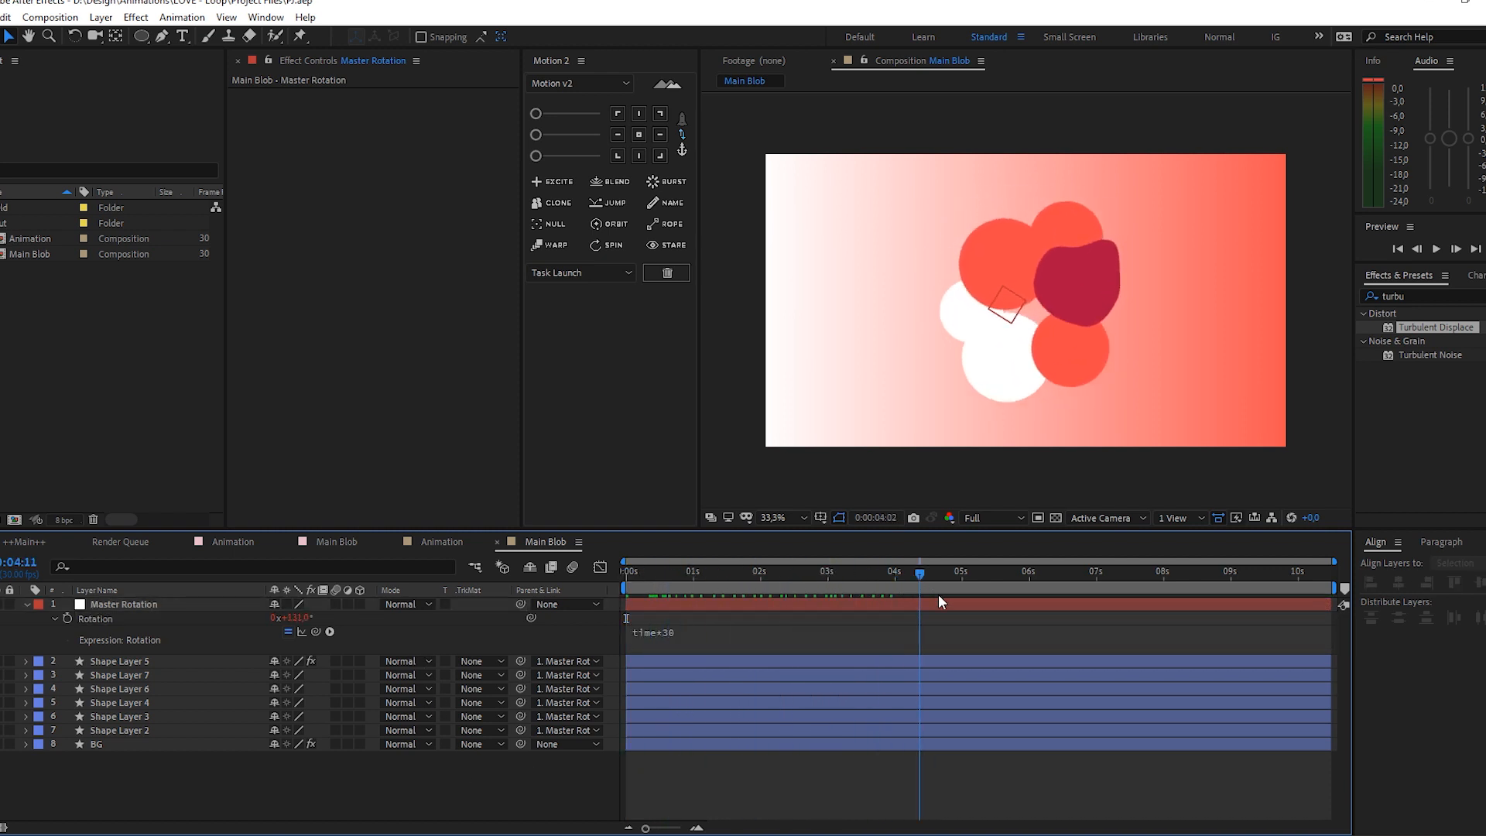
pyautogui.click(724, 571)
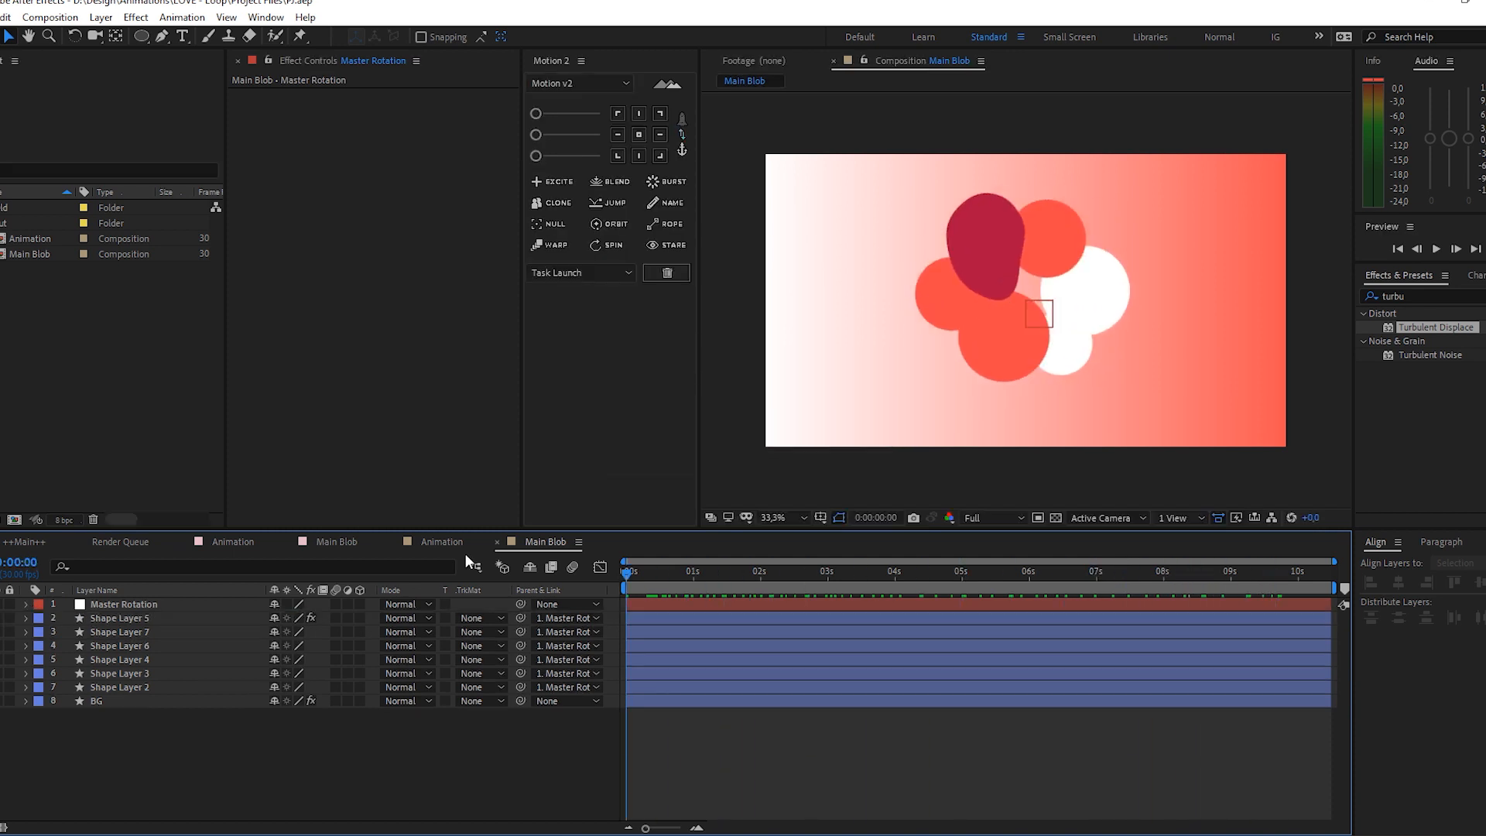
# Apply Turbulent Displace and Fast Box Blur to the Main Blob layer and raise the Blur Radius
pyautogui.click(440, 542)
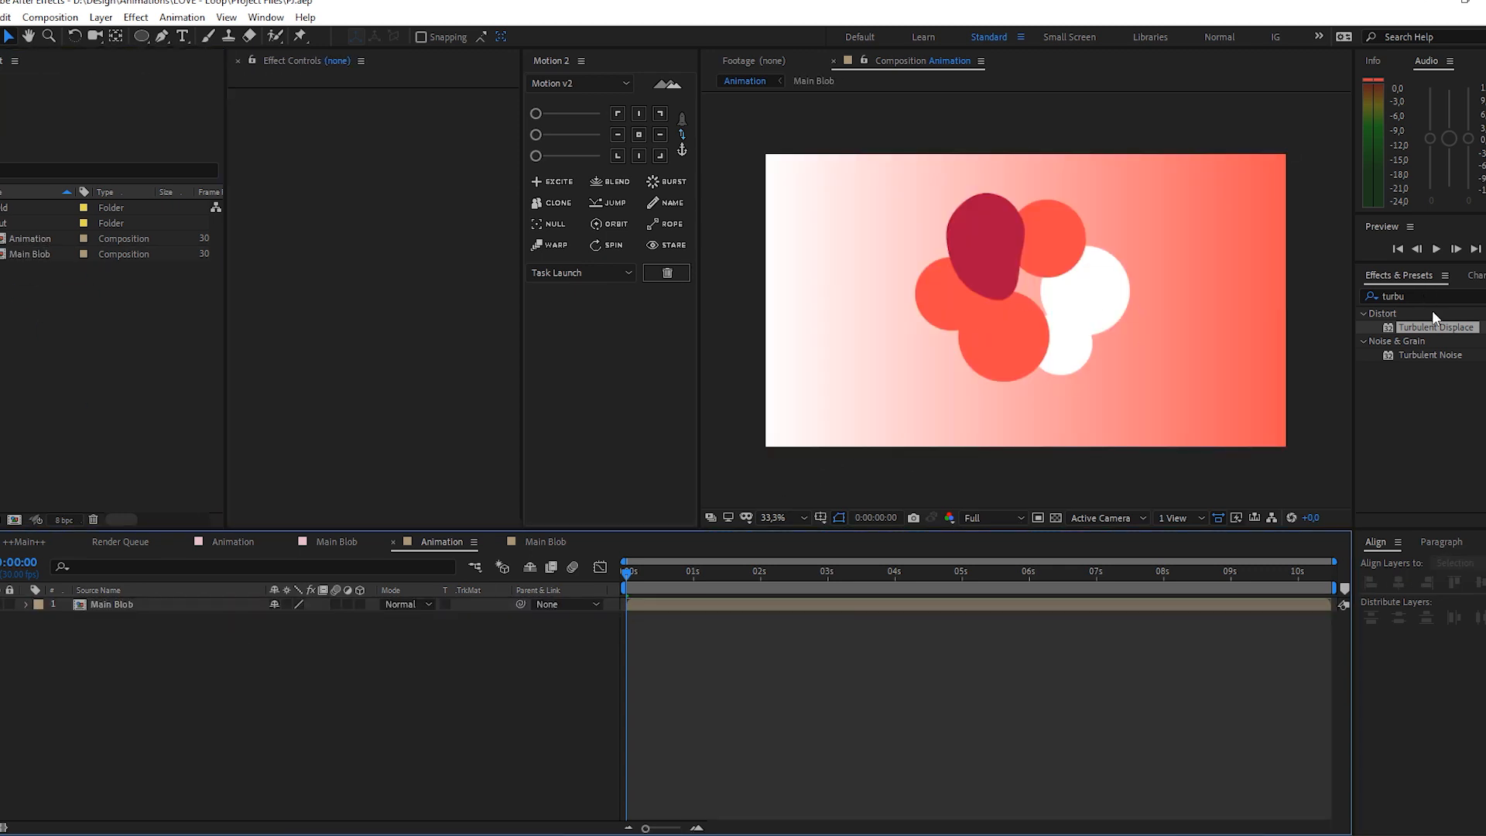
pyautogui.click(111, 606)
pyautogui.write('fast')
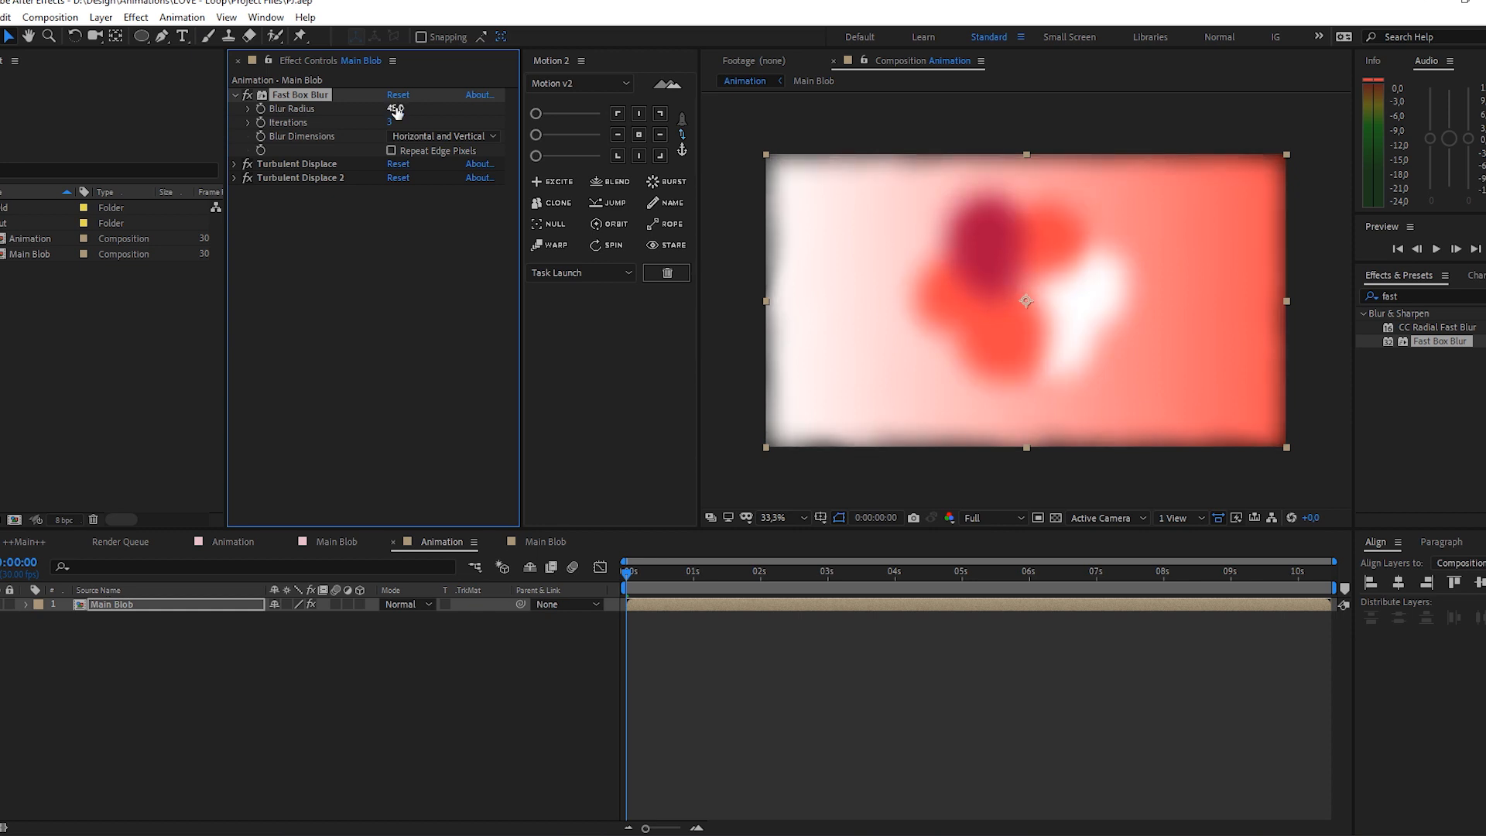
pyautogui.moveTo(387, 108); pyautogui.dragTo(395, 109)
pyautogui.write('curve')
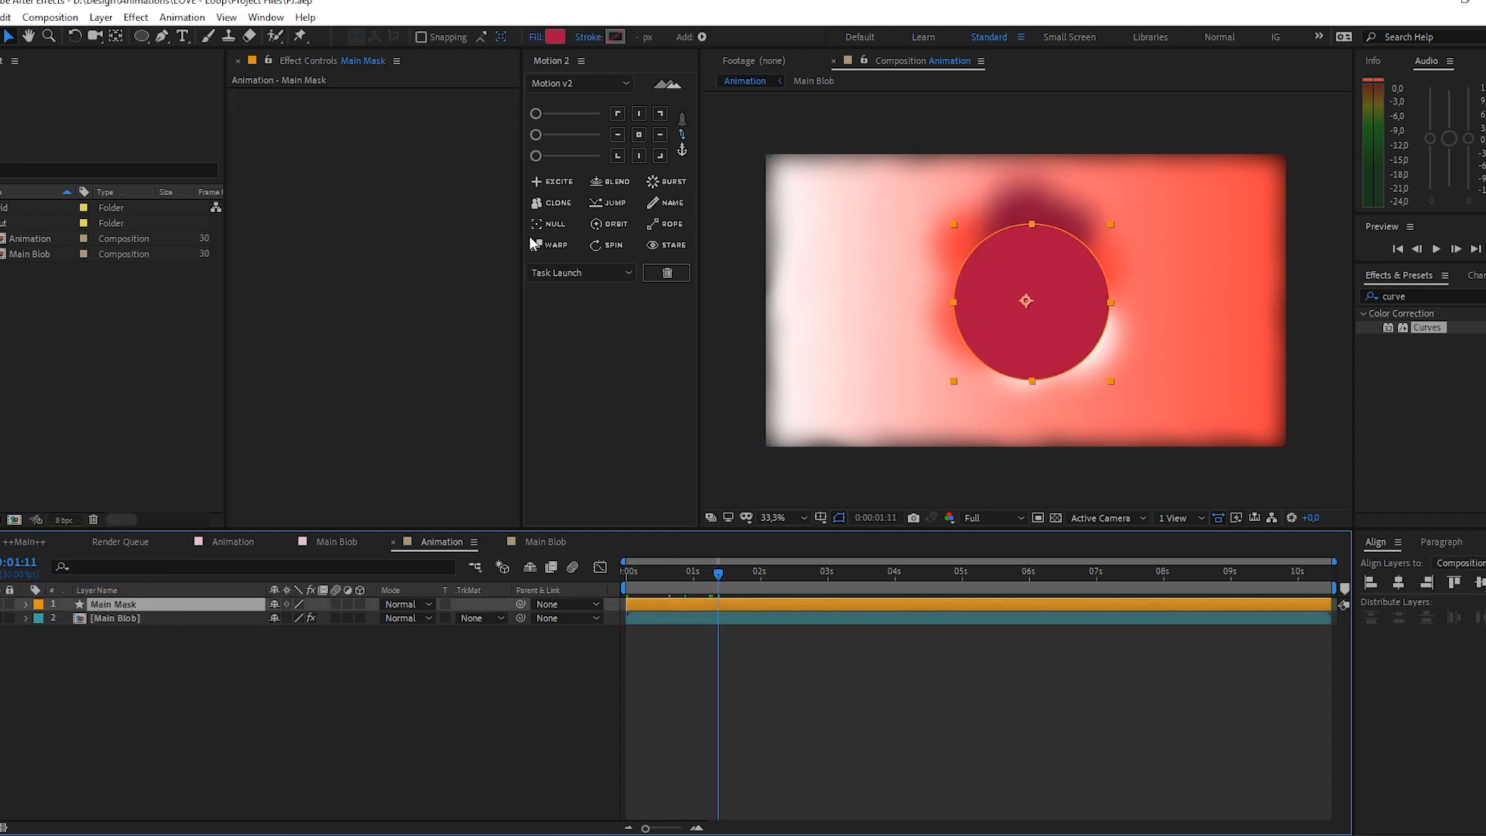
# Set Main Blob's Track Matte to Alpha Matte 'Main Mask' and search for a Gaussian blur
pyautogui.click(639, 134)
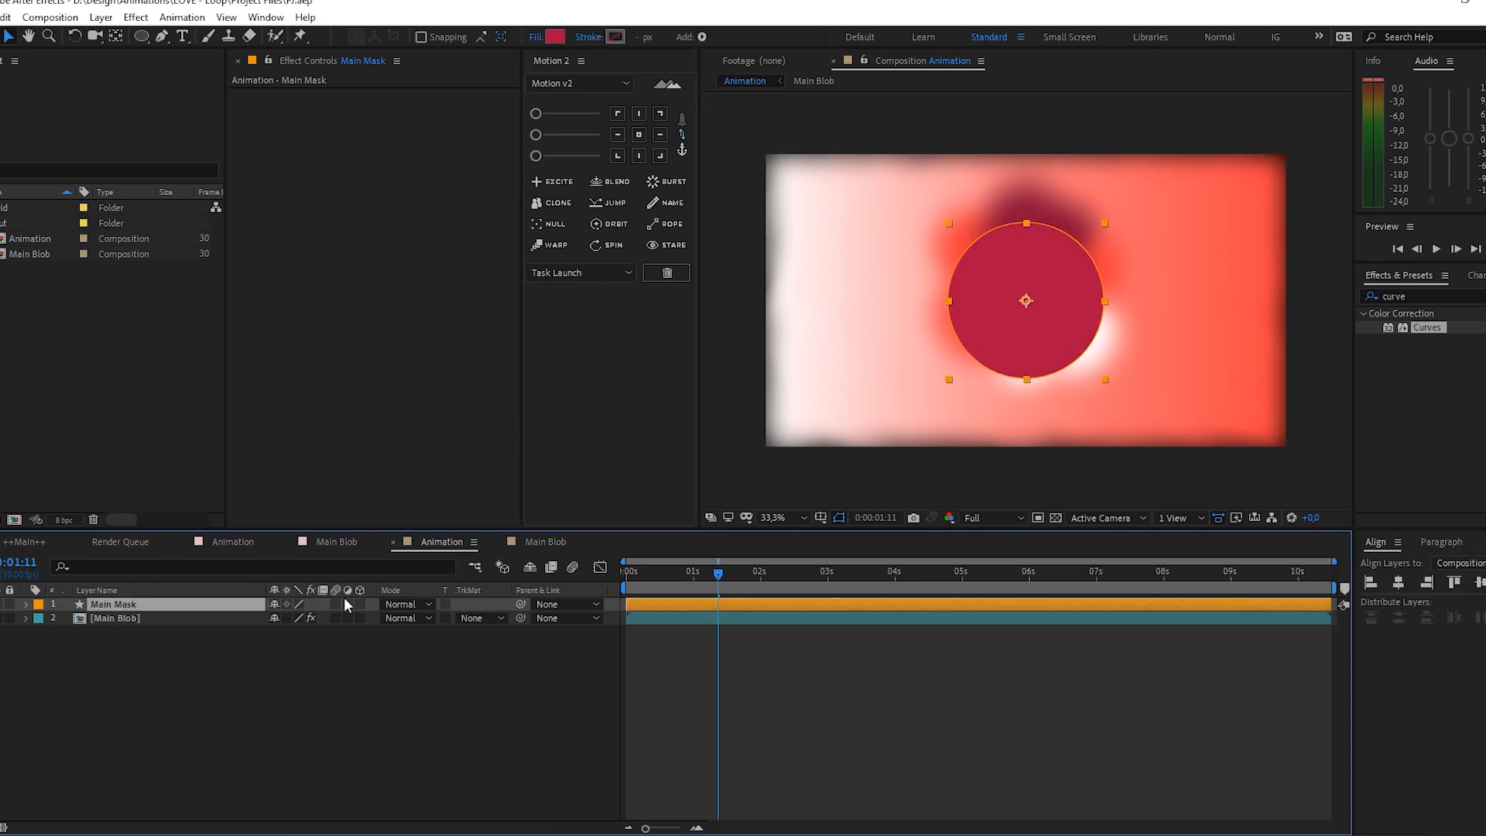
pyautogui.click(478, 617)
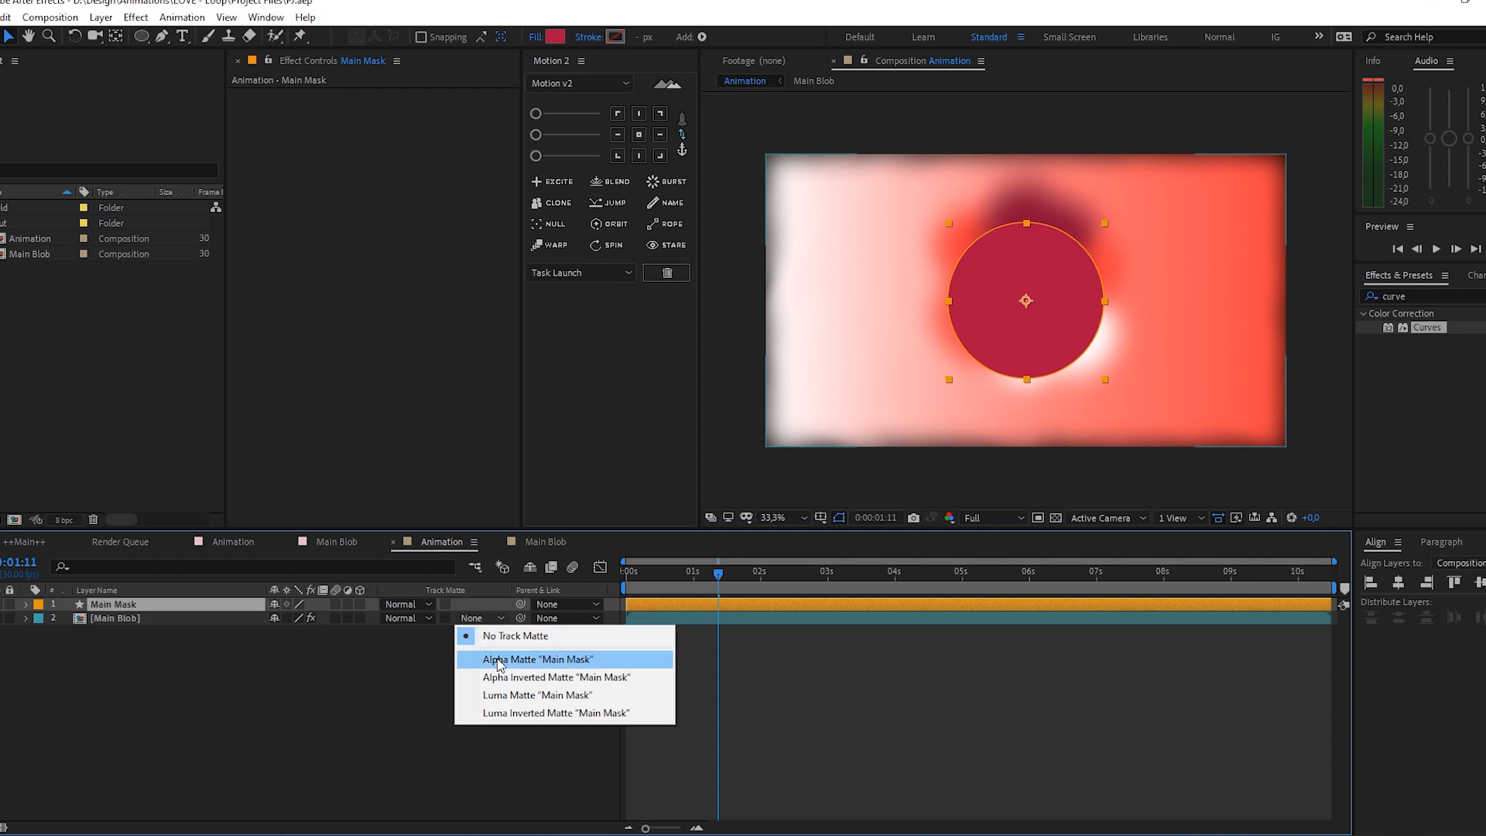
pyautogui.click(537, 660)
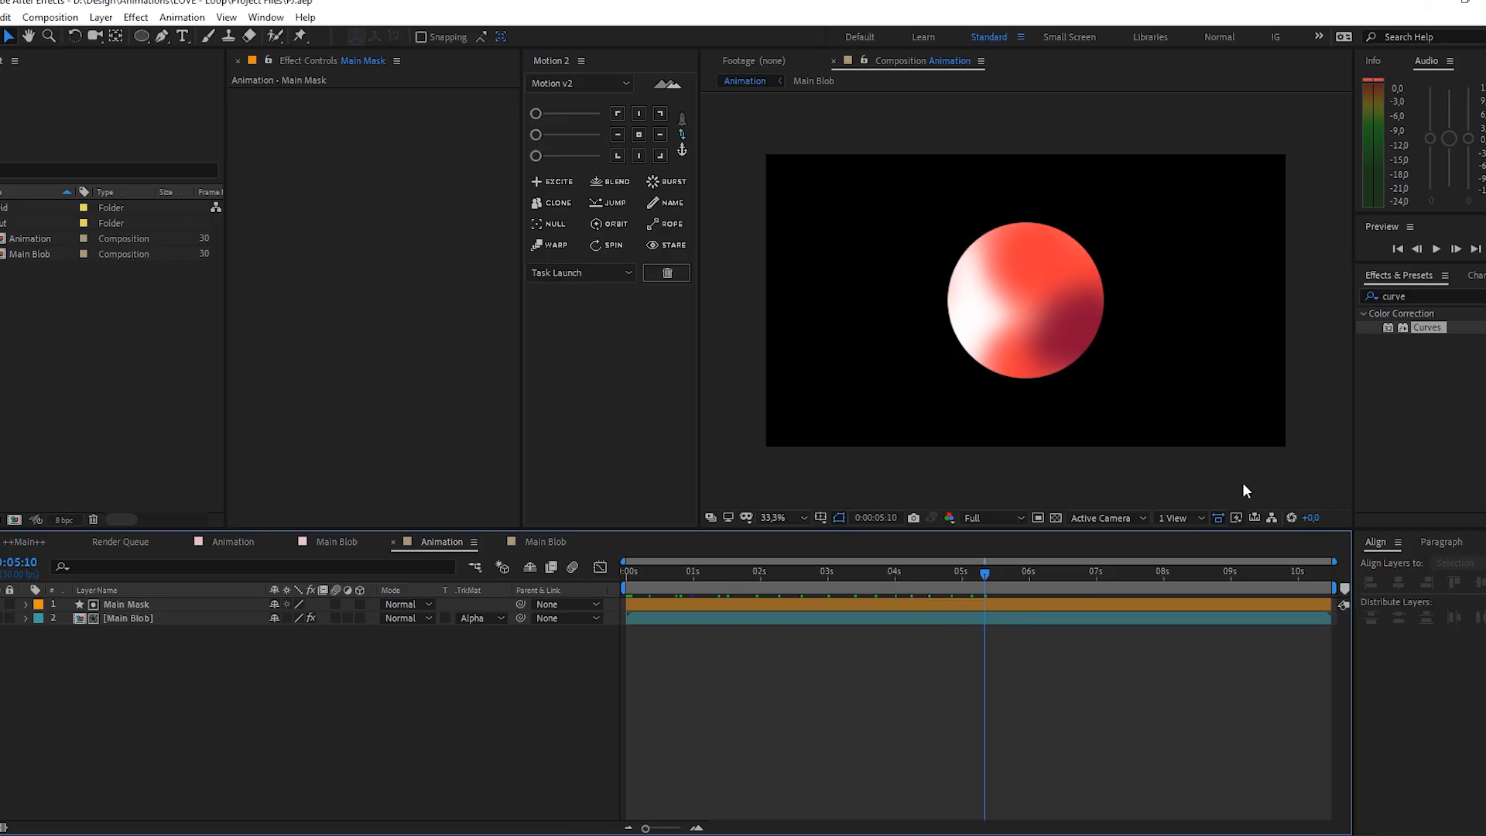
pyautogui.write('gaus')
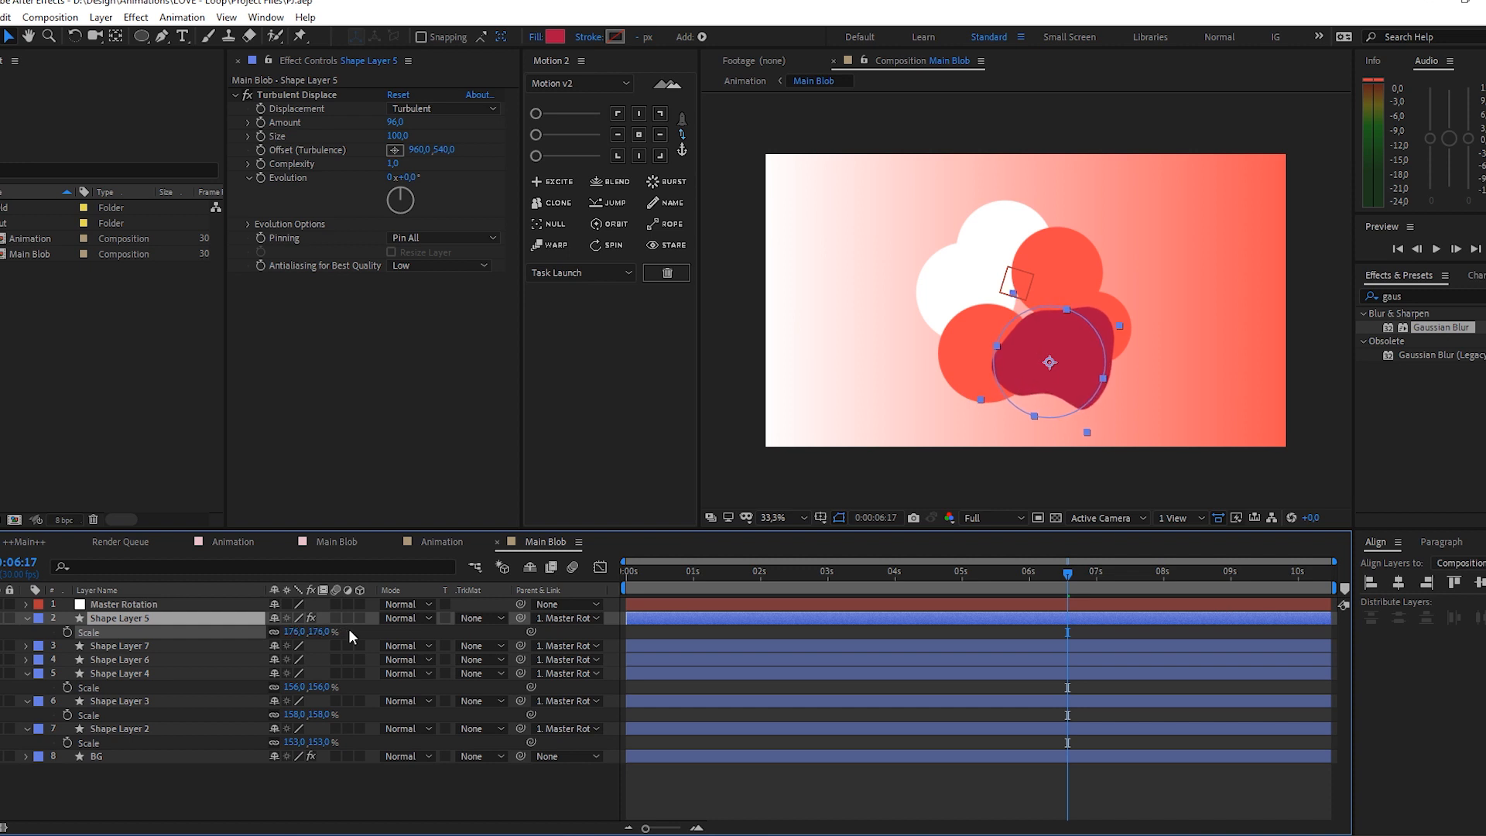
# Move the white and orange circles inside Main Blob so dark red sits top-left and white right
pyautogui.click(121, 645)
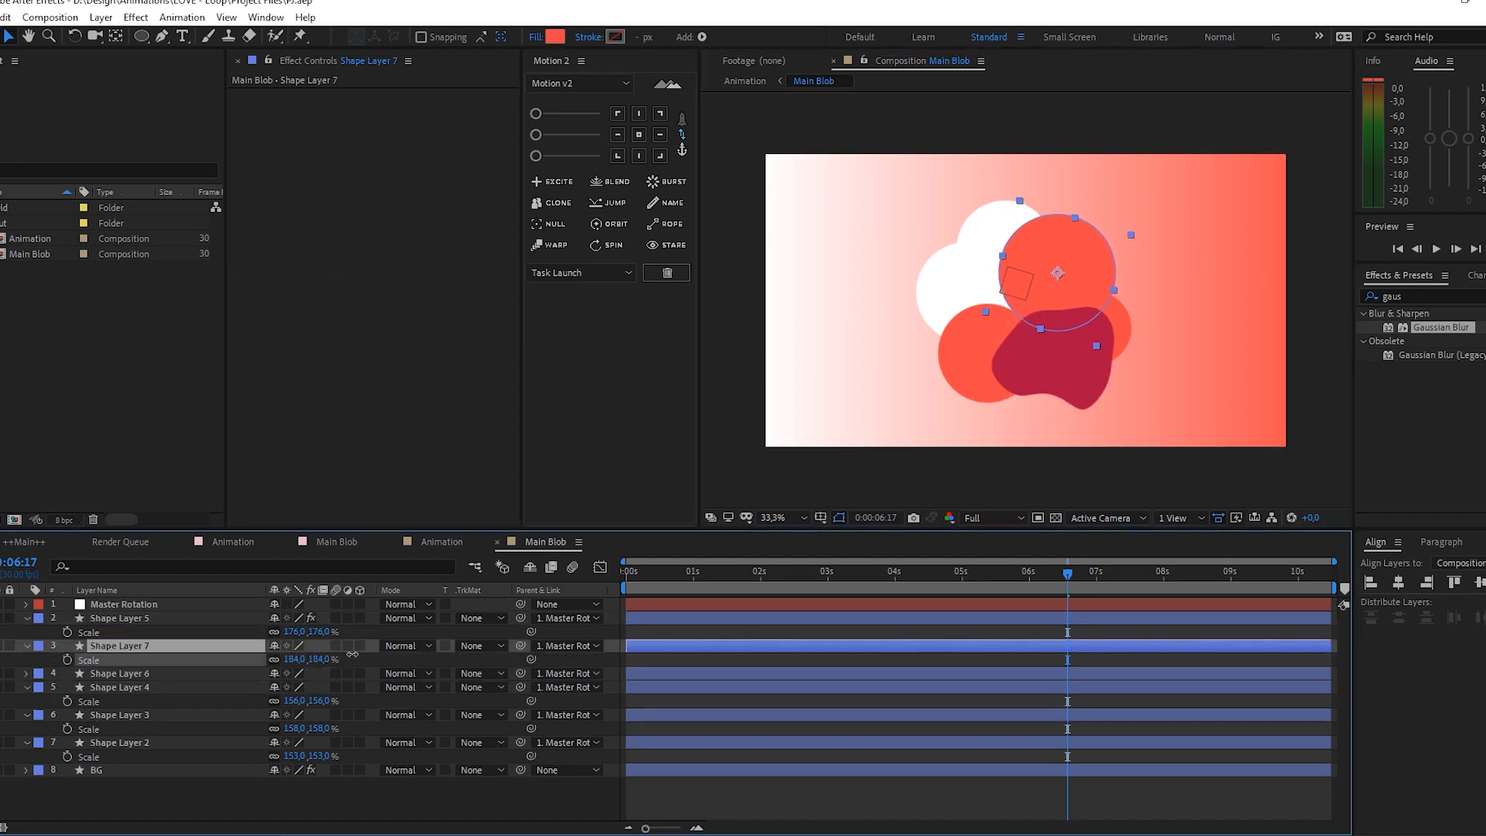
pyautogui.click(121, 742)
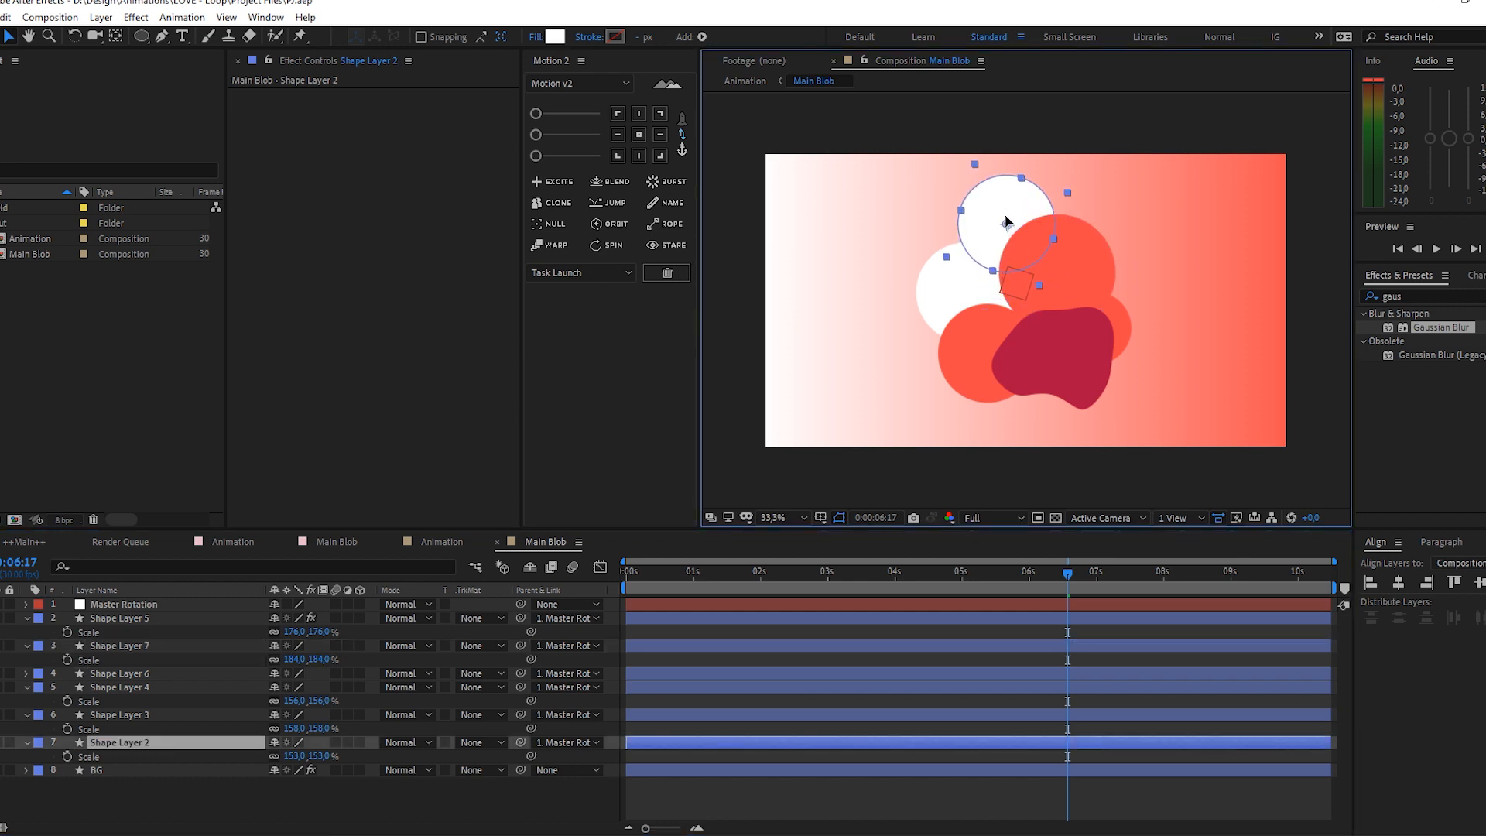
pyautogui.click(1095, 327)
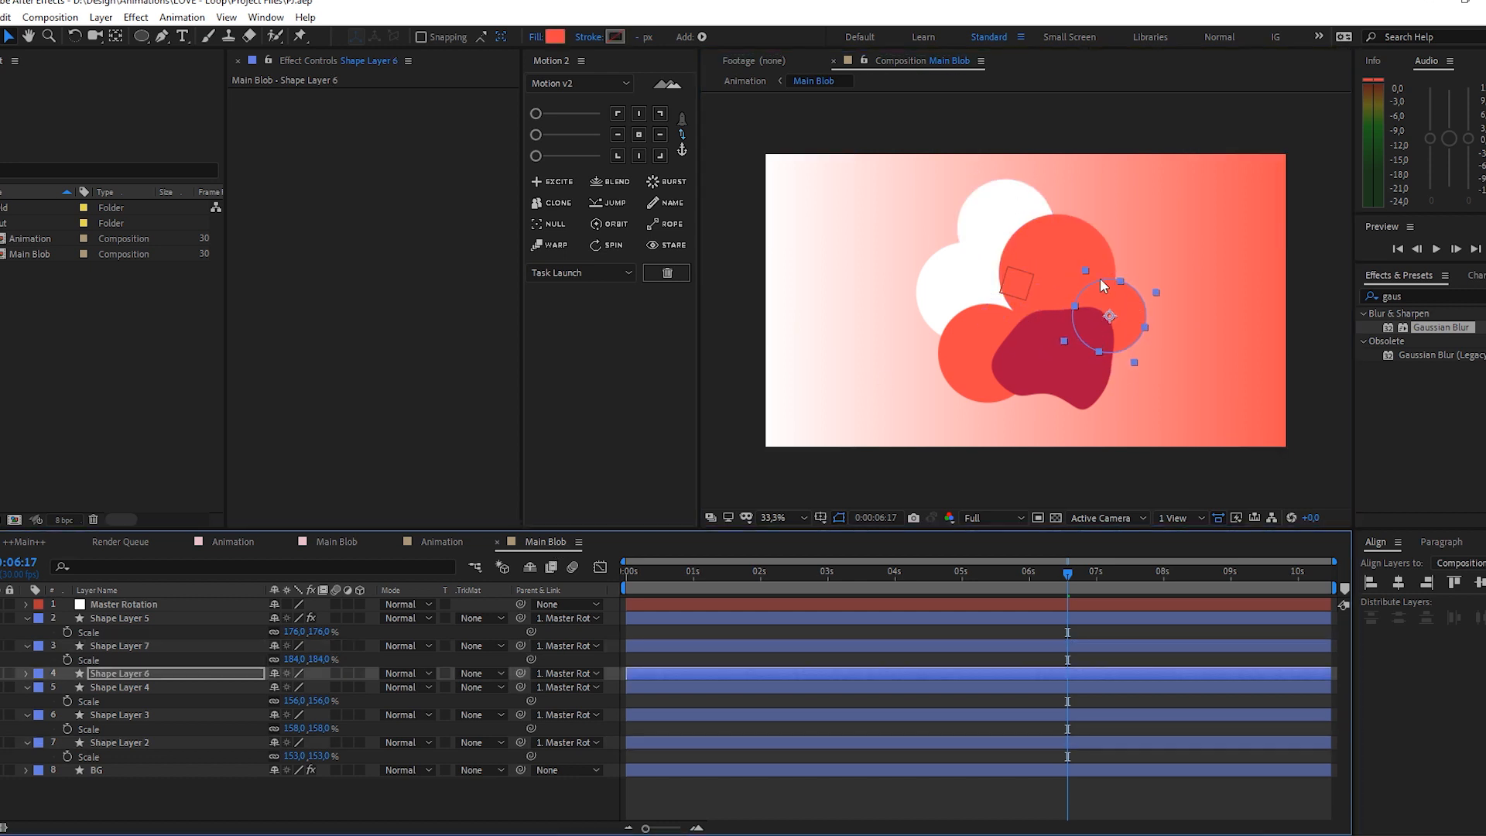
pyautogui.click(119, 742)
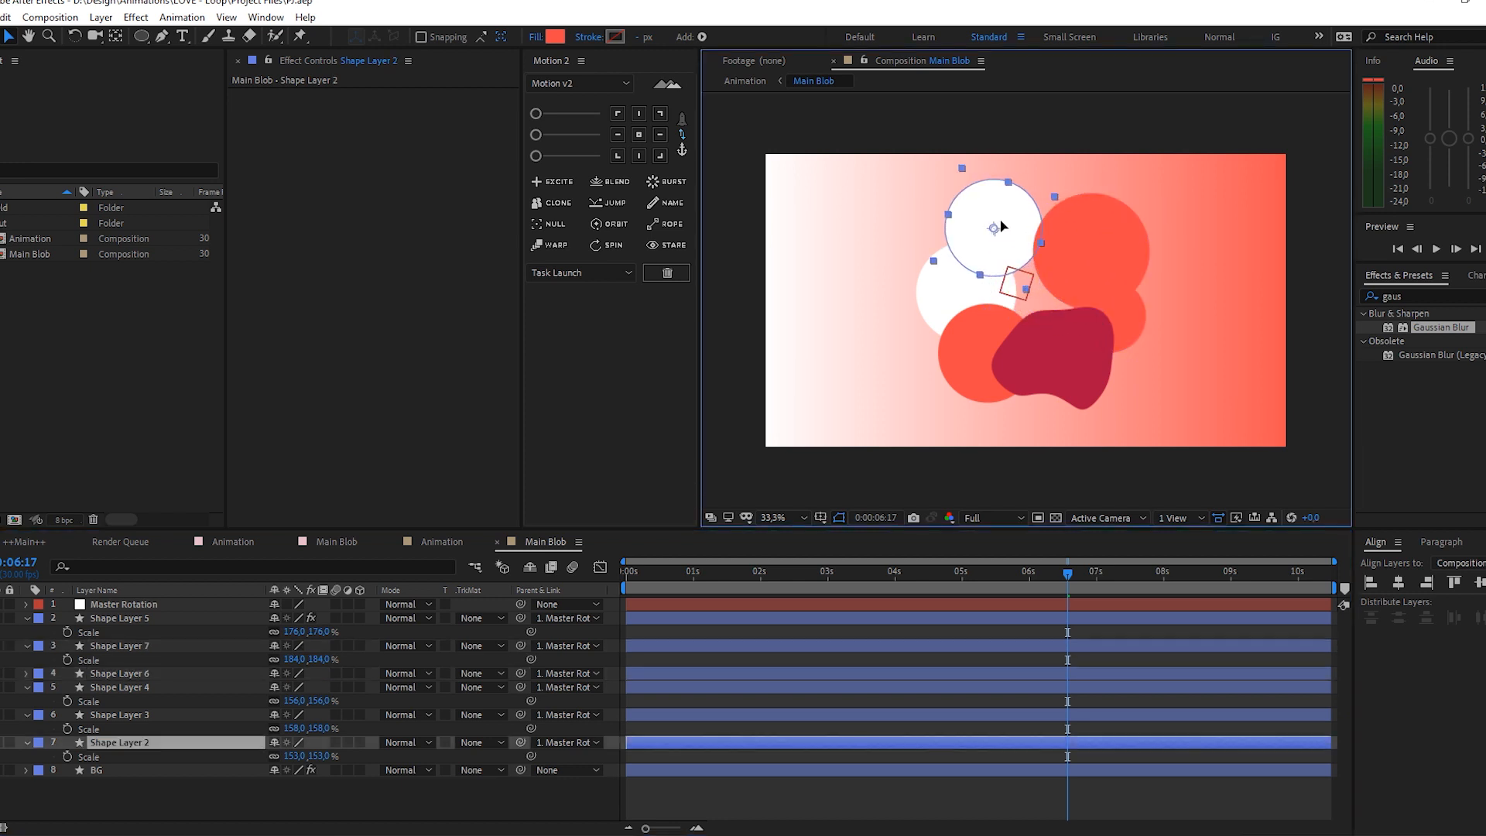
pyautogui.click(121, 715)
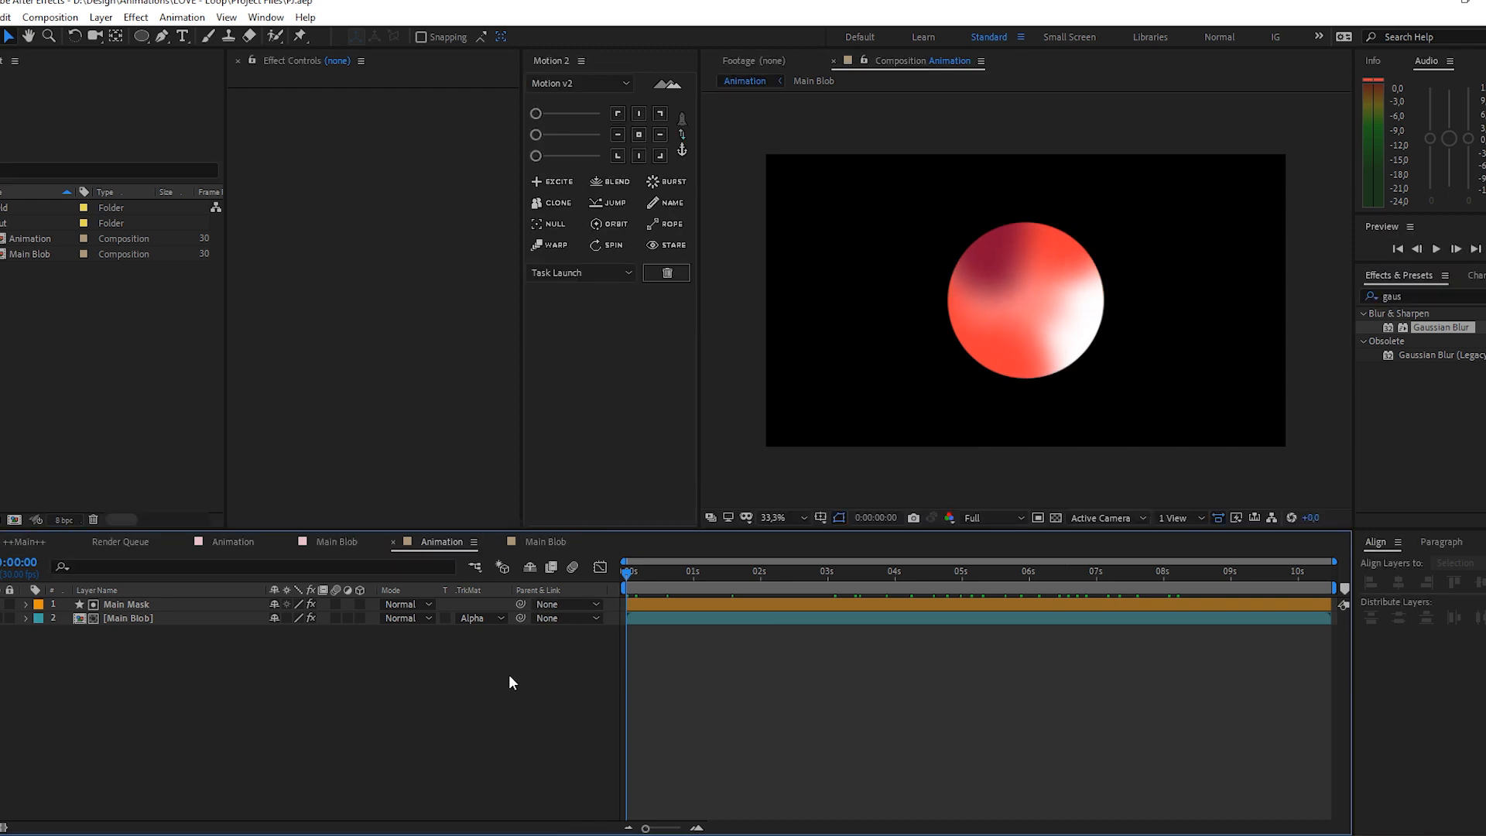
pyautogui.moveTo(398, 694)
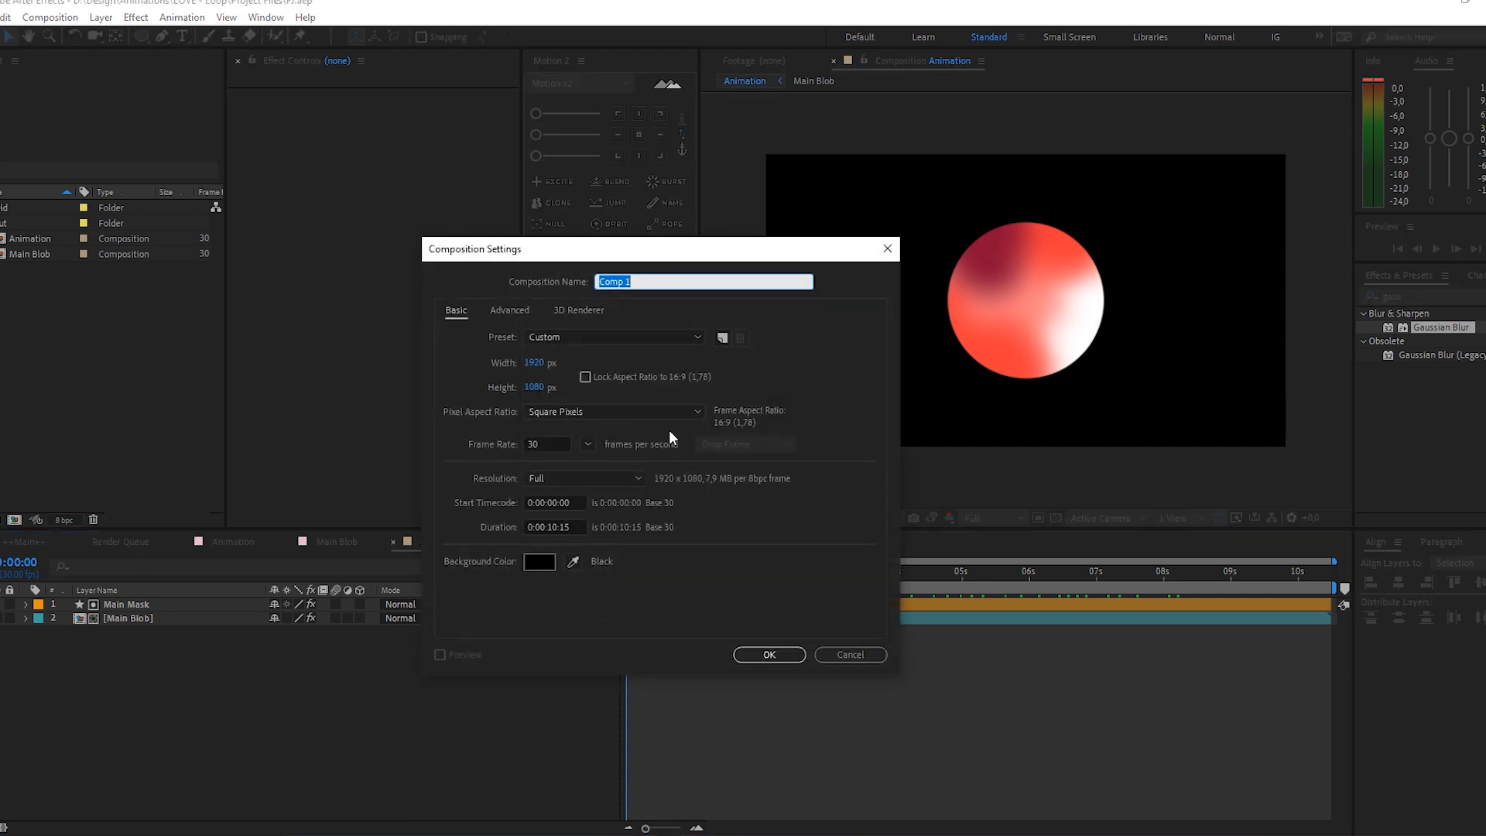
# Create the Outer Shell comp and fill the bottom rectangle layer light blue
pyautogui.write('Outer S')
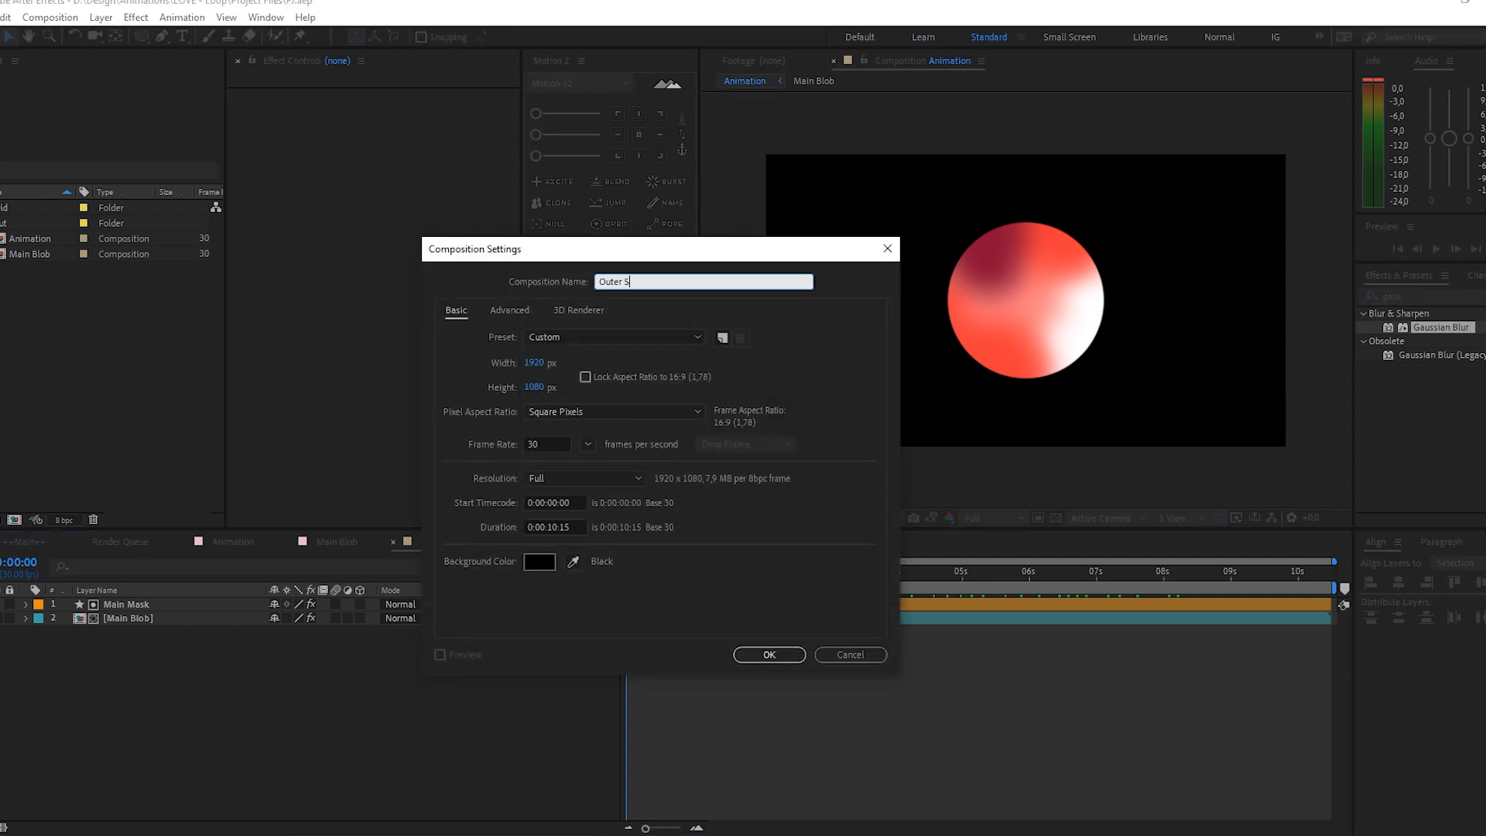
pyautogui.click(768, 655)
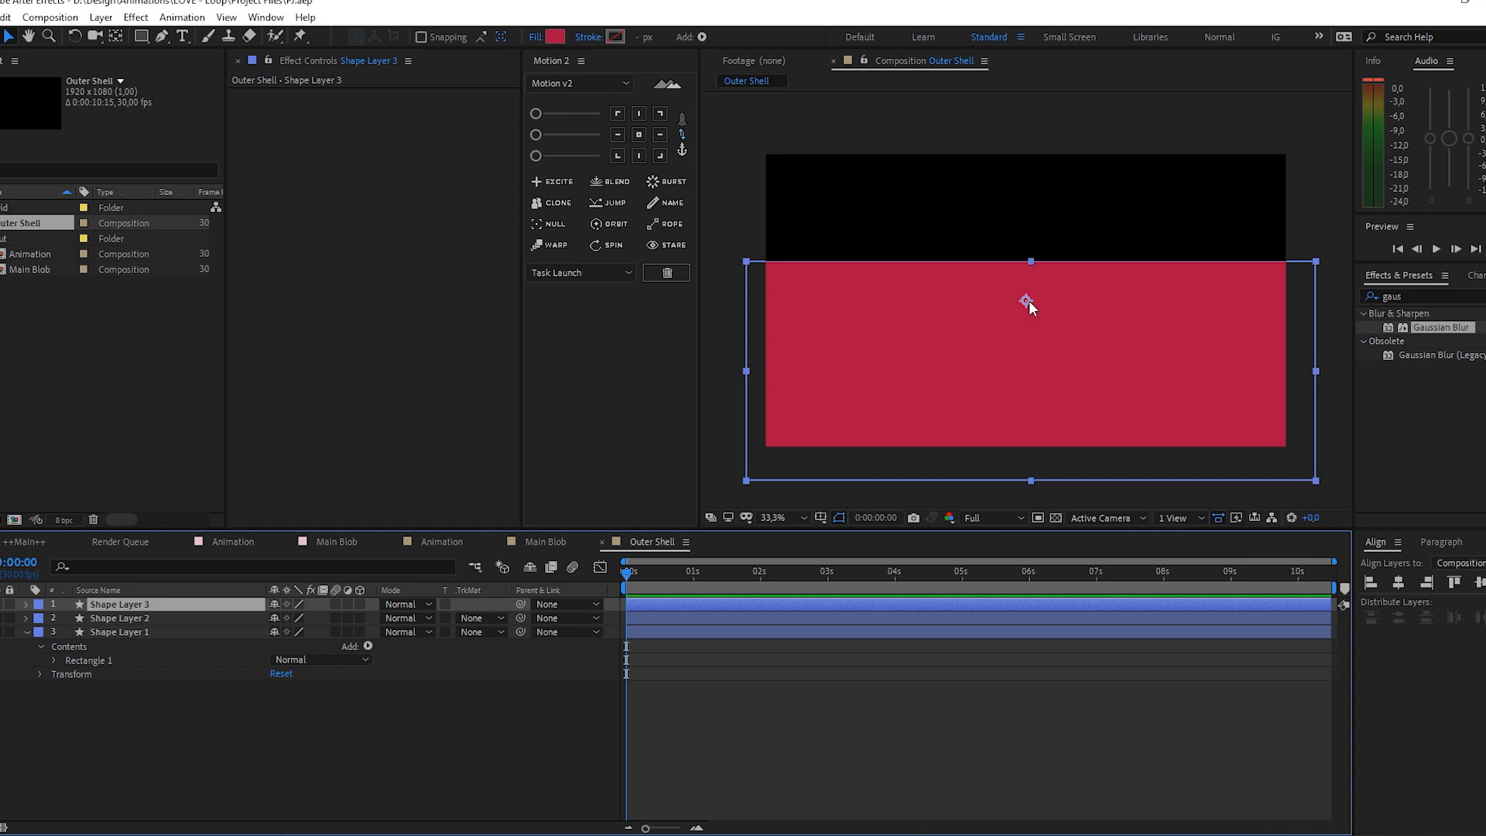
pyautogui.click(121, 618)
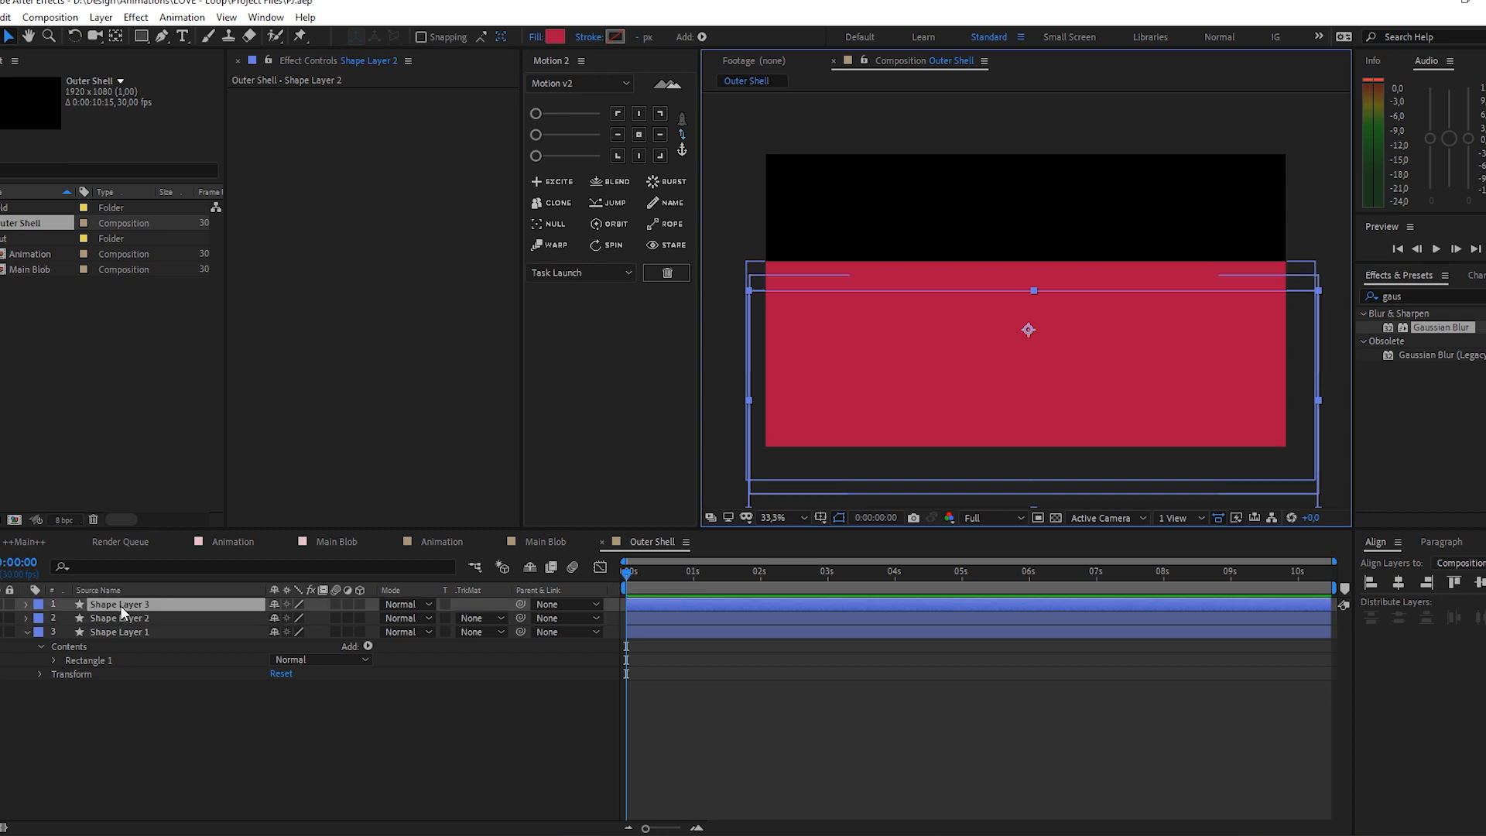
pyautogui.click(120, 632)
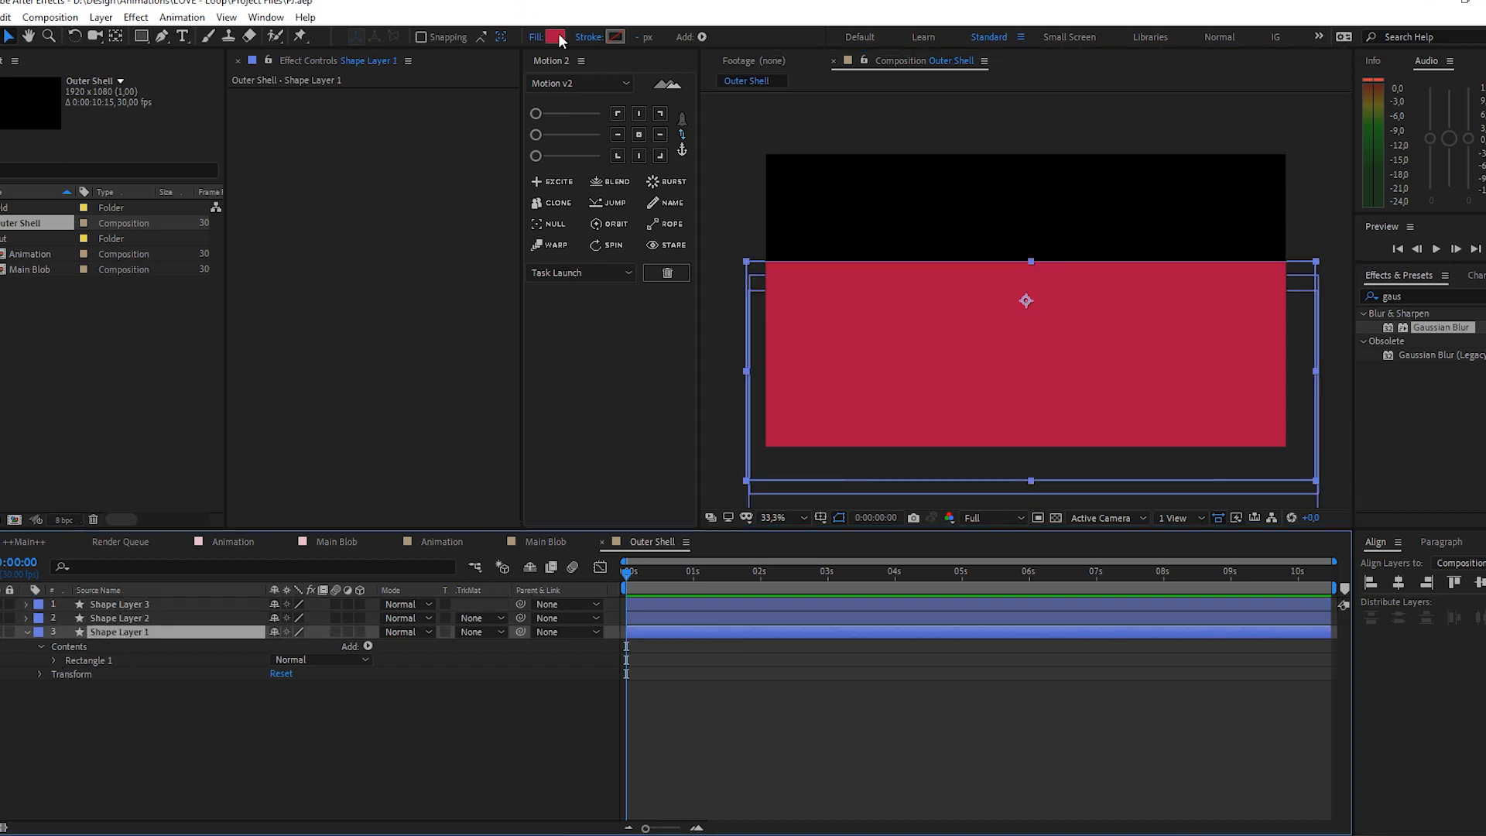
pyautogui.click(557, 36)
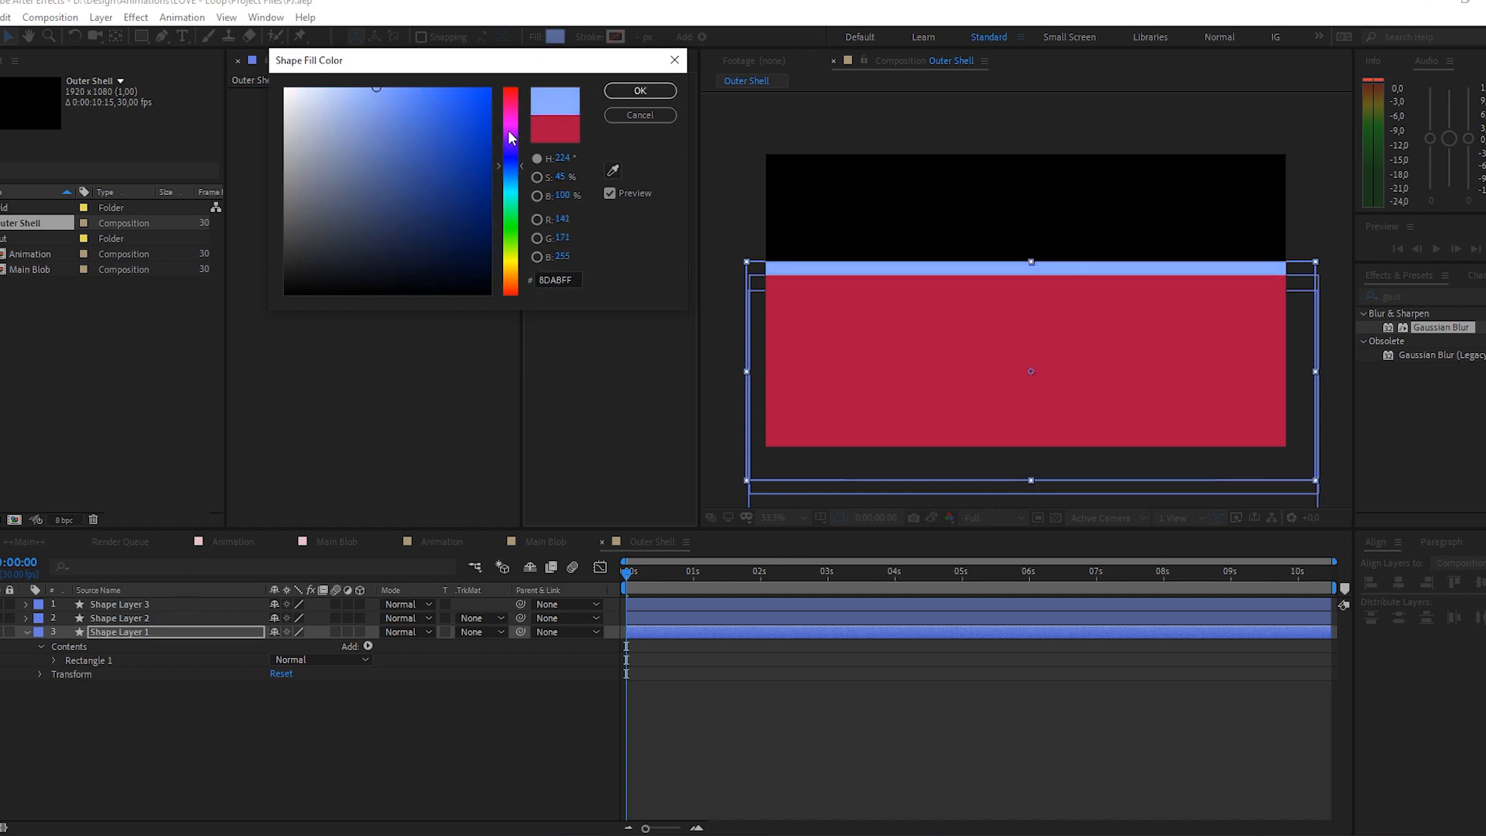
pyautogui.click(464, 125)
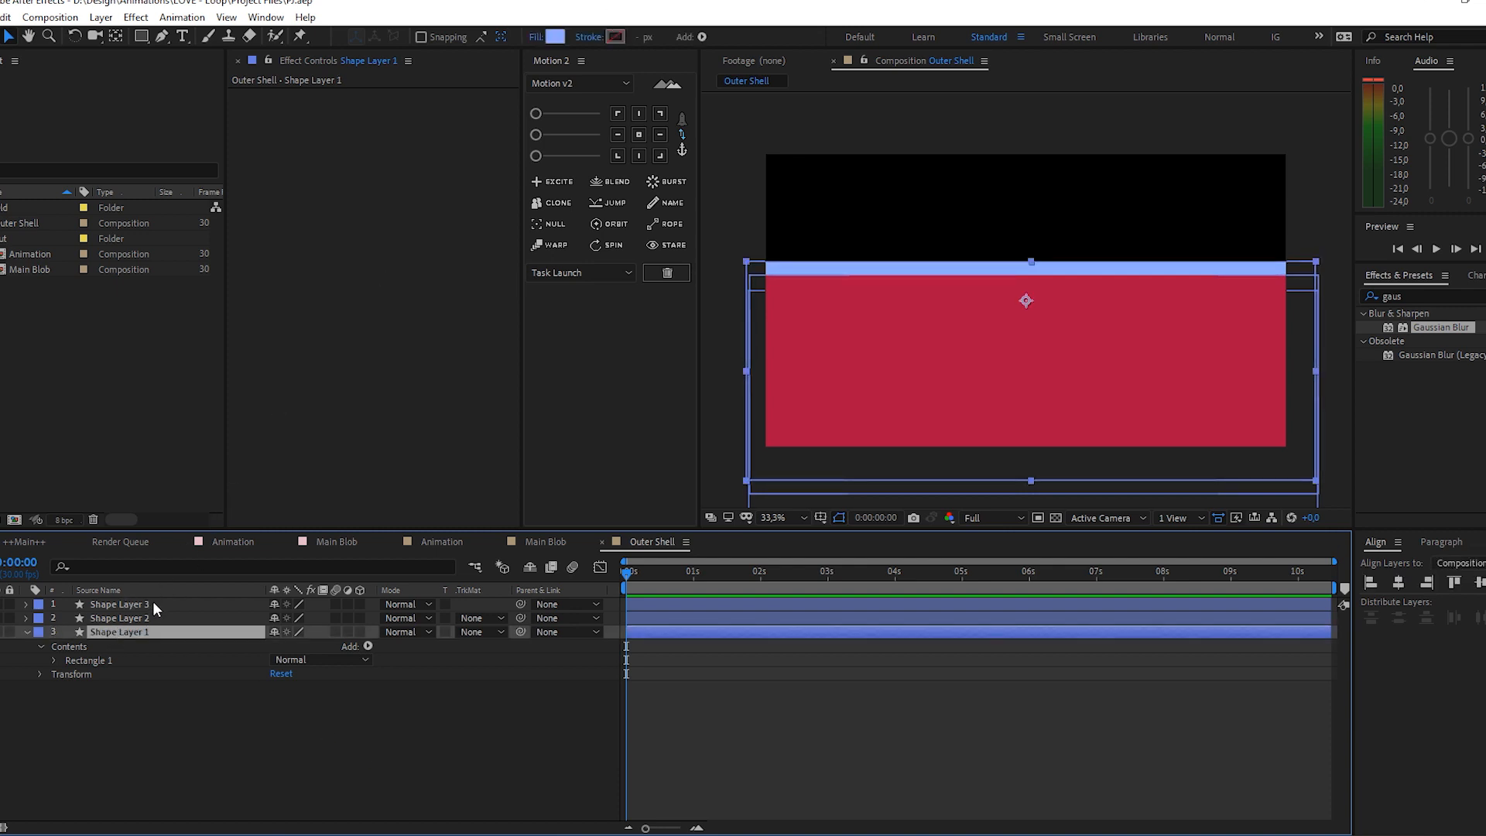
# Fill the top rectangle orange and the middle one pink to complete the three strips
pyautogui.click(551, 35)
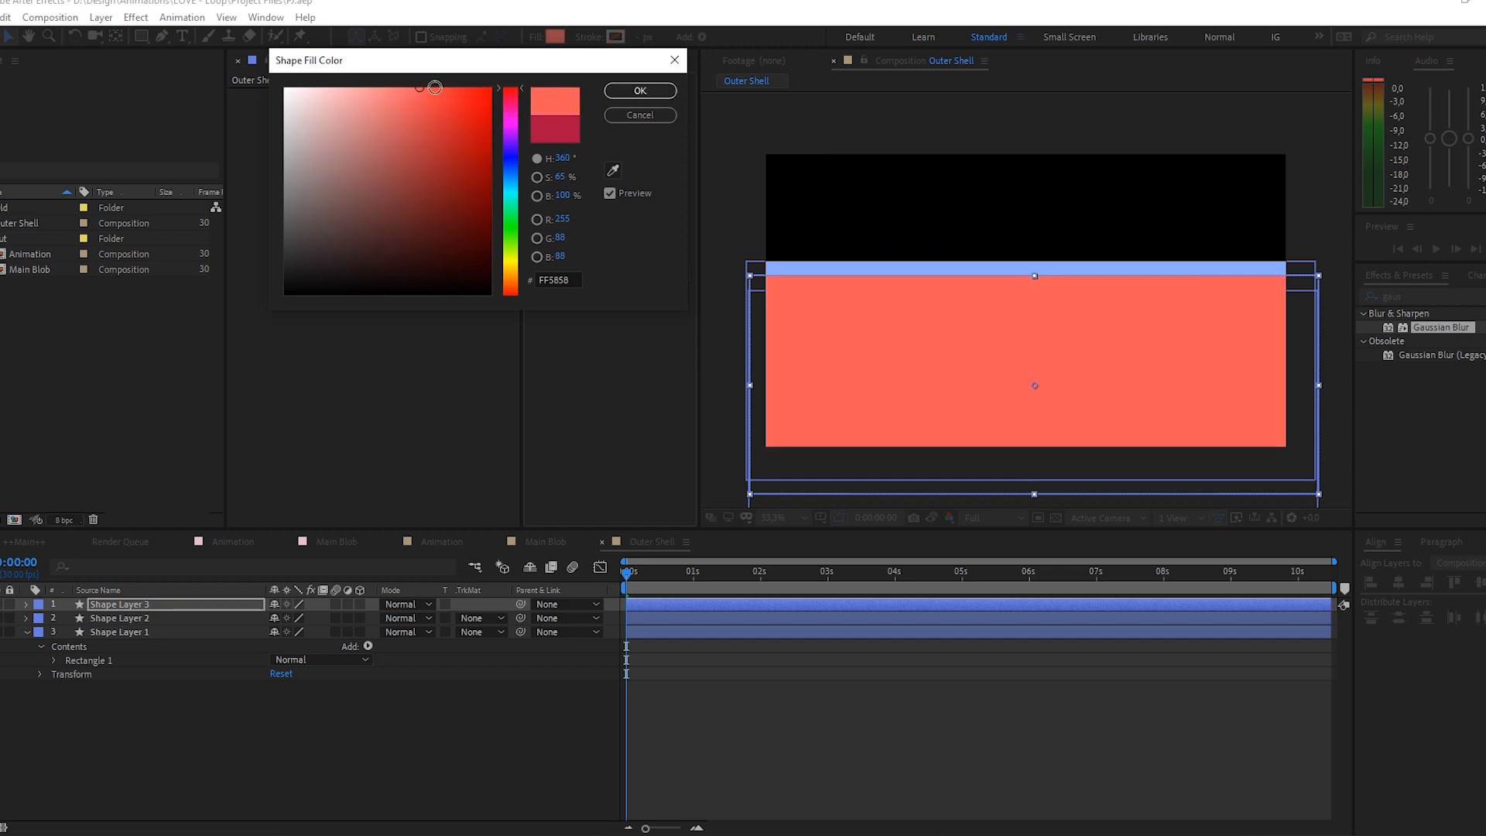
pyautogui.click(640, 92)
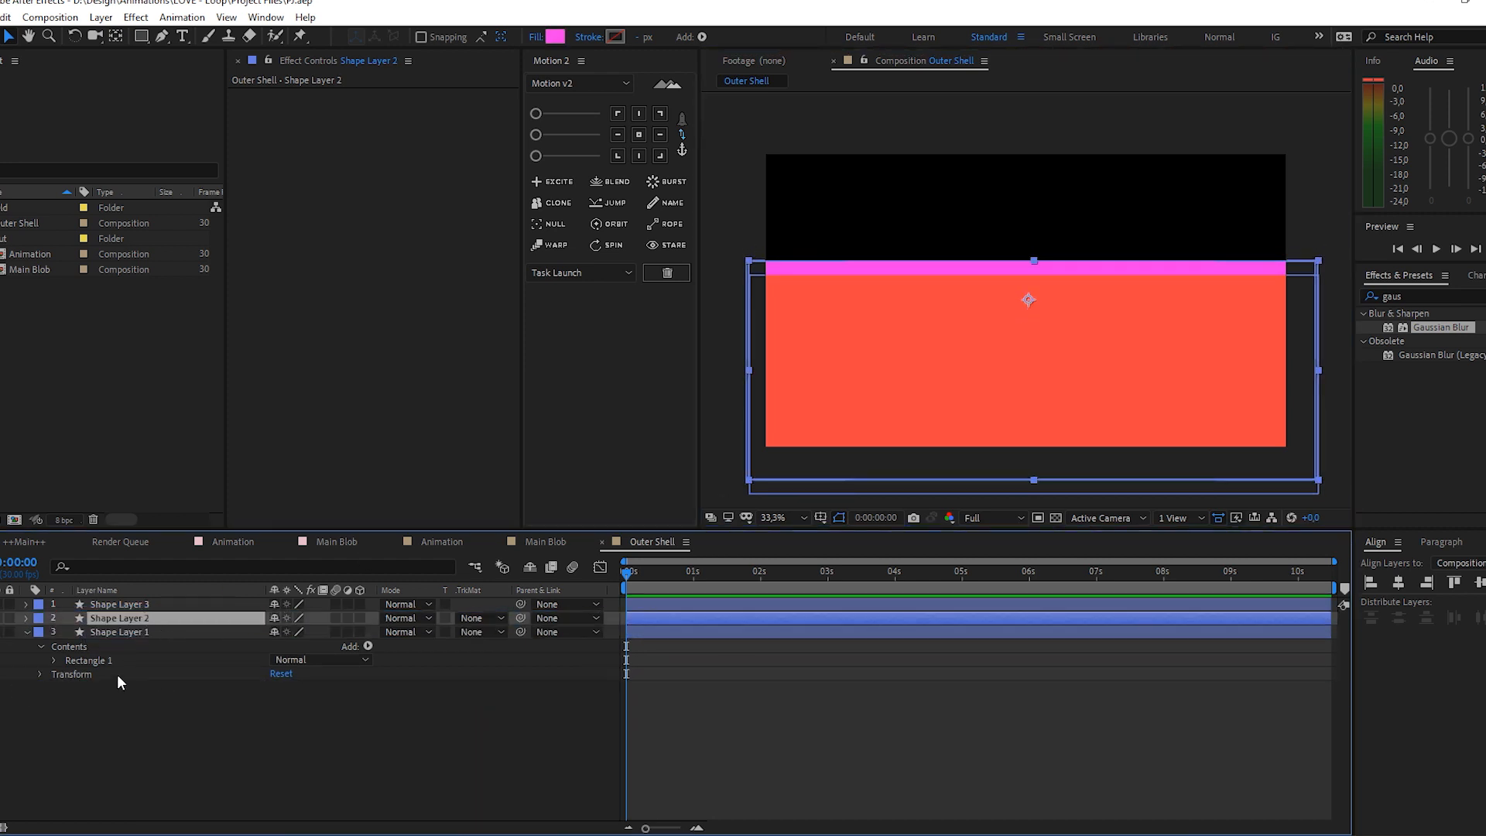
pyautogui.click(121, 632)
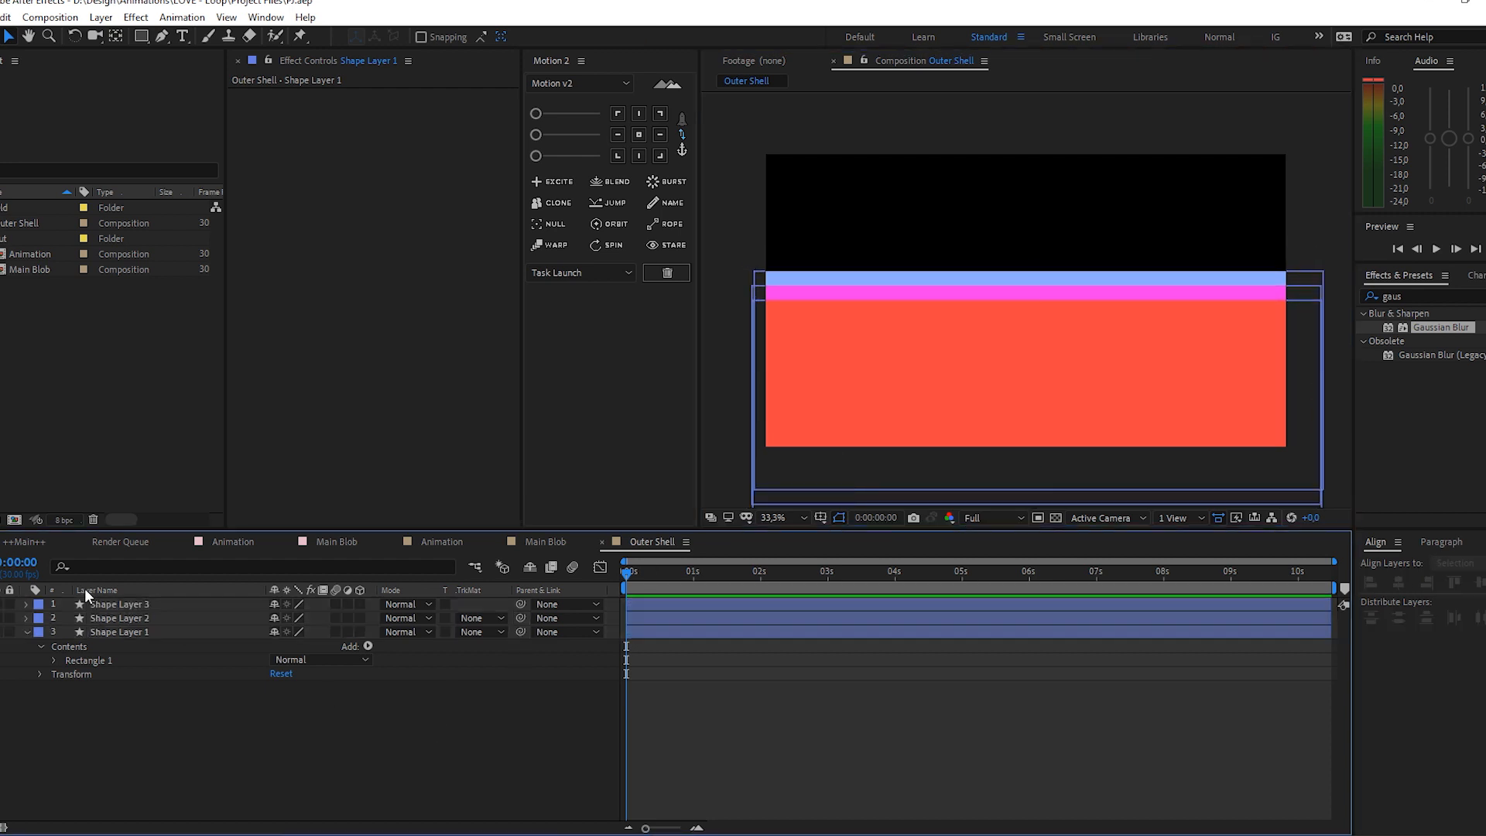
# Rename the light blue strip layer Blue and give it a Fast Box Blur radius of 5.0
pyautogui.rightClick(117, 632)
pyautogui.write('Blue')
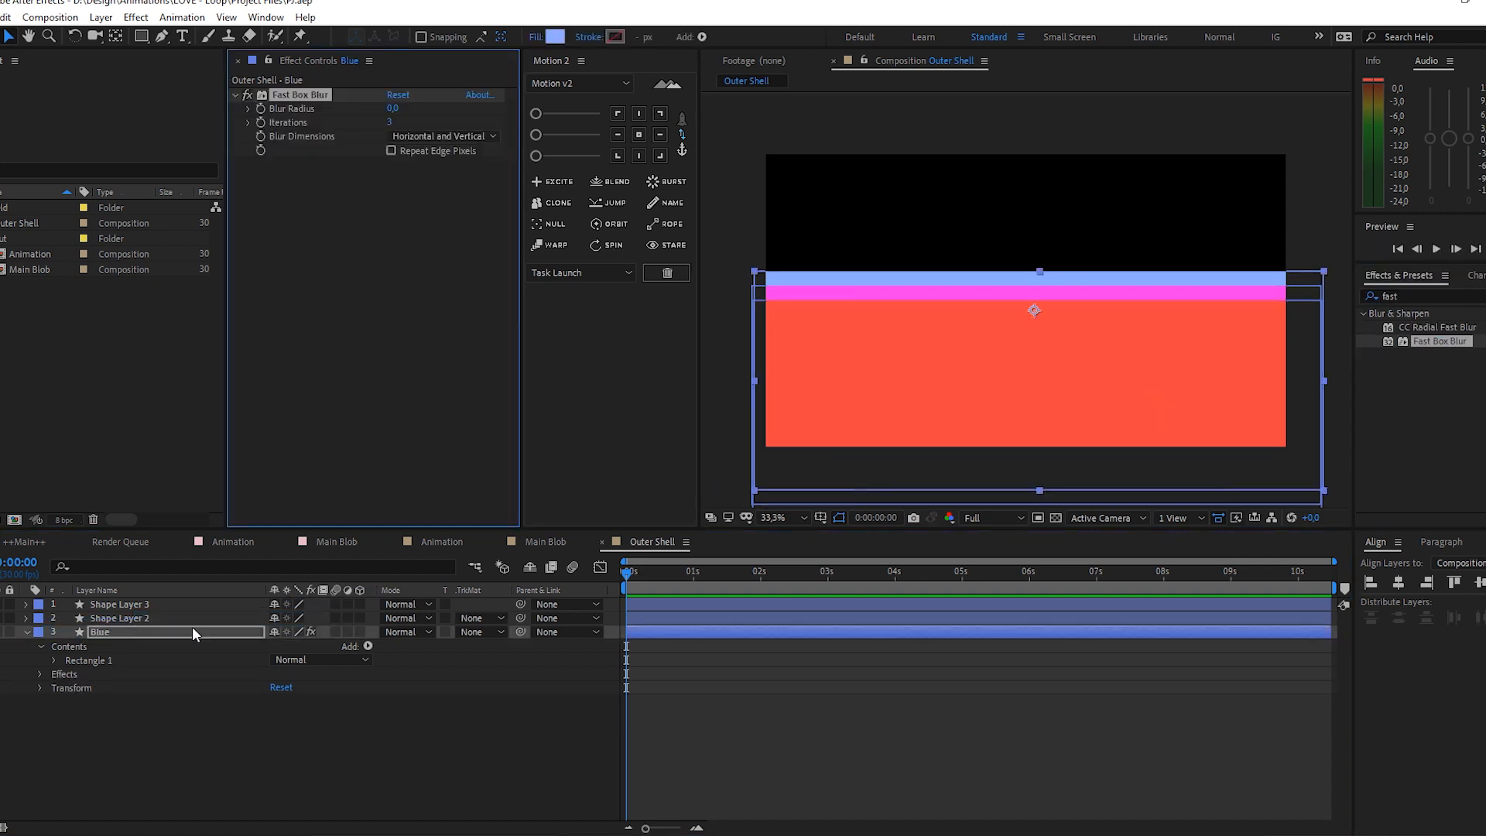
pyautogui.click(392, 109)
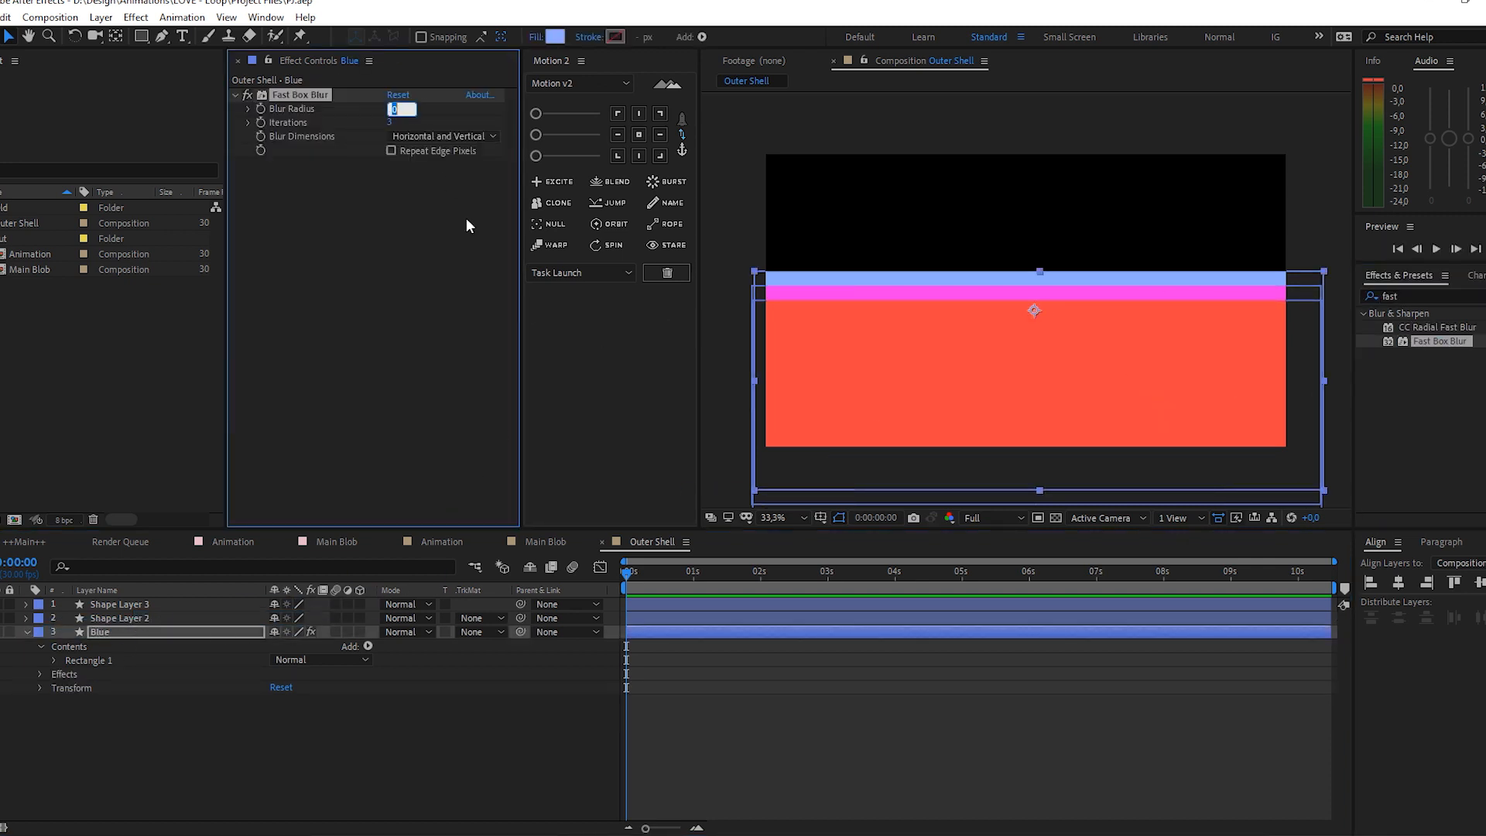
pyautogui.write('5,0')
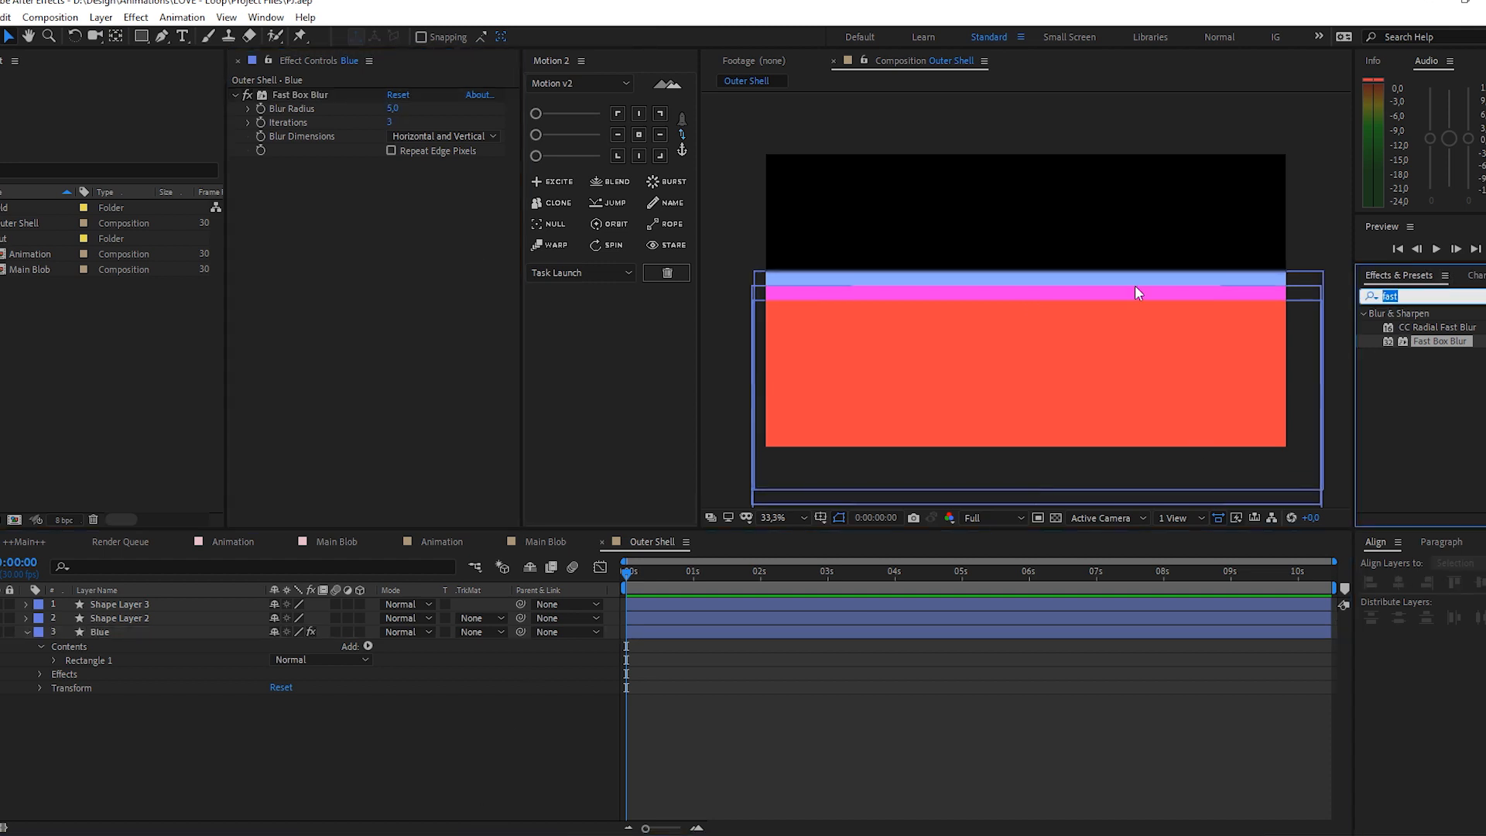
# Add Wave Warp to Blue with direction 113°, wave speed 0.4 and pinning on all edges
pyautogui.write('wave')
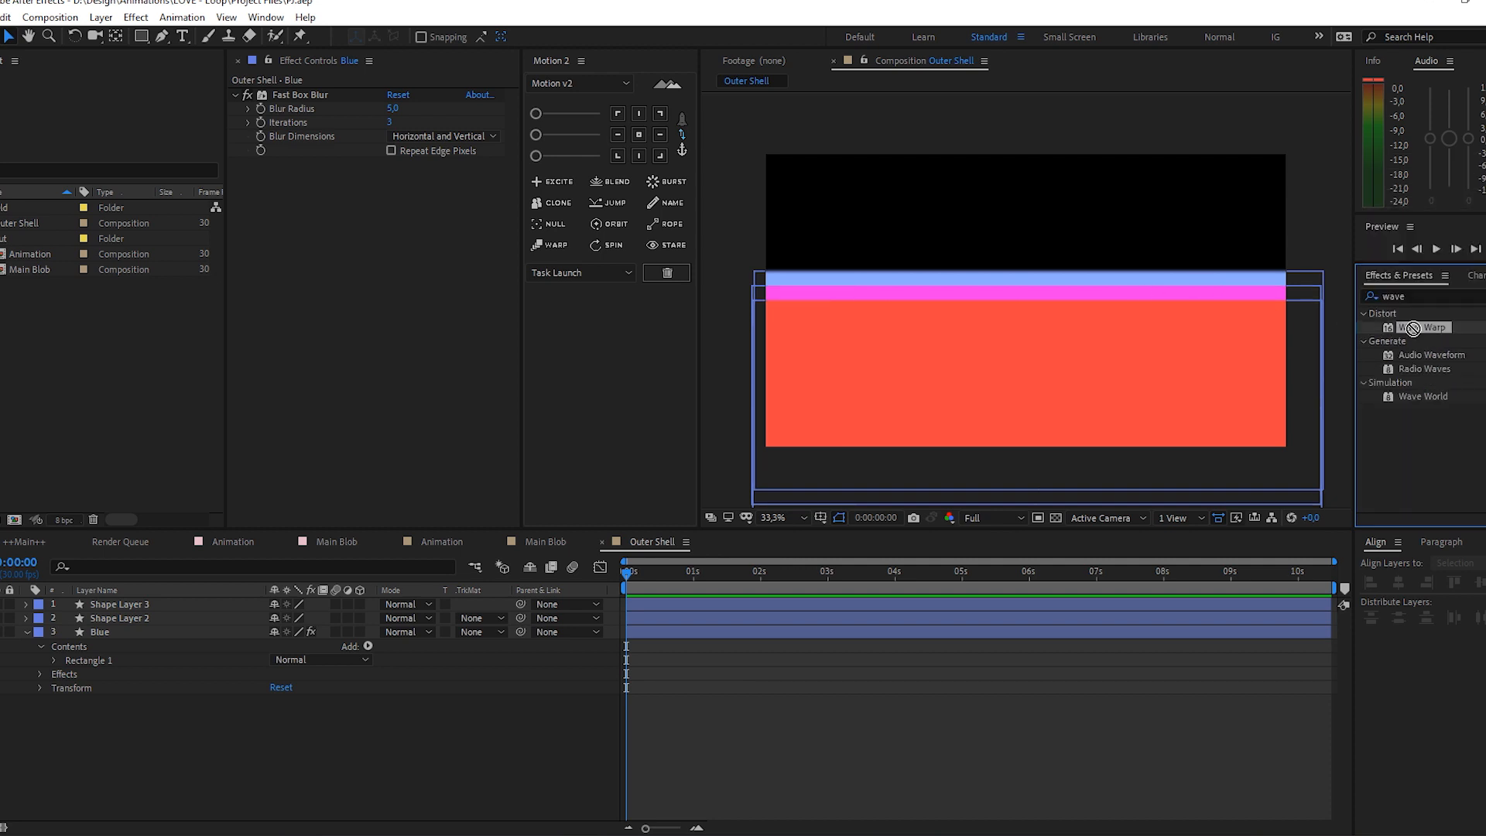
pyautogui.doubleClick(1425, 326)
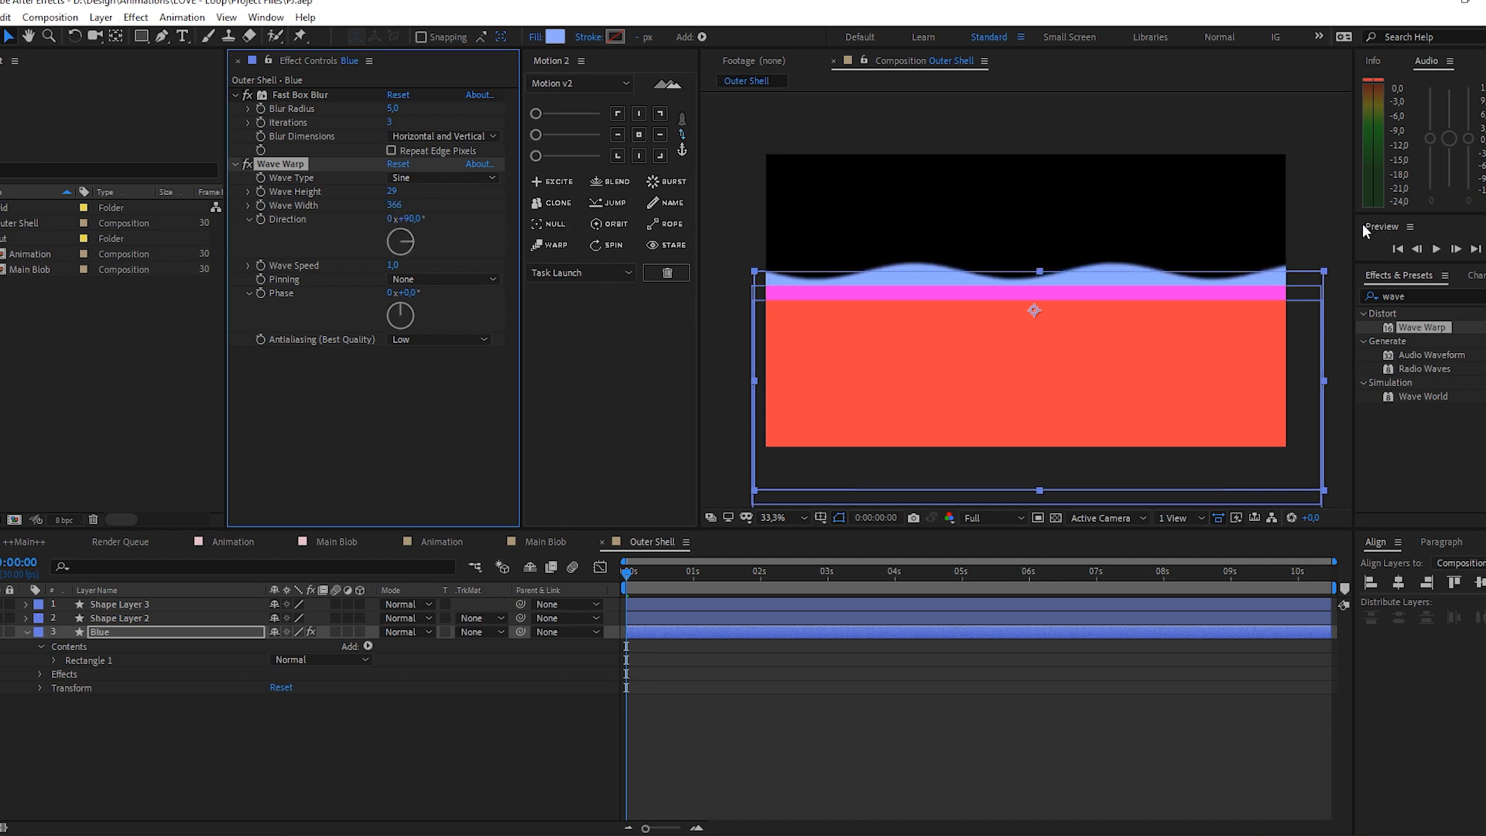
pyautogui.moveTo(680, 206)
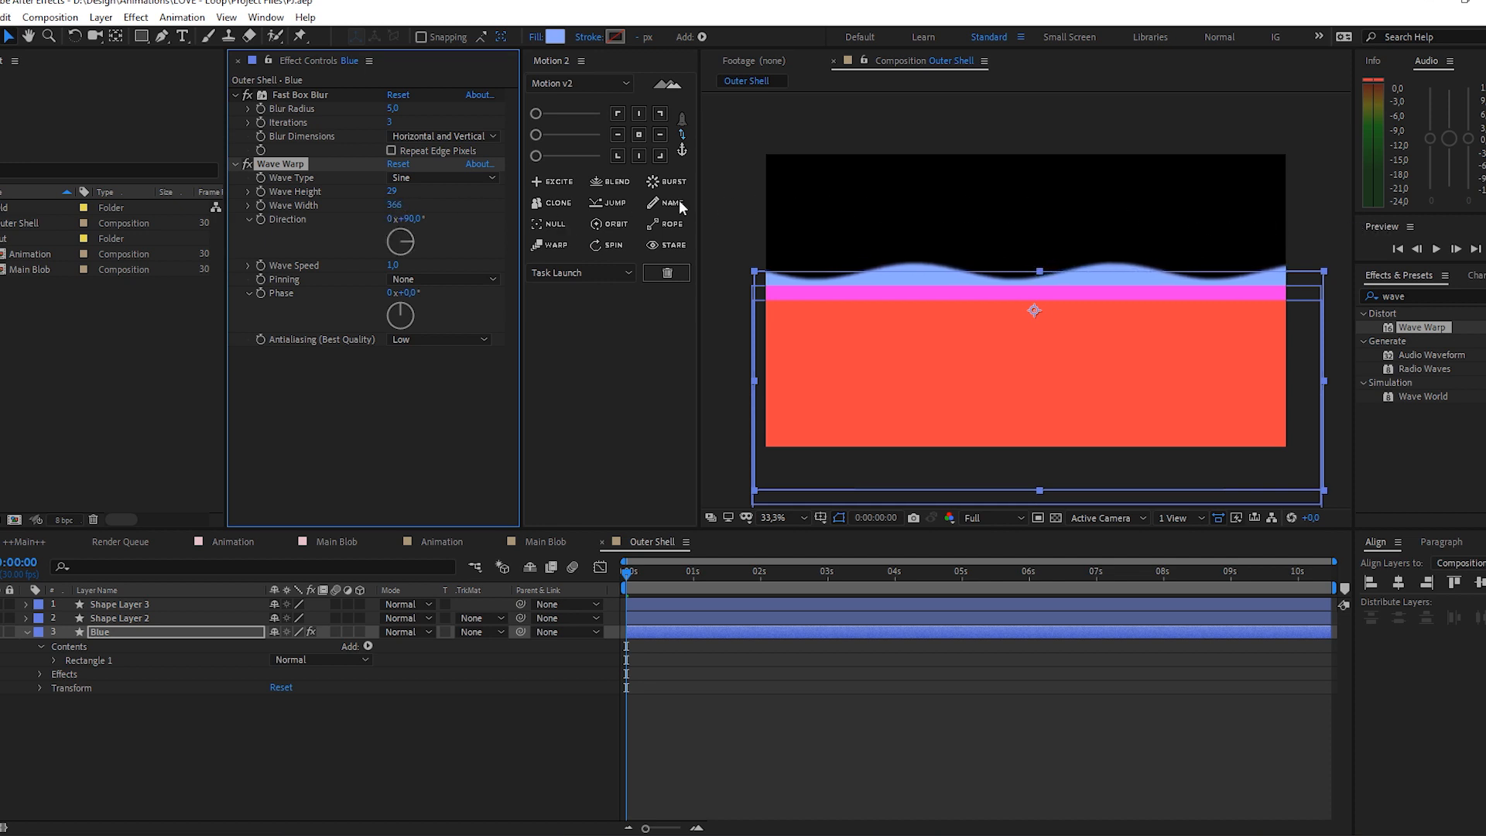
pyautogui.click(392, 204)
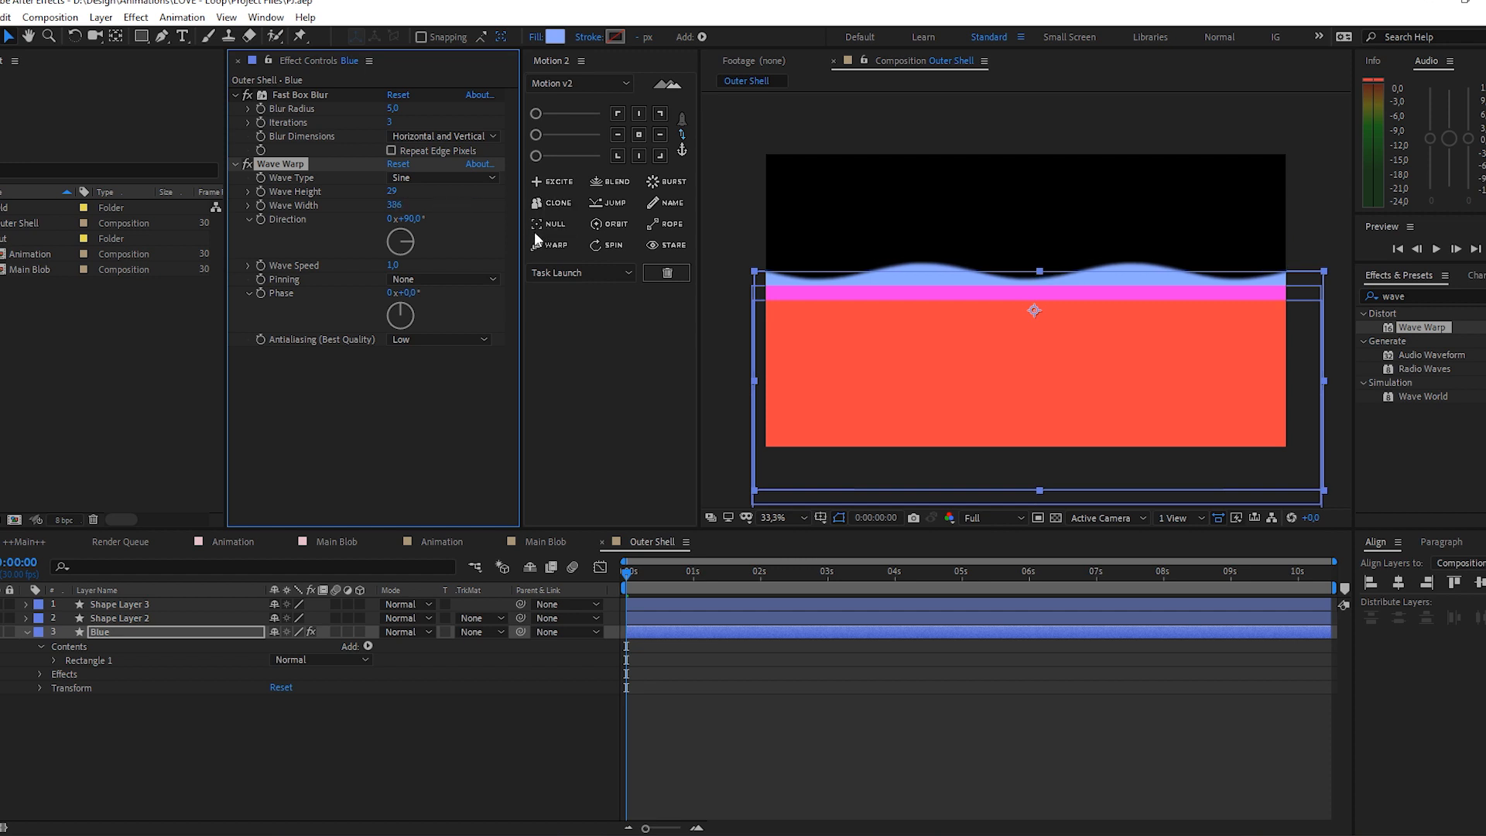
pyautogui.moveTo(400, 241); pyautogui.dragTo(412, 245)
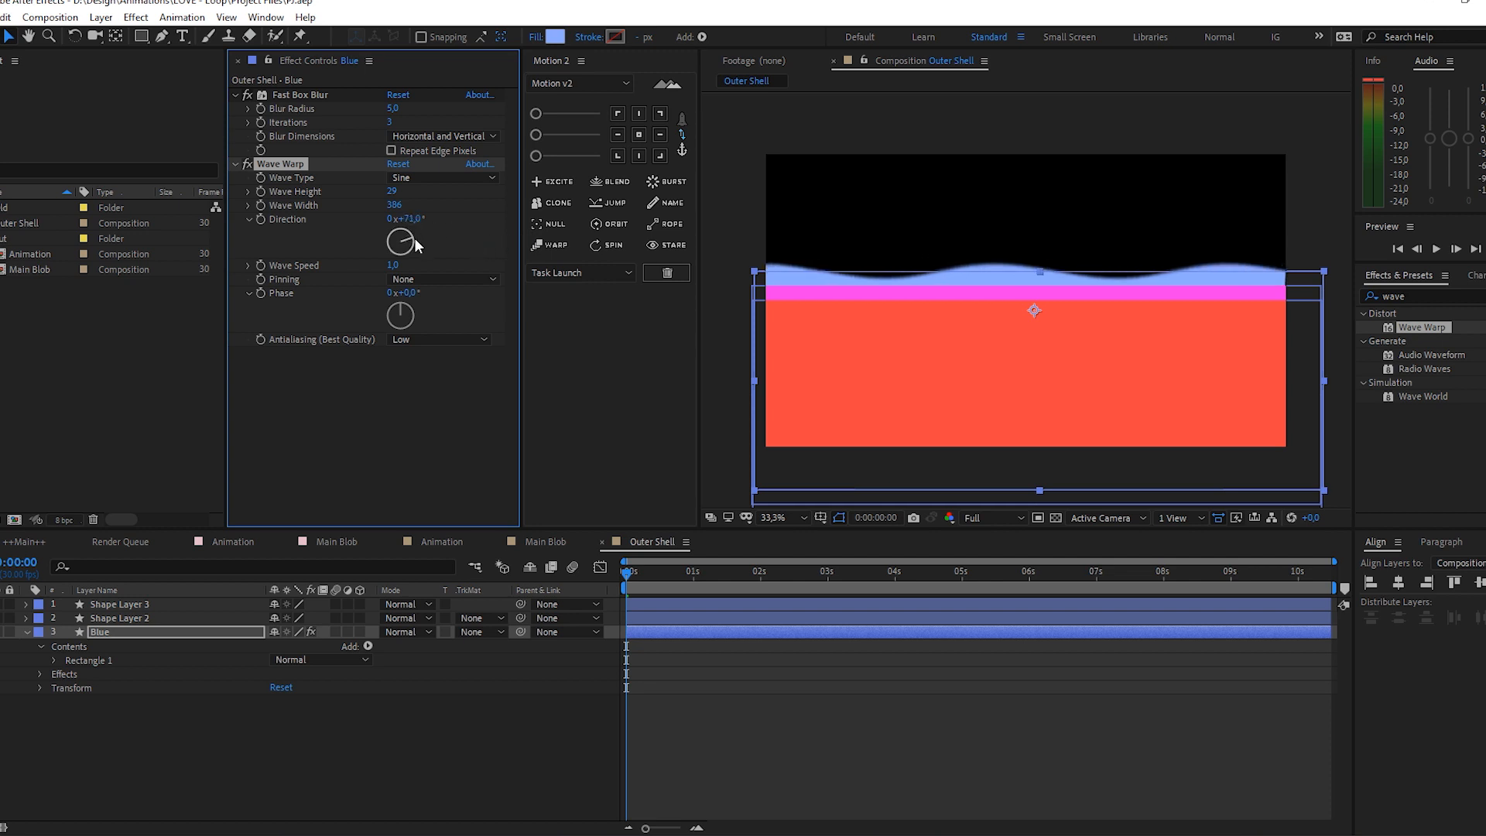
pyautogui.moveTo(399, 242); pyautogui.dragTo(407, 255)
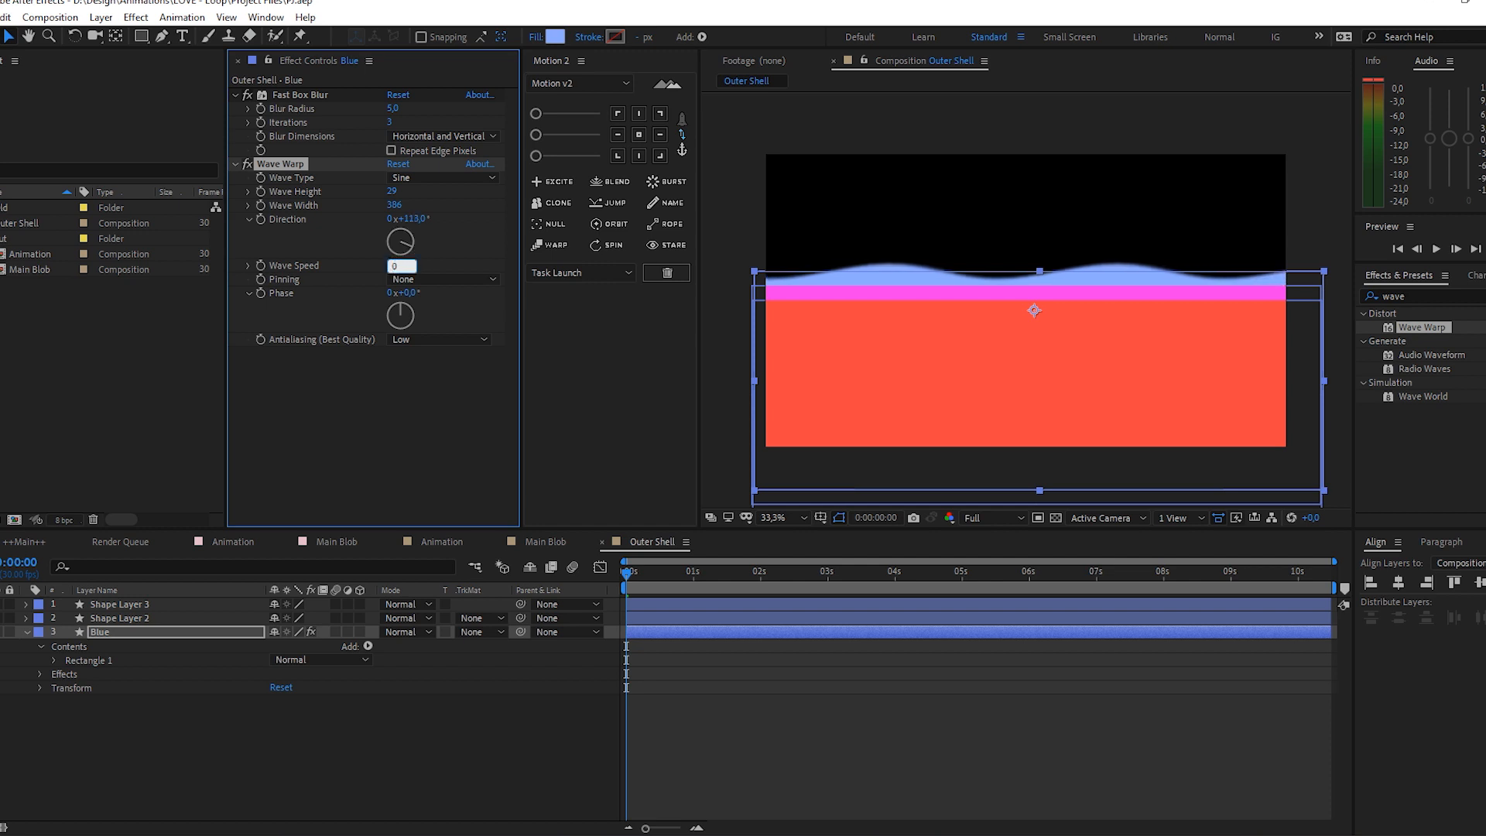
pyautogui.write('0,4')
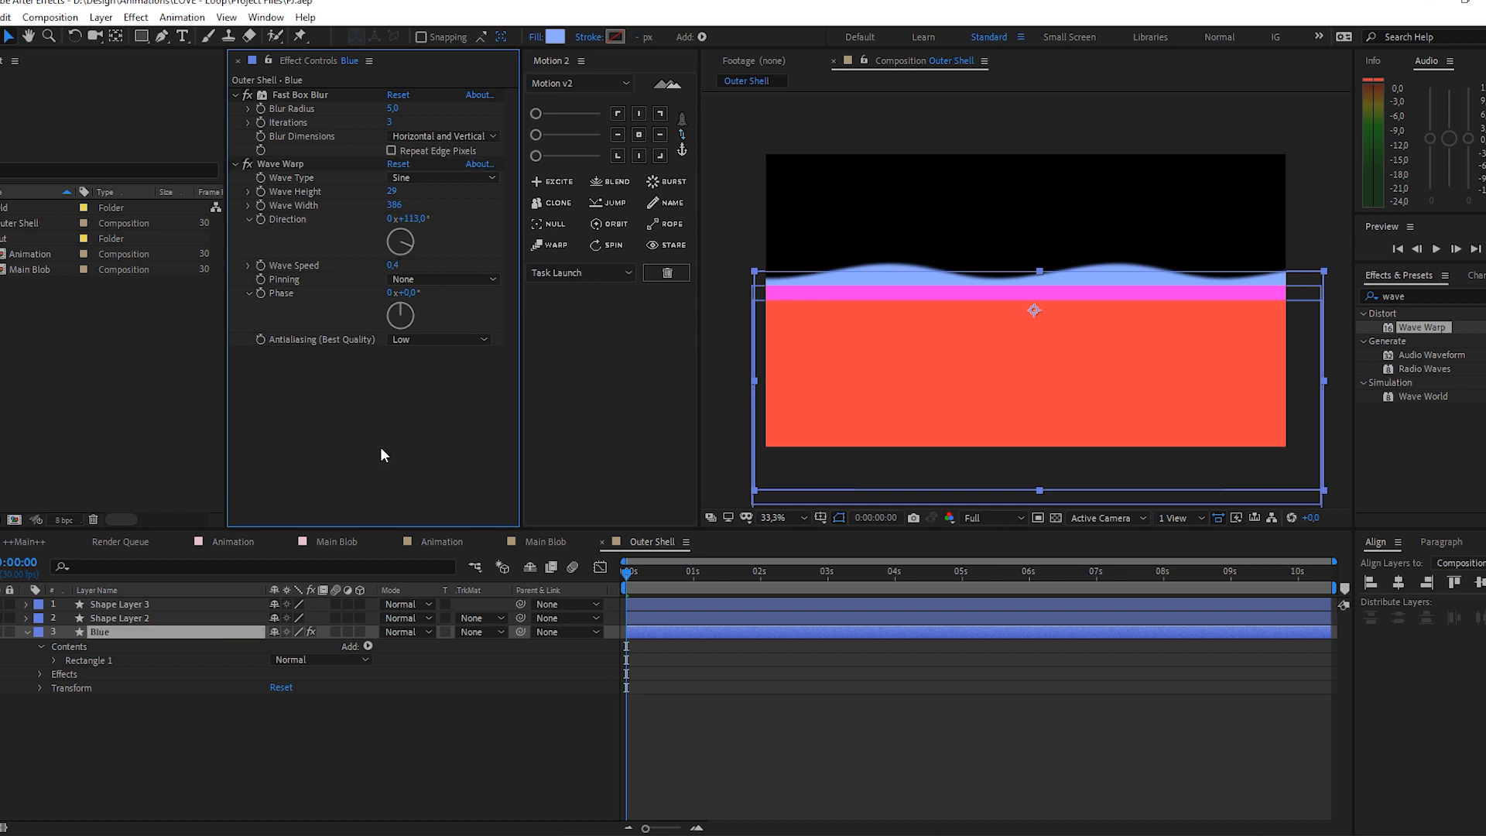
pyautogui.moveTo(387, 433)
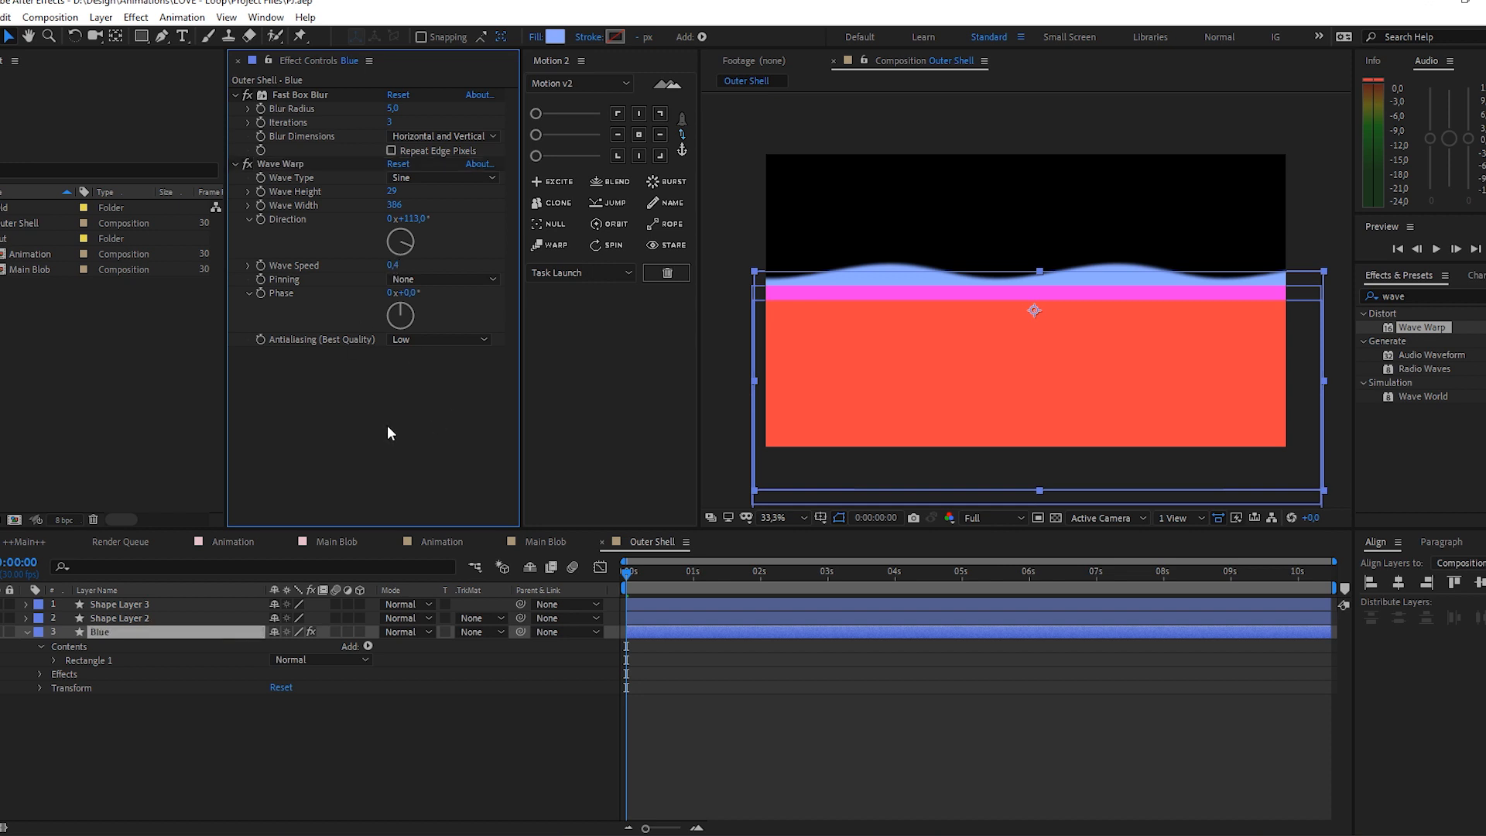
pyautogui.moveTo(451, 369)
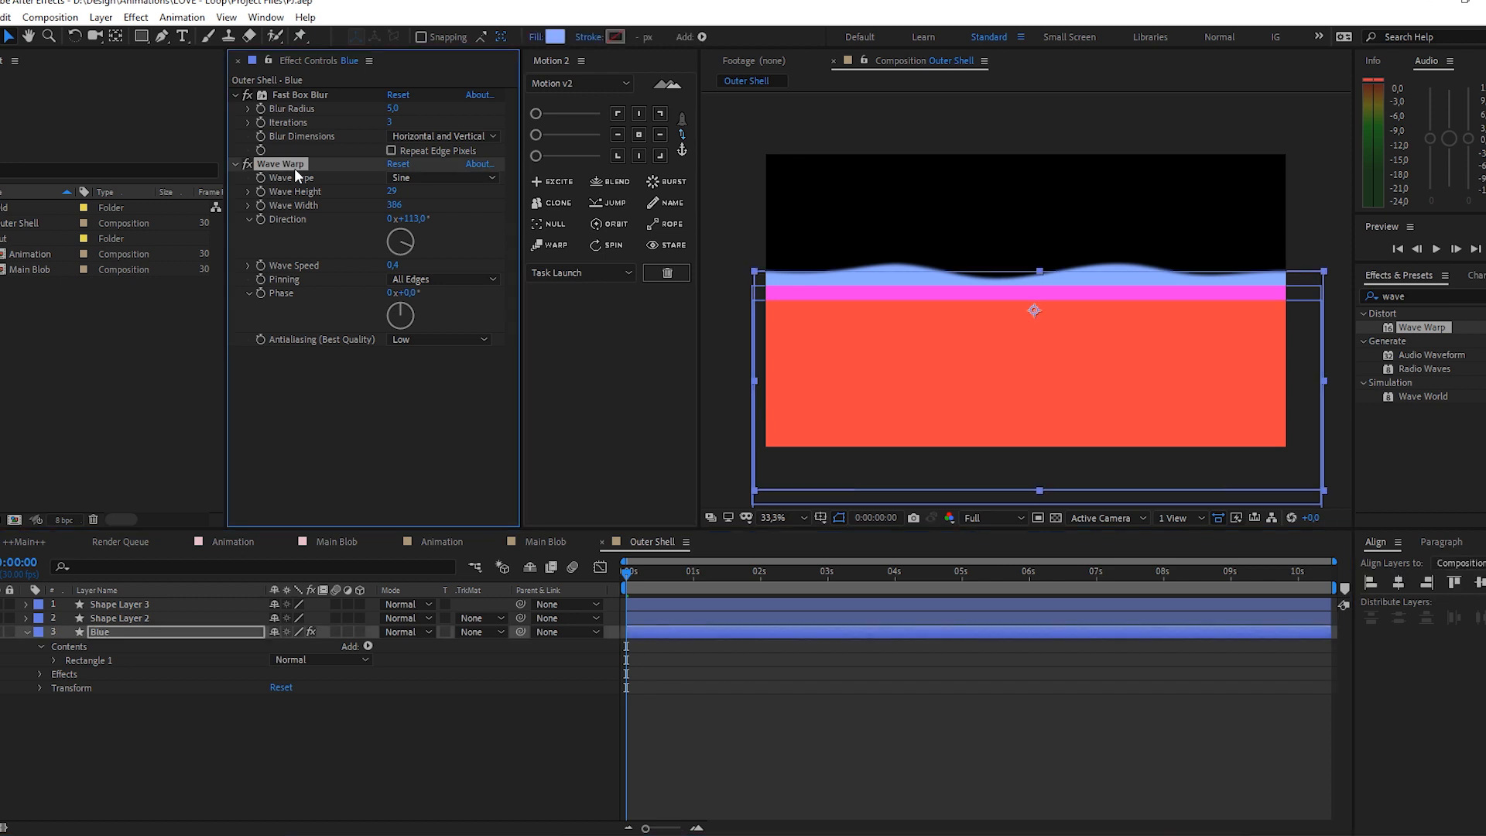
pyautogui.click(121, 618)
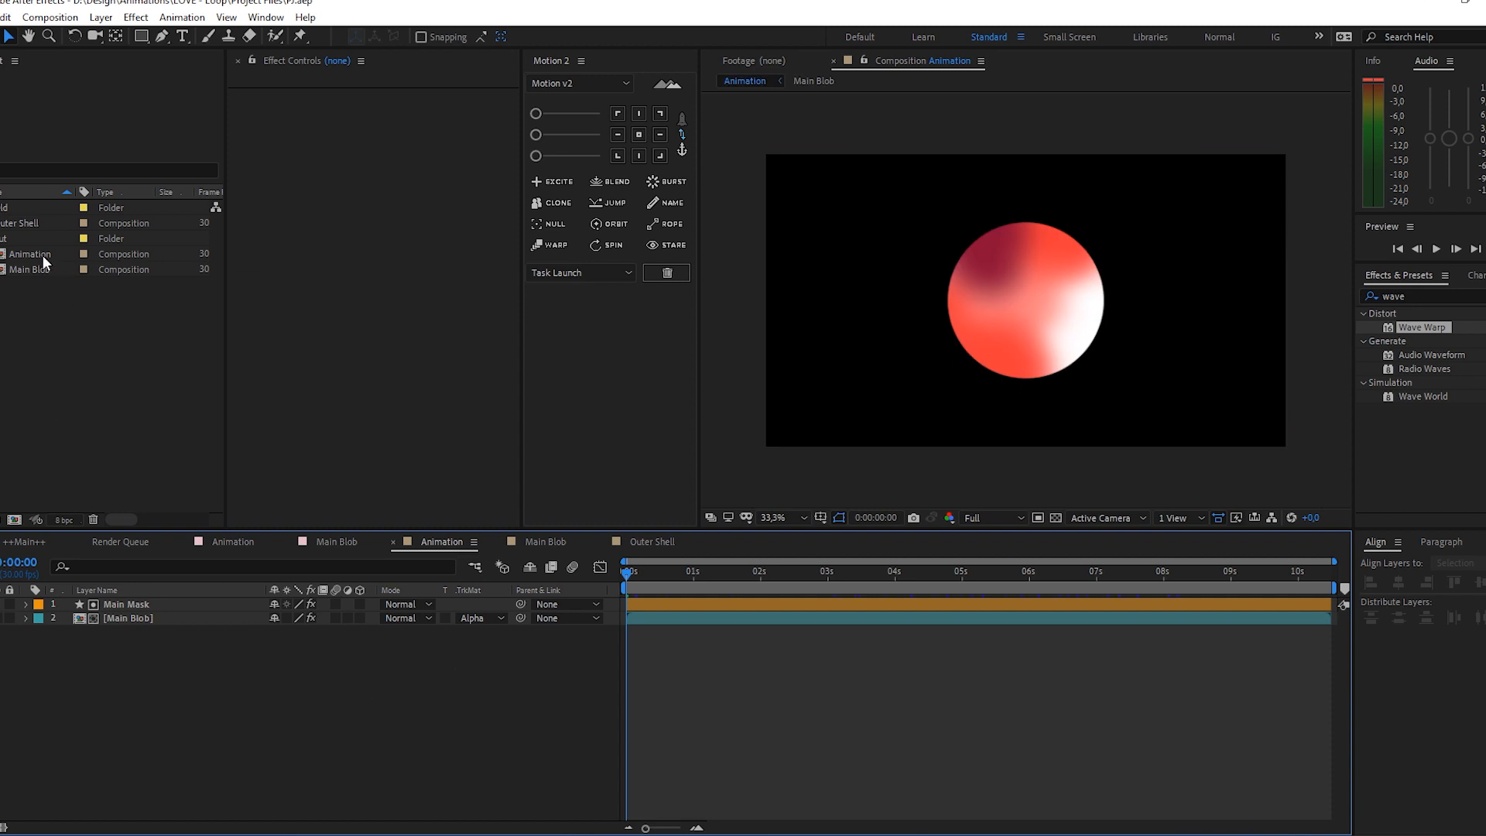
# Apply Polar Coordinates to Outer Shell set to Rect to Polar, bending the bands into a ring
pyautogui.click(31, 269)
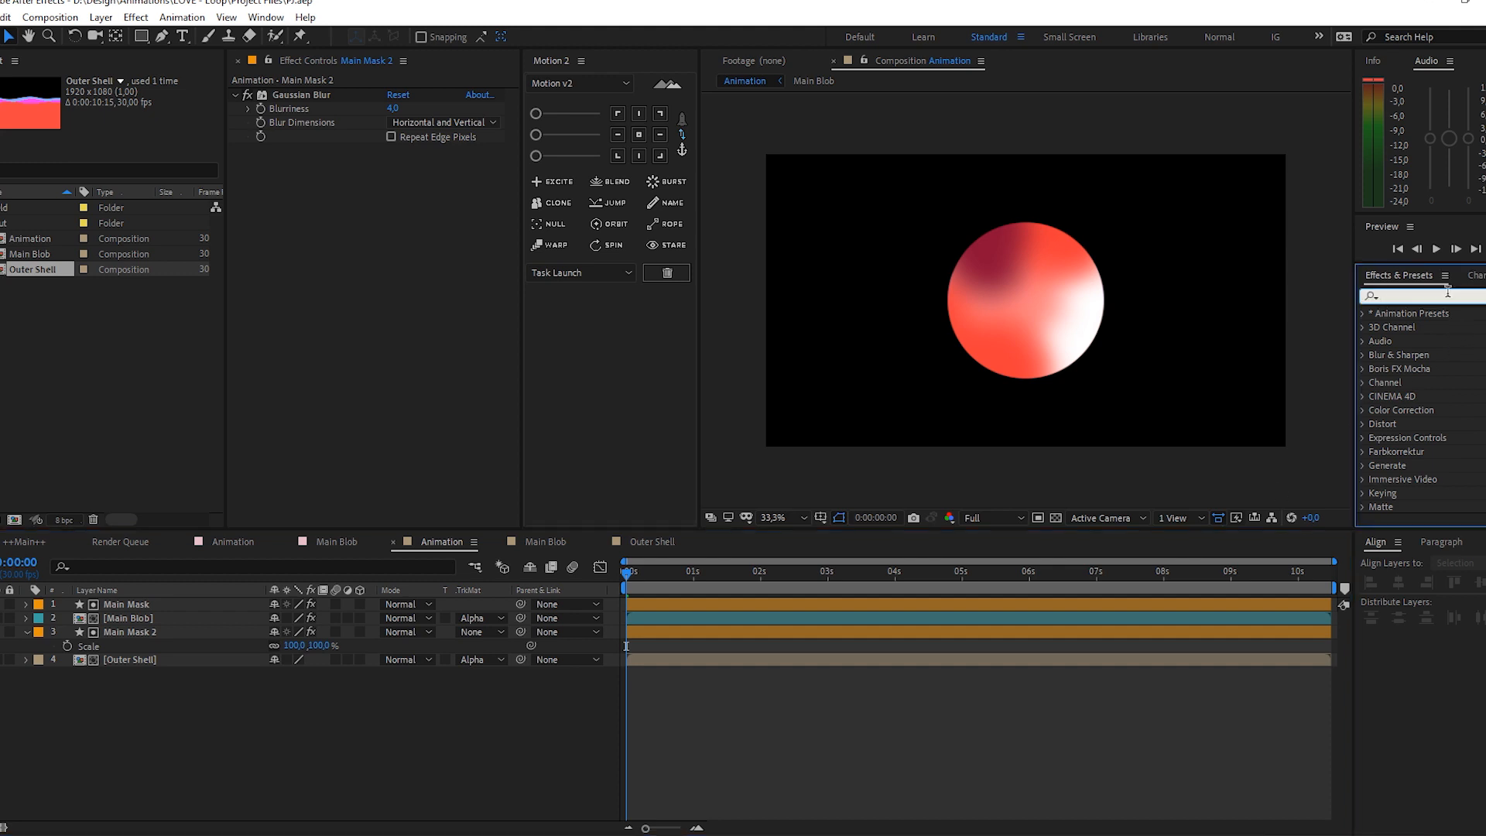
pyautogui.write('p')
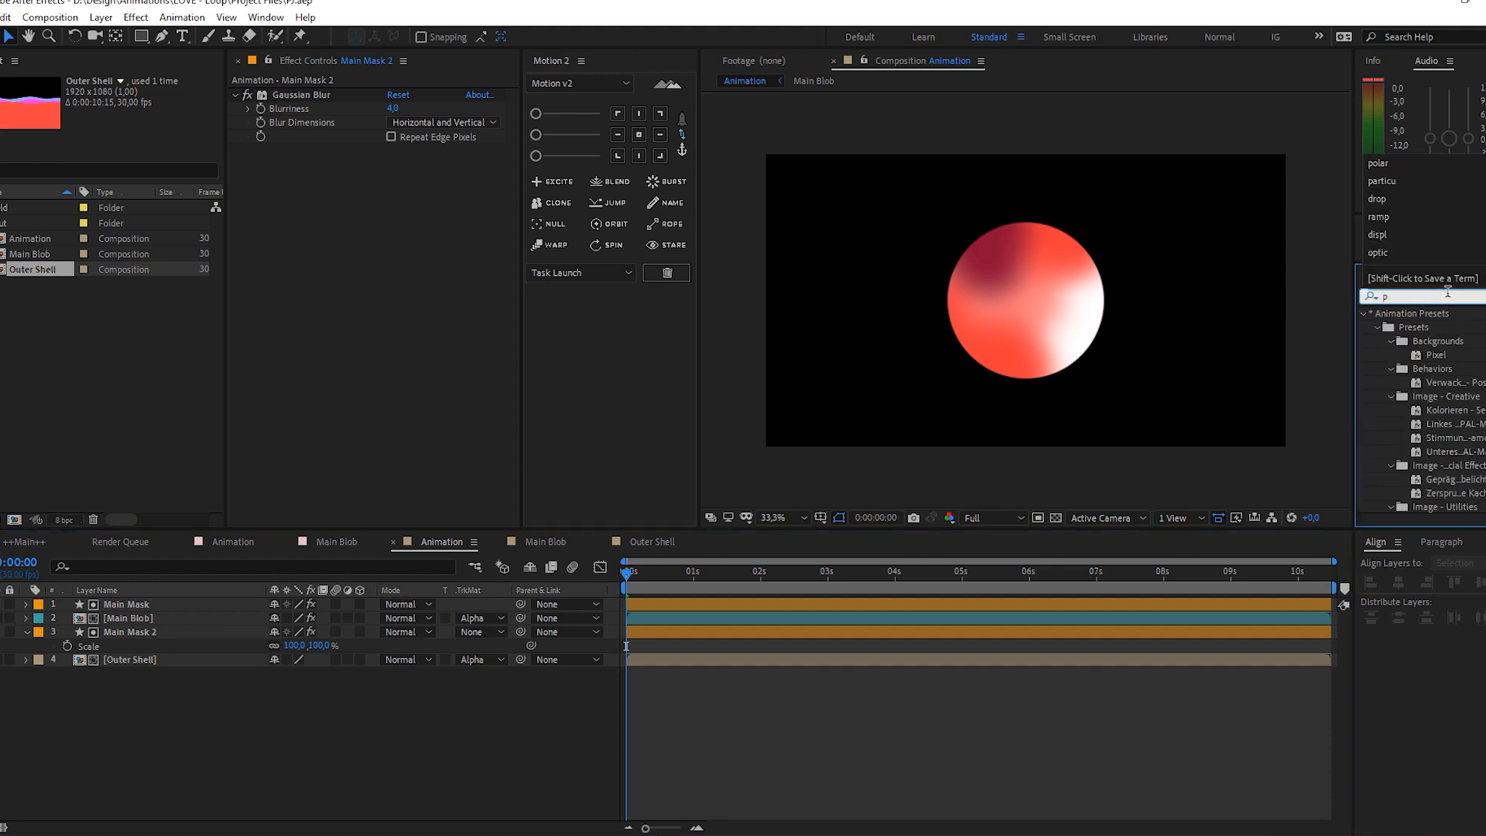
pyautogui.write('olar')
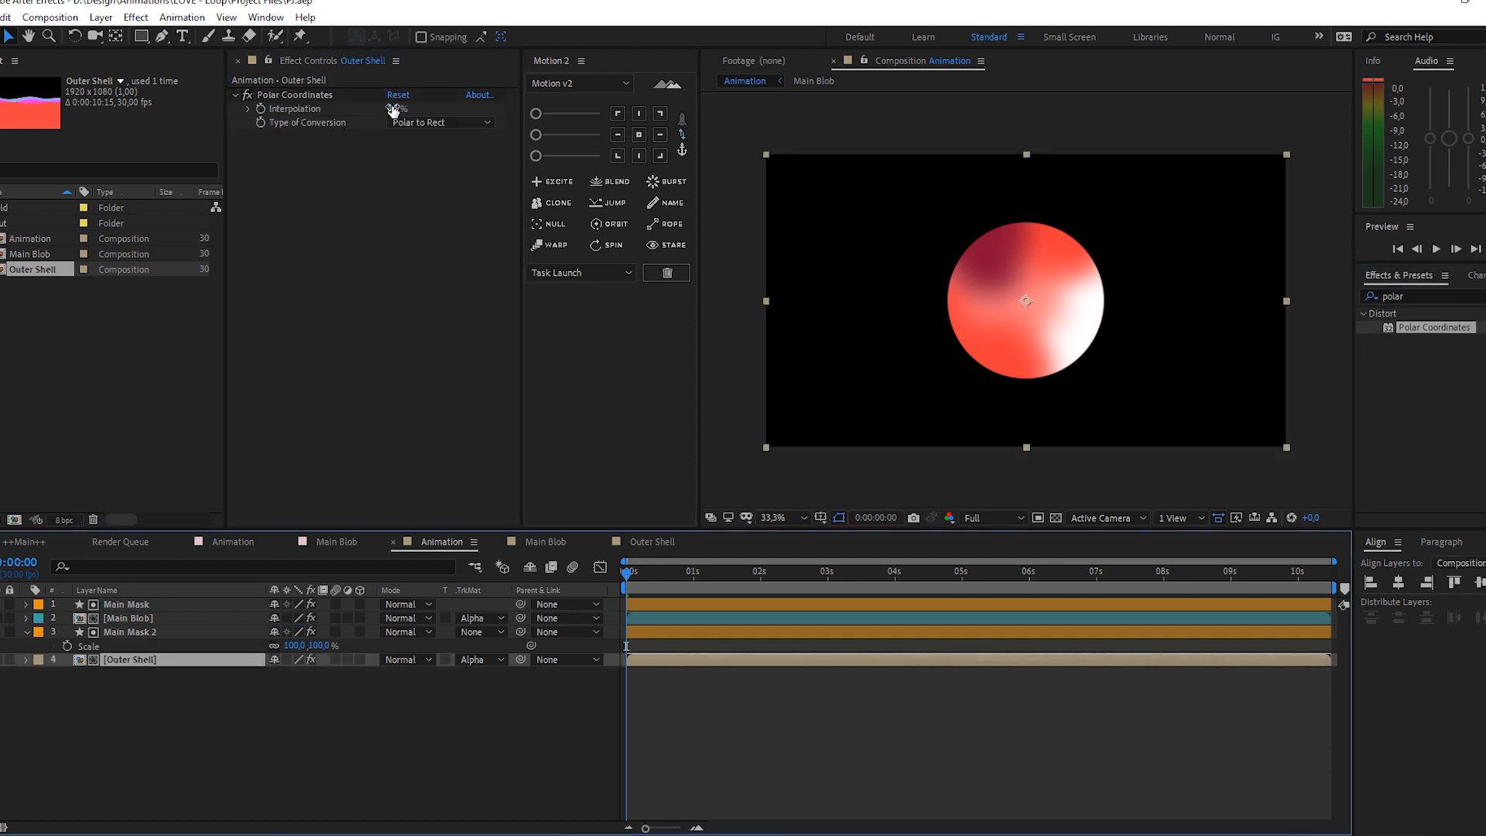
pyautogui.click(438, 121)
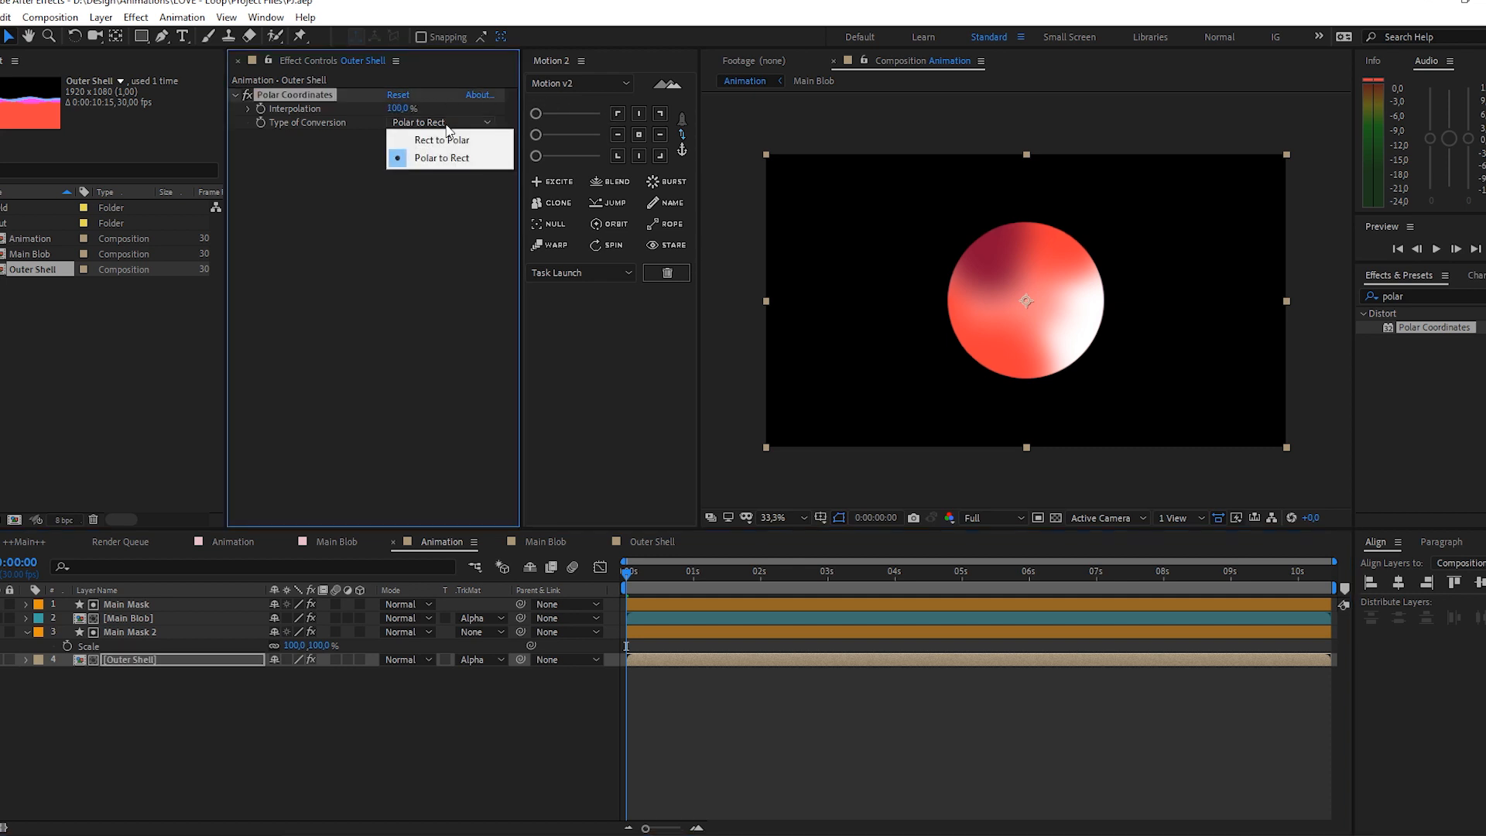
pyautogui.click(438, 139)
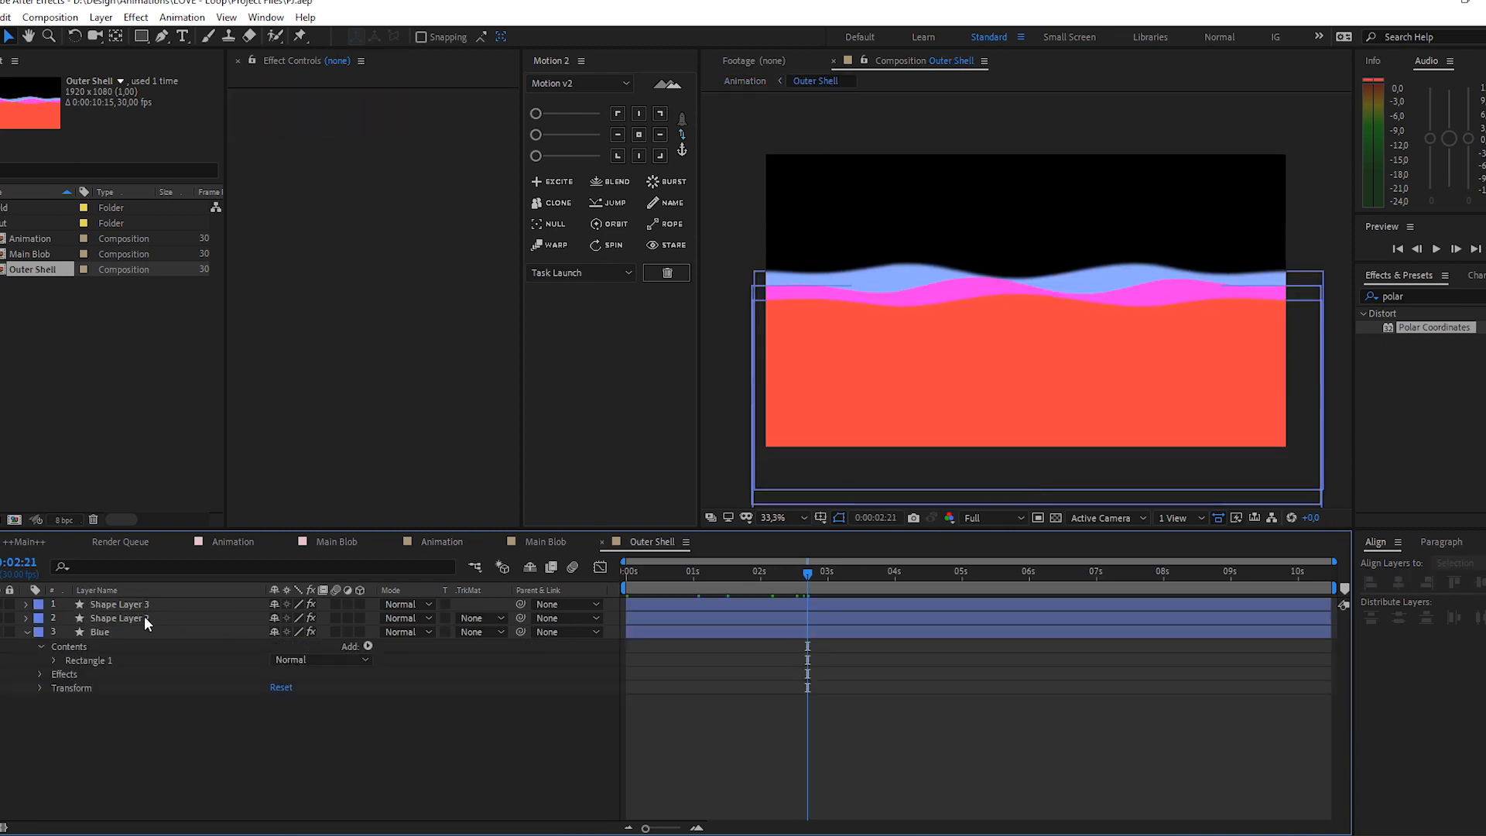
# Check the ring in Animation at about four seconds, inspect Shape Layer 2's Wave Warp in Outer Shell, then return
pyautogui.click(99, 631)
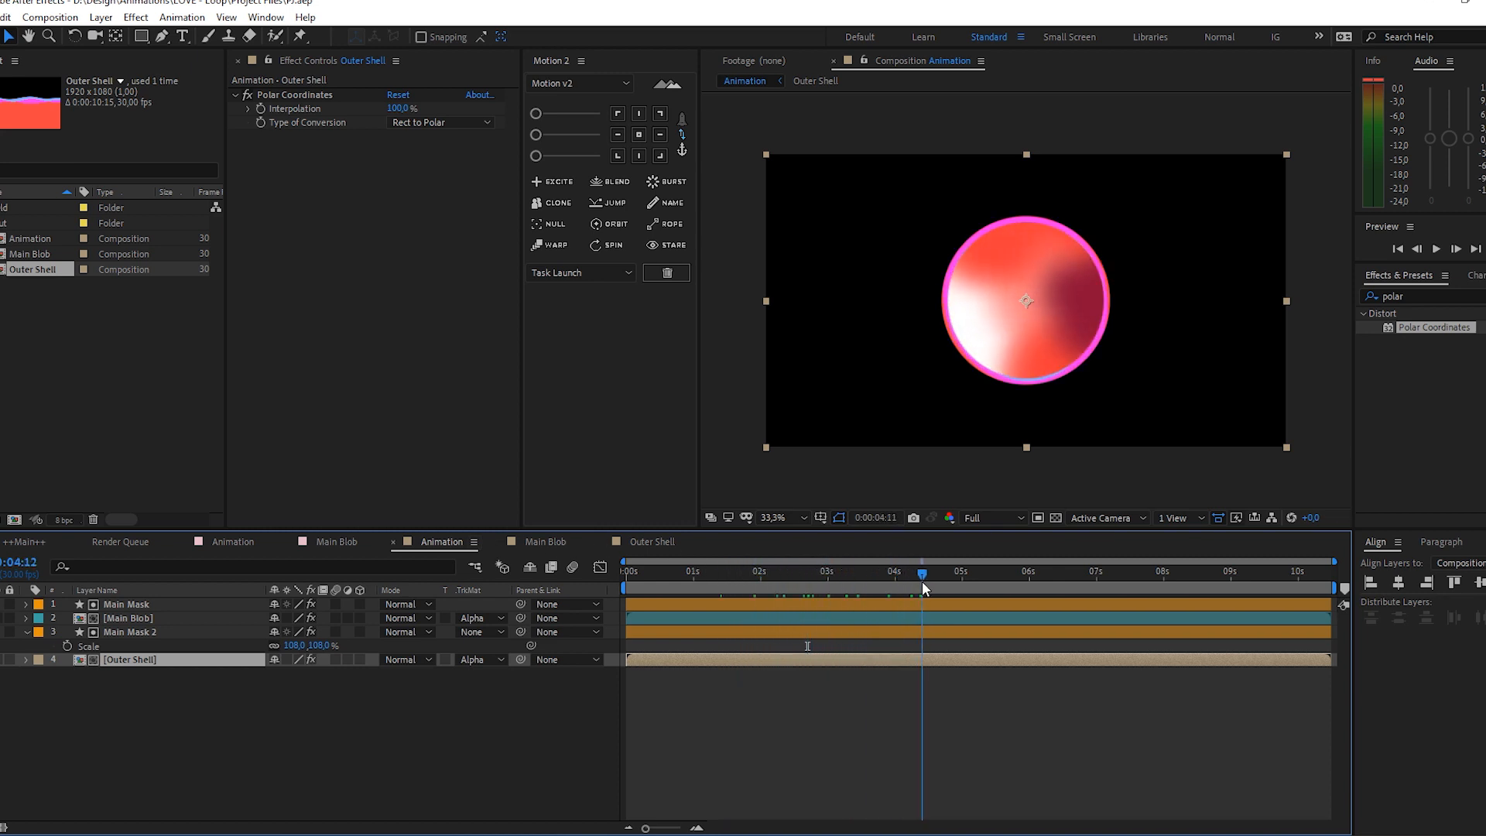
pyautogui.click(652, 542)
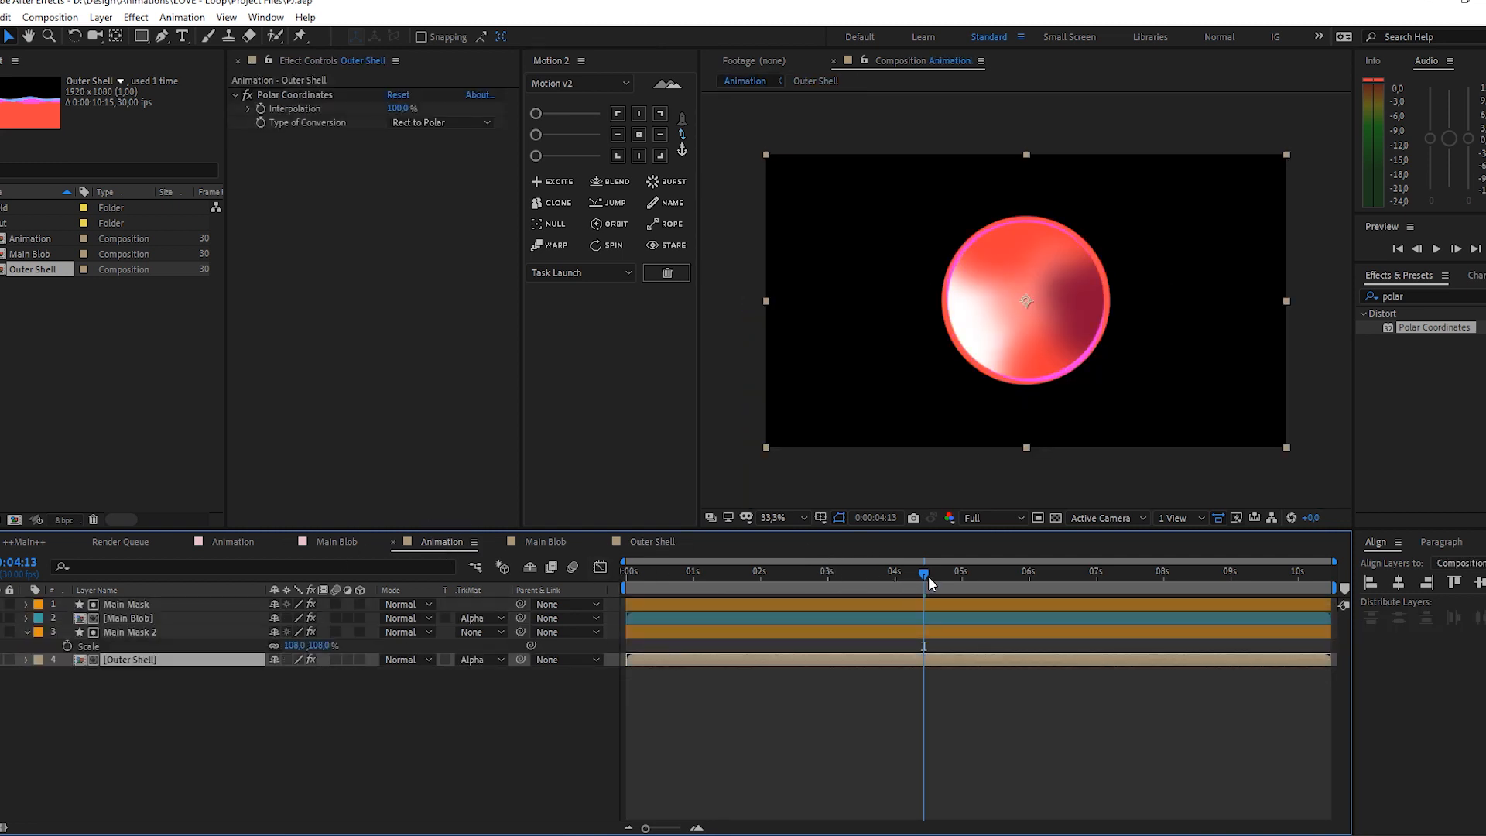
pyautogui.click(1055, 586)
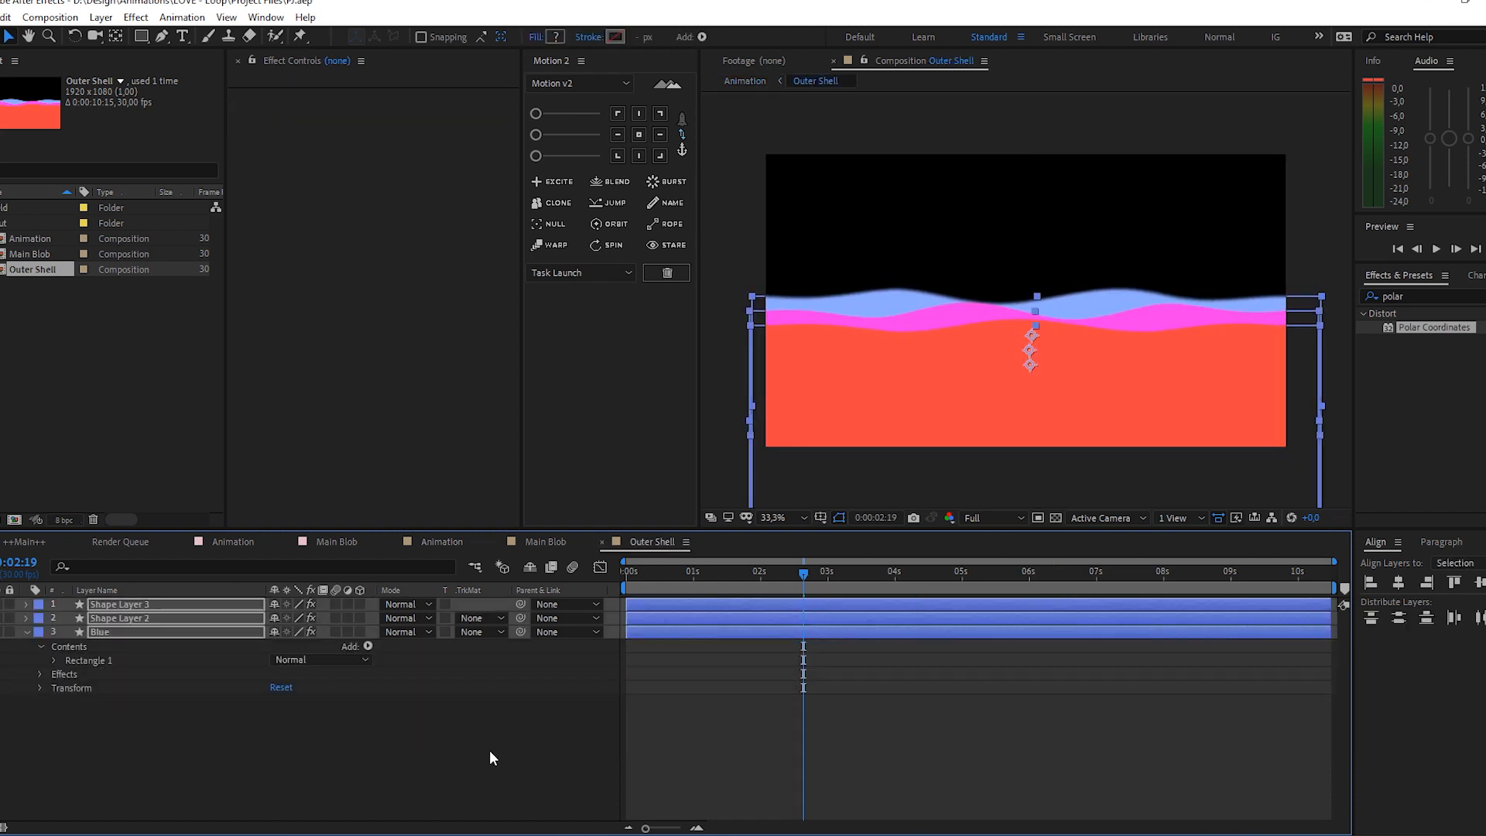
pyautogui.click(121, 618)
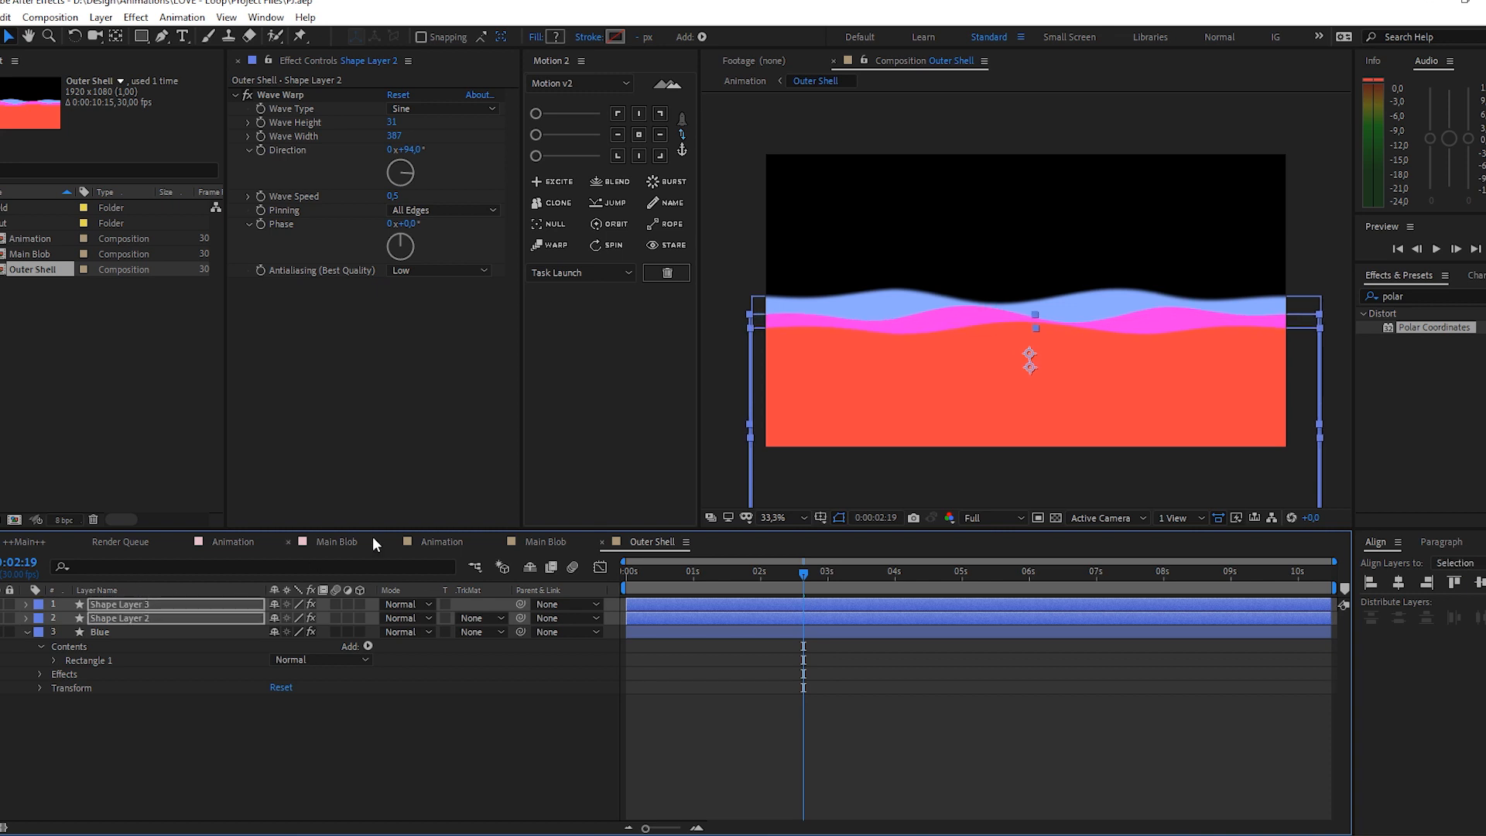
pyautogui.click(441, 542)
pyautogui.write('fast')
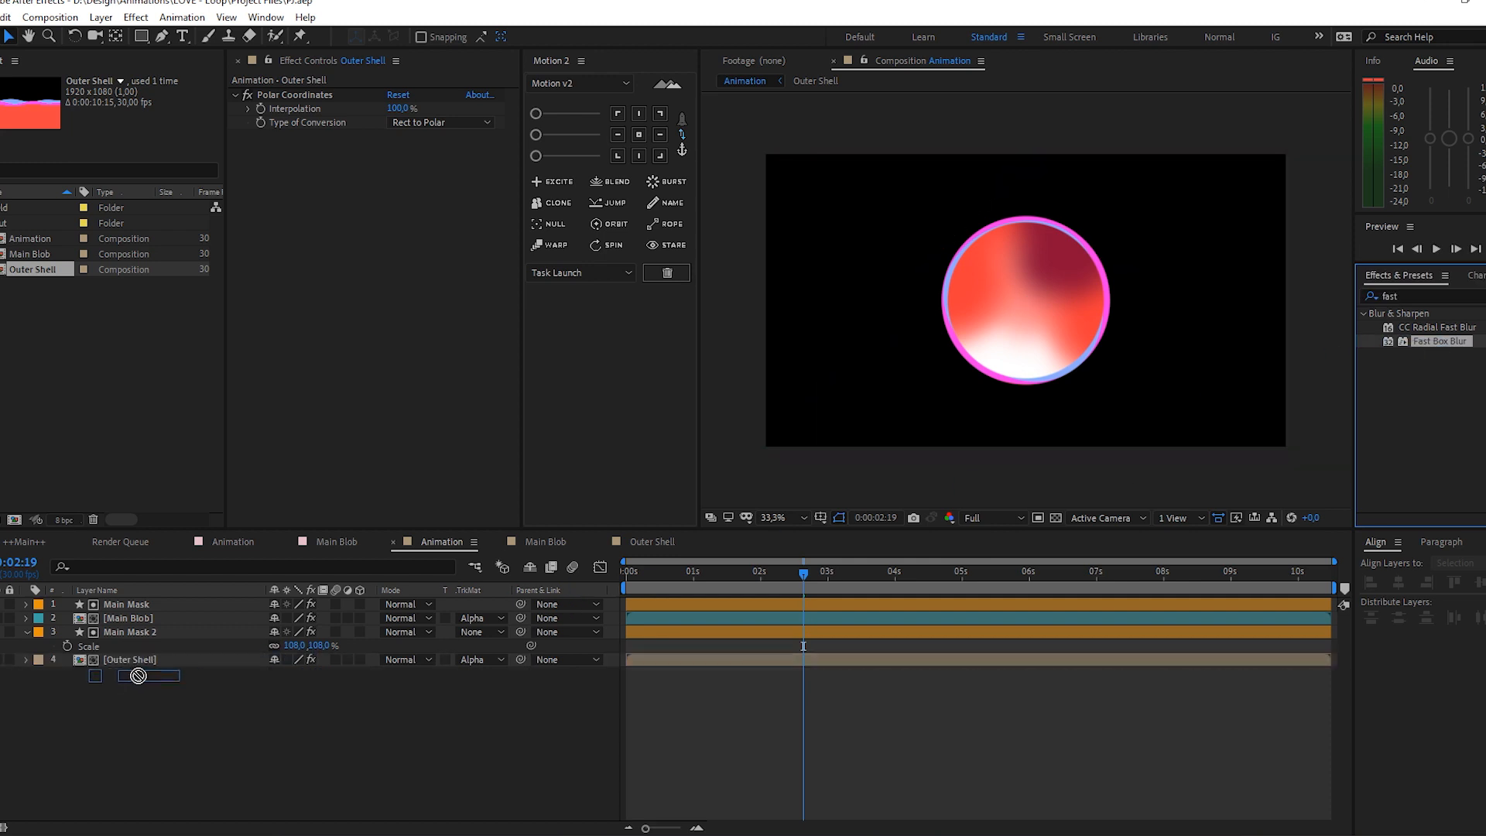
# Give the Outer Shell layer a Fast Box Blur with radius 5.0
pyautogui.click(130, 660)
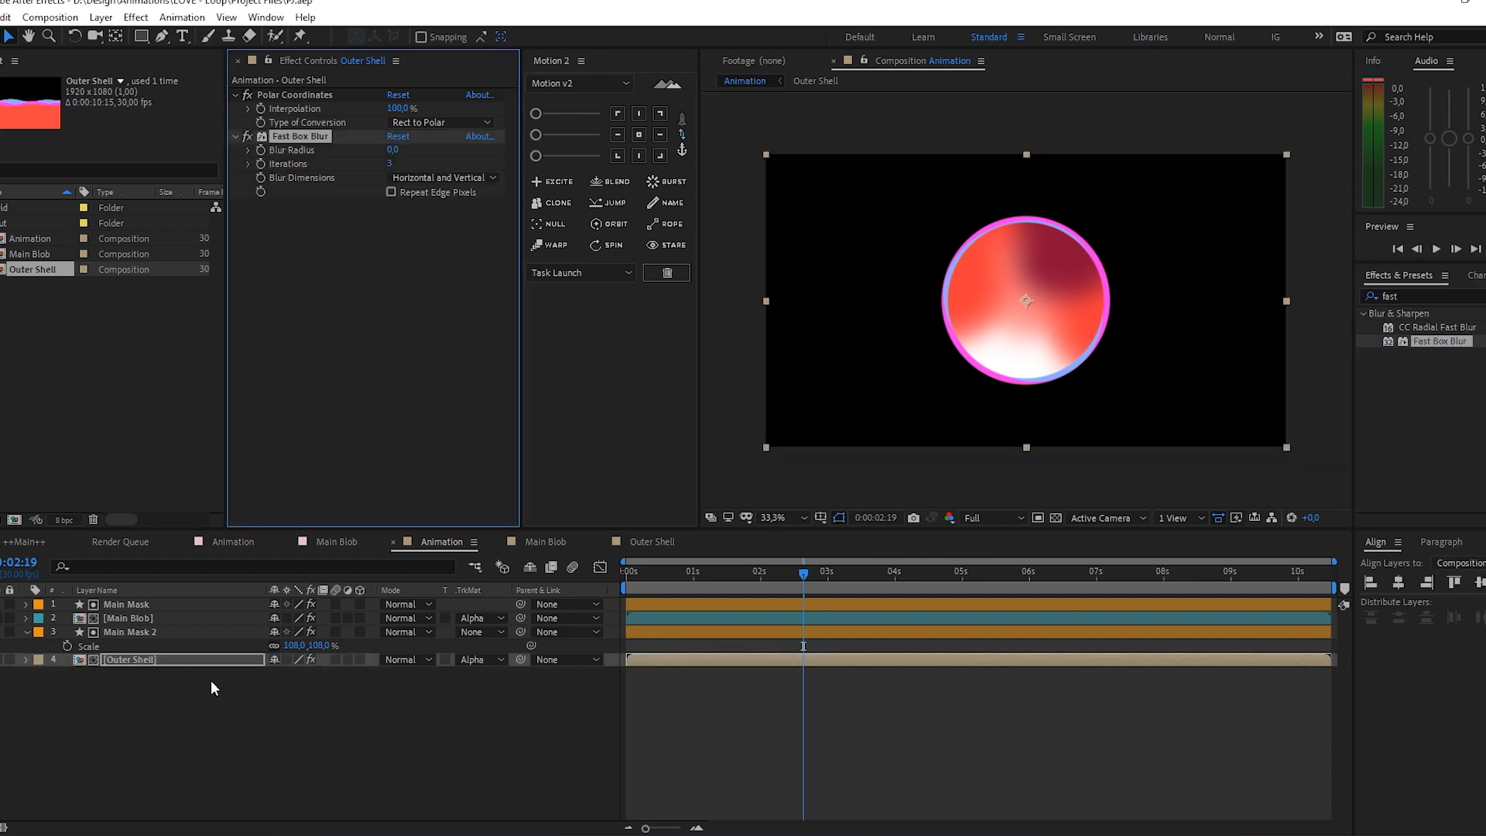
pyautogui.click(393, 150)
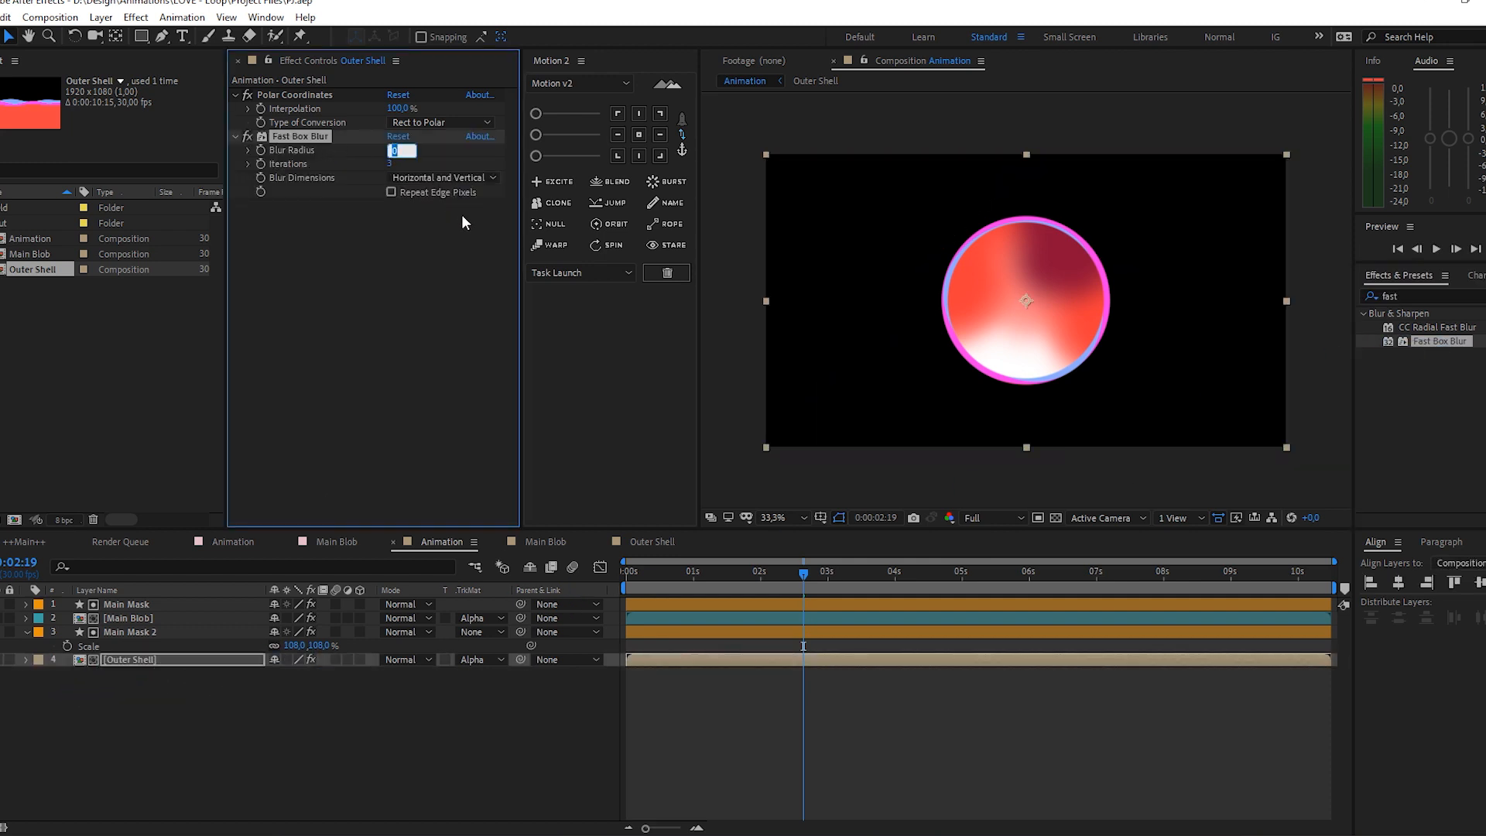
pyautogui.write('5,0')
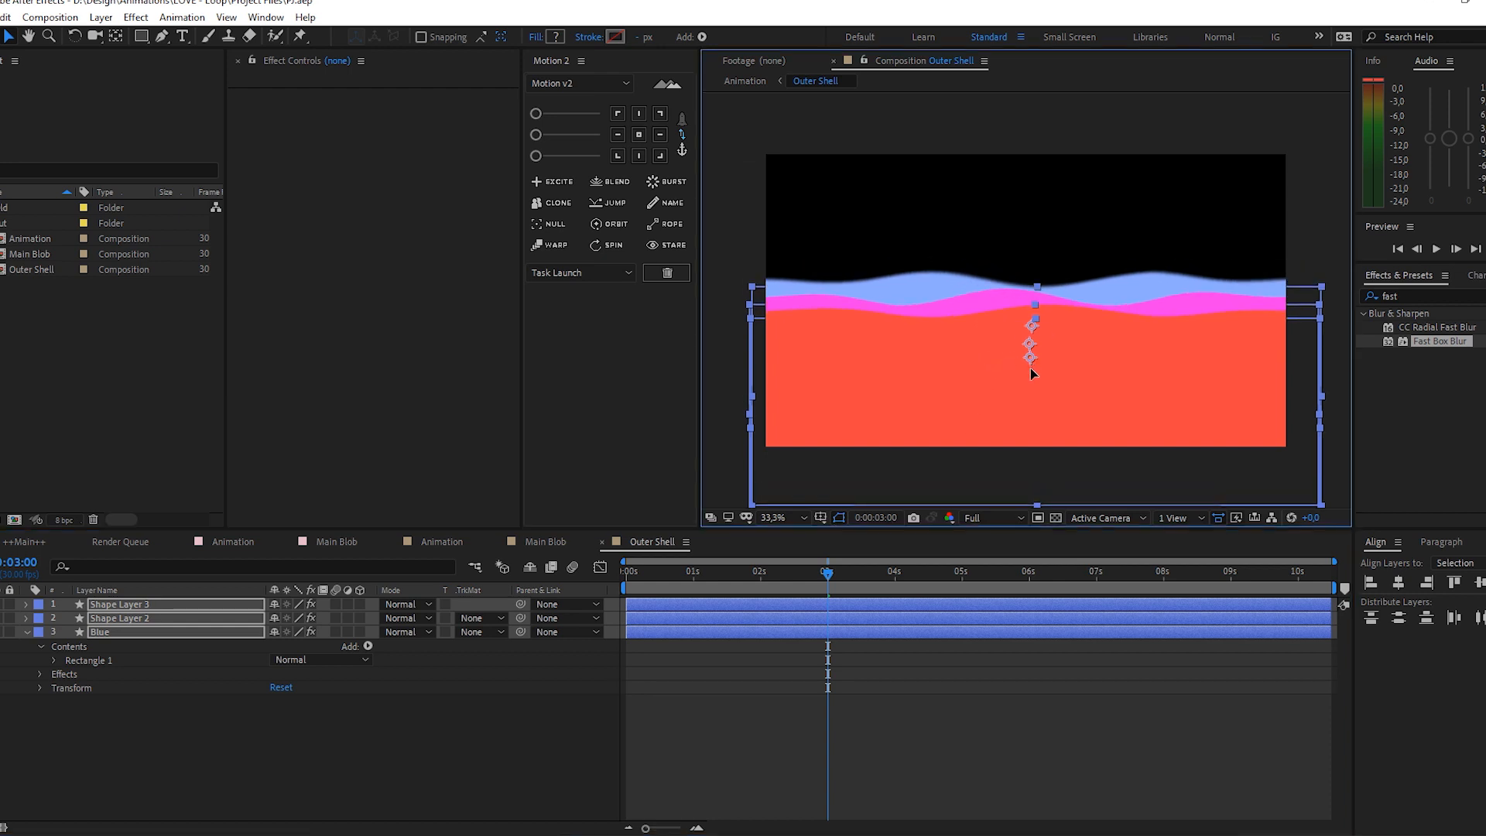
# Review Shape Layer 3 and Blue's wave settings, then change Blue's fill to the deeper blue #7490F9
pyautogui.click(336, 542)
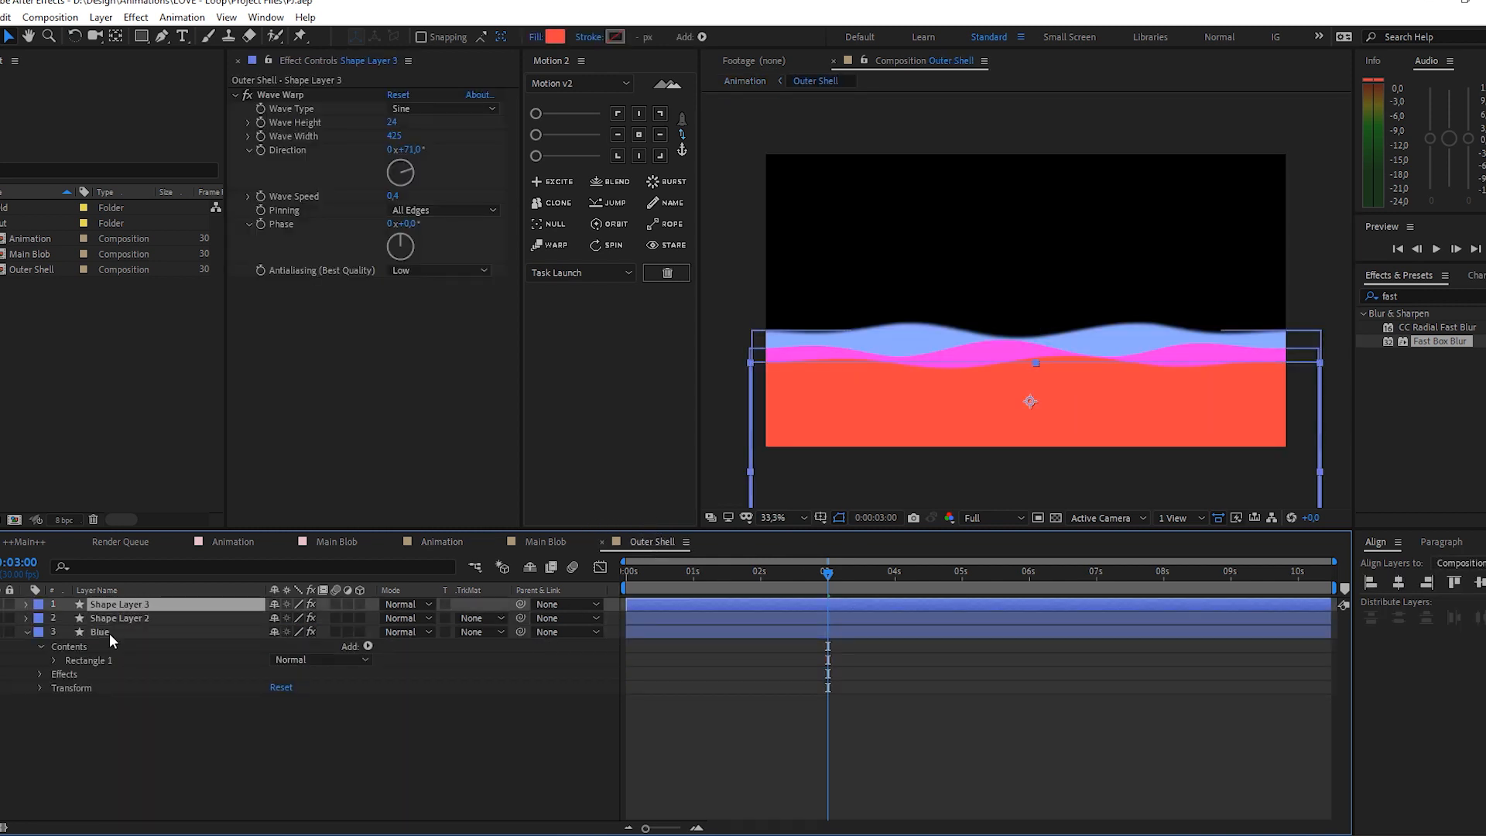
pyautogui.click(101, 632)
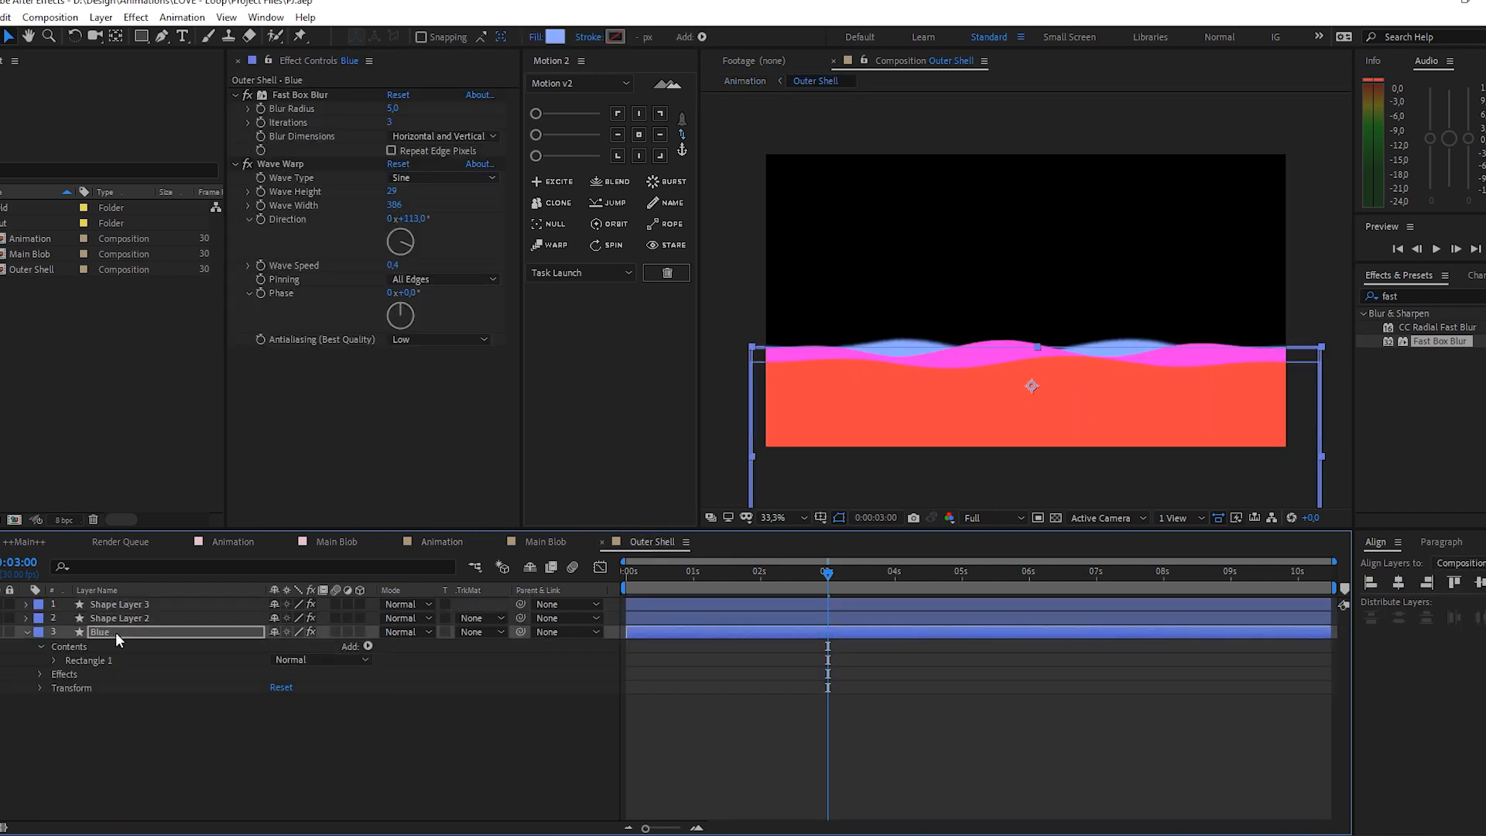
pyautogui.moveTo(479, 531)
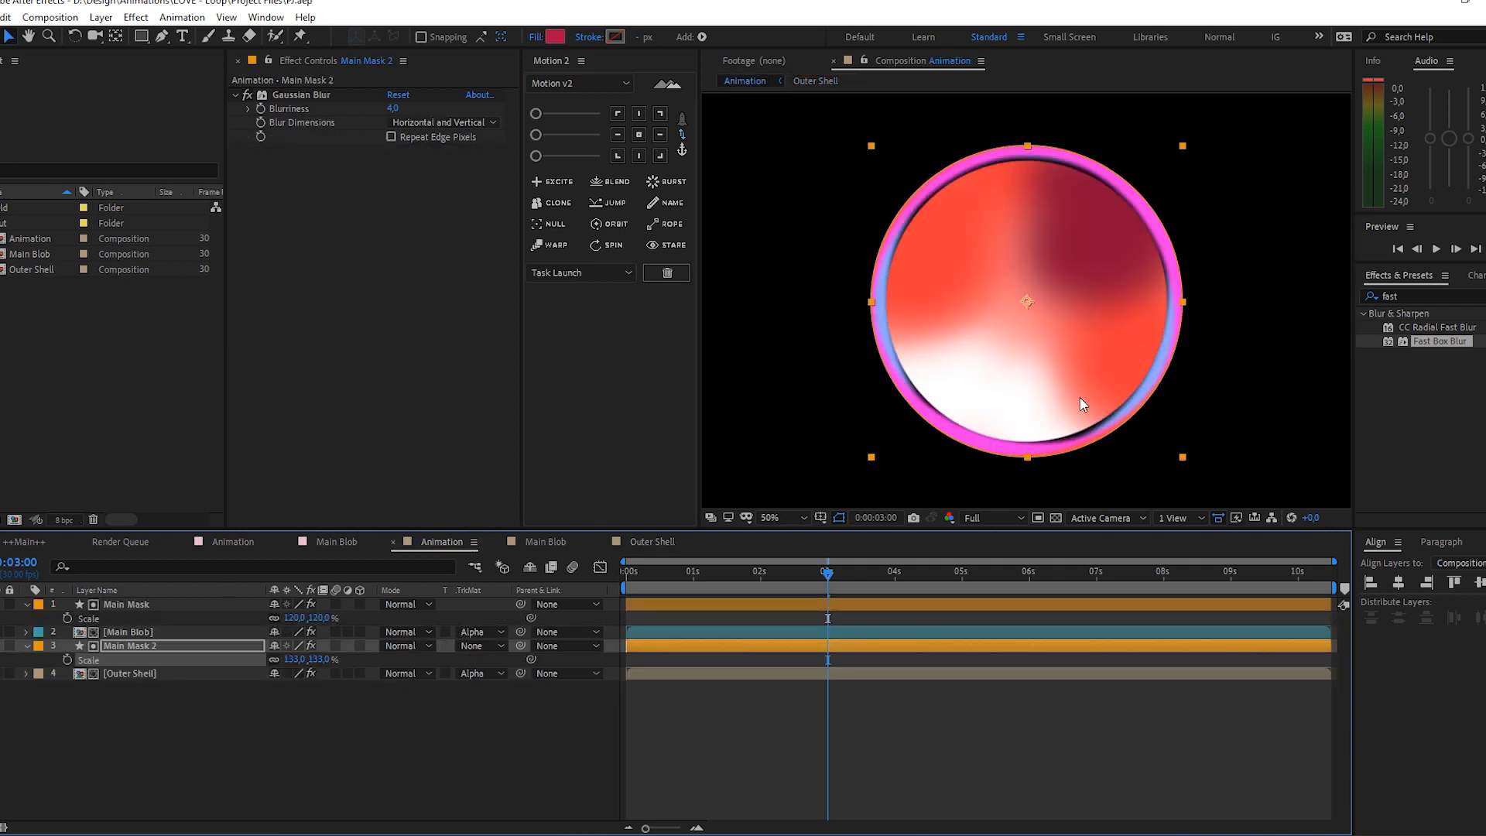
pyautogui.click(1057, 517)
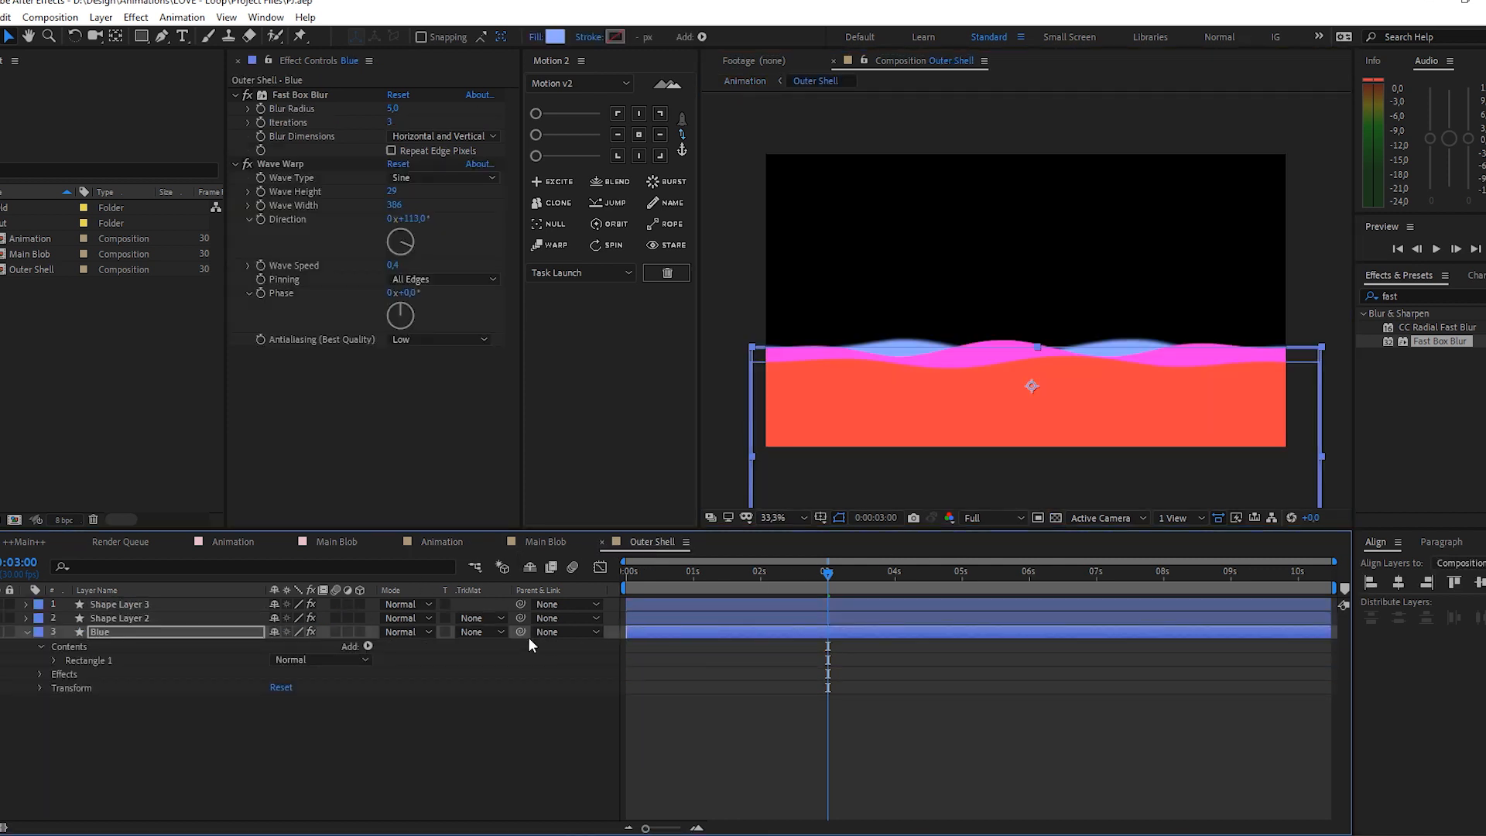
pyautogui.click(552, 36)
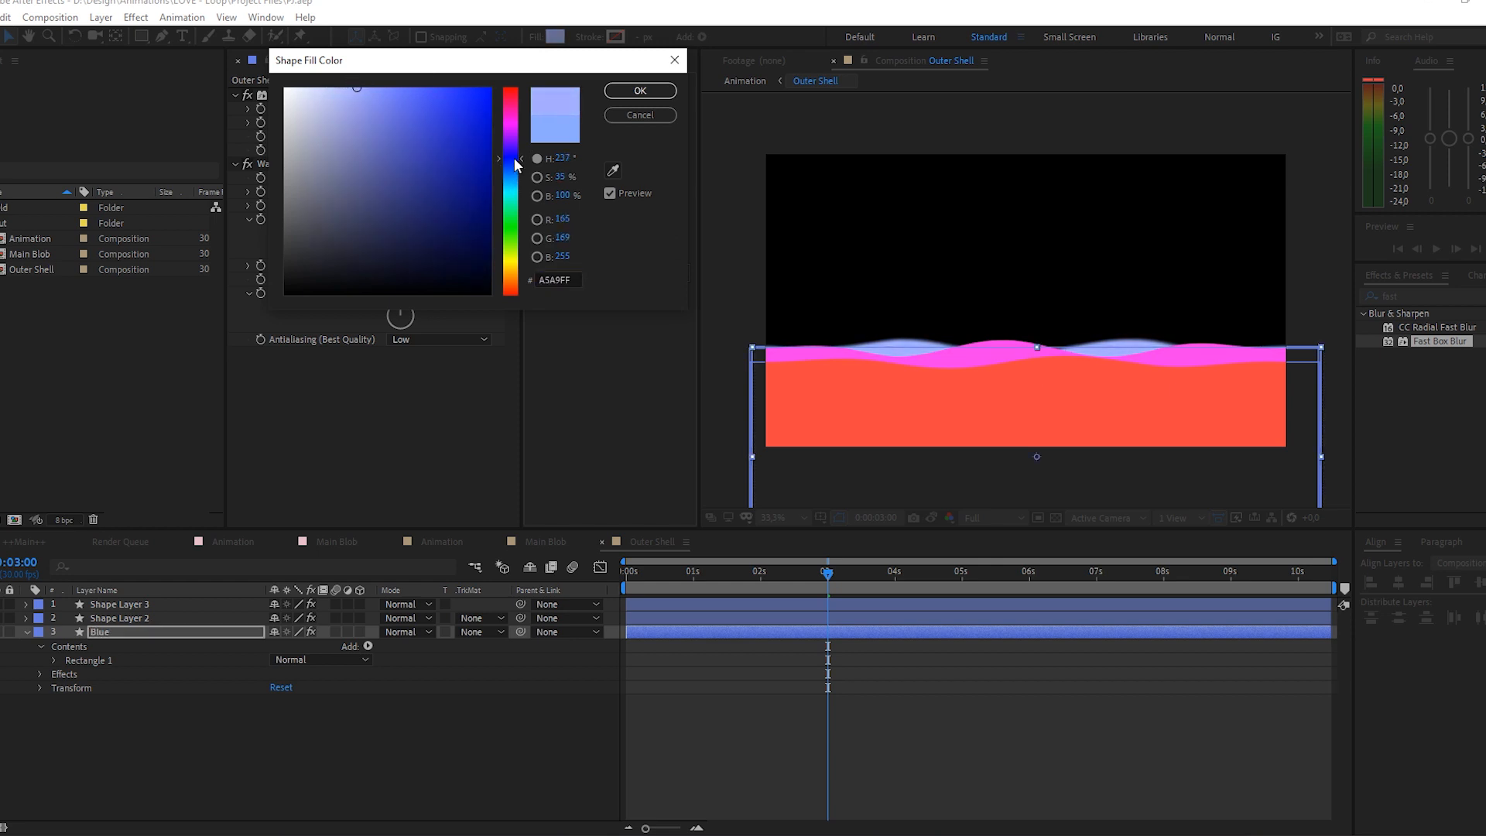
pyautogui.click(439, 92)
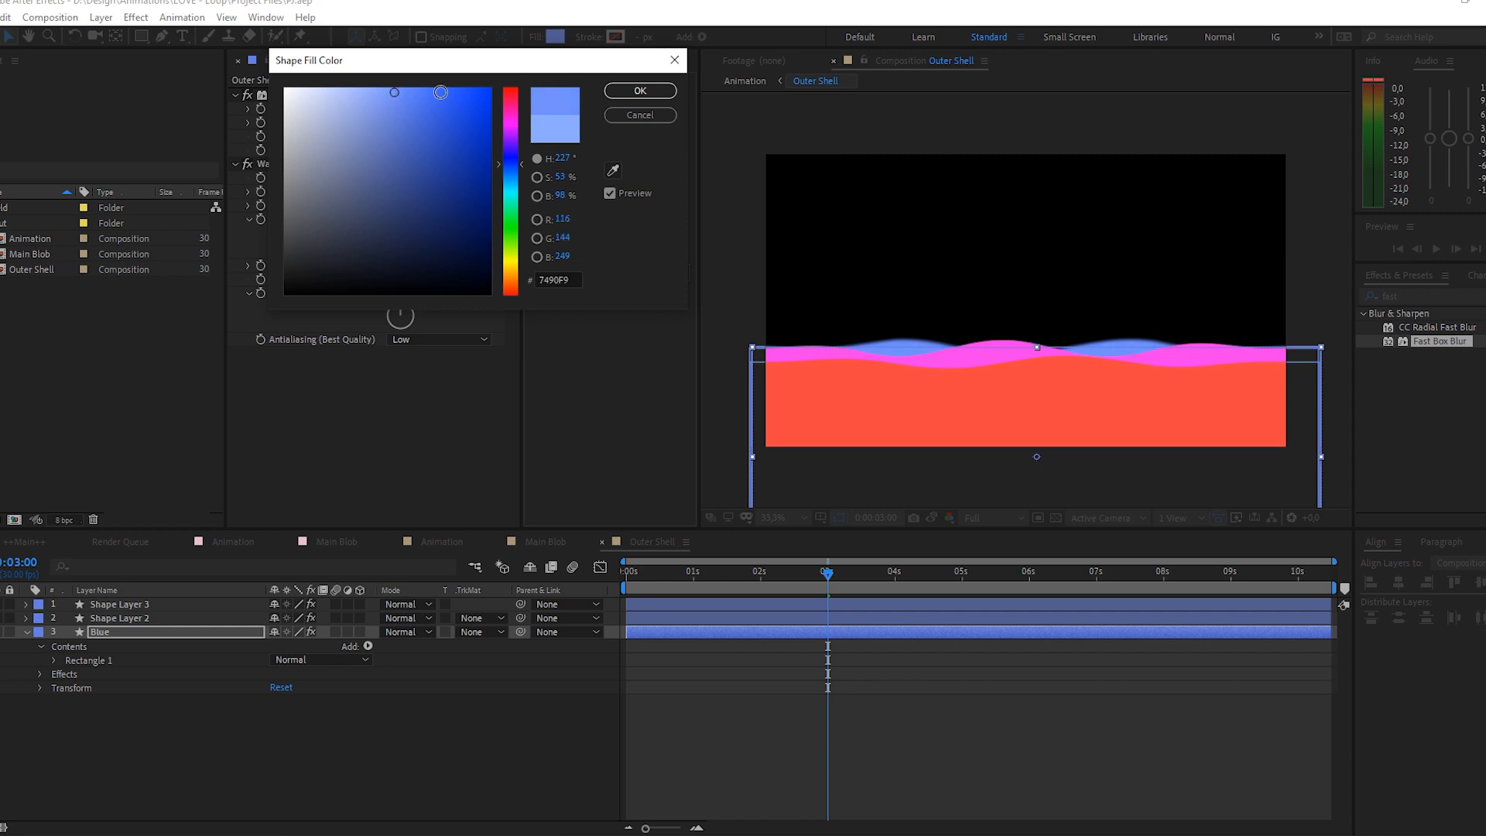